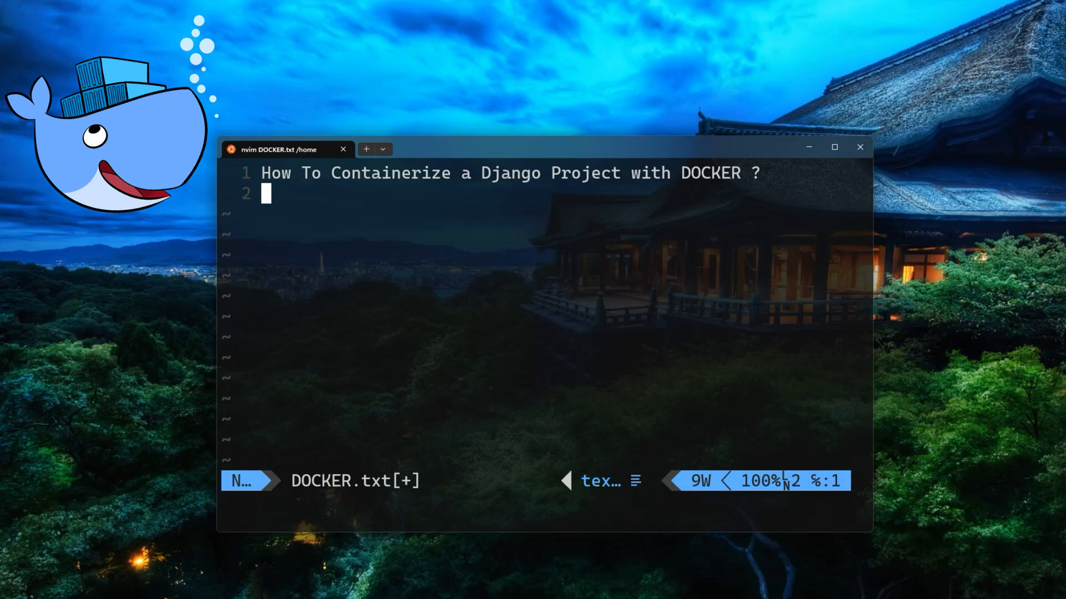
Write the 'Why should you containerize your apps with Docker ?' heading and close the intro notes signed Amir.
type("Why should you containerize your apps with Docker ?")
type("*4* your apps will be more secure and isolated from each other.")
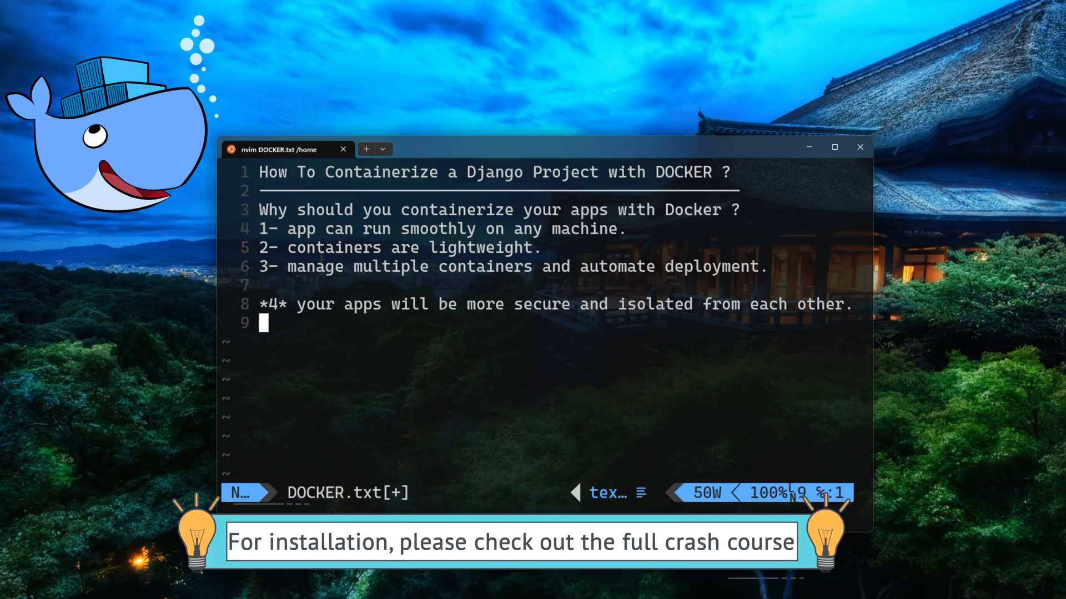
type("END OF INTRO!\\nThank You.\\nAmir")
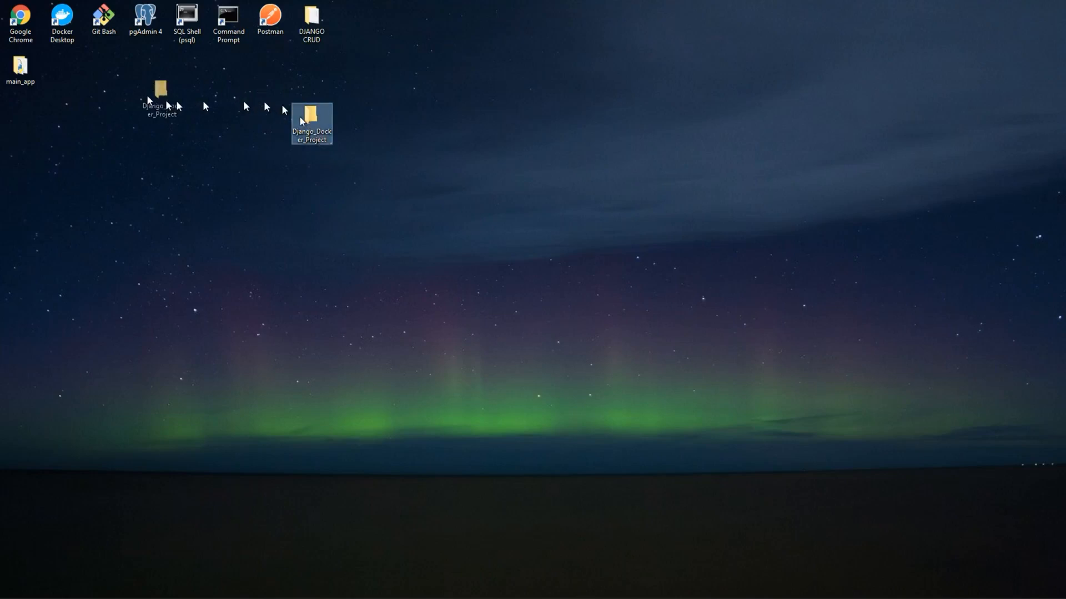
Place Django_Docker_Project beside main_app on the desktop and open it for editing in Code.
left_click_drag(311, 123, 61, 67)
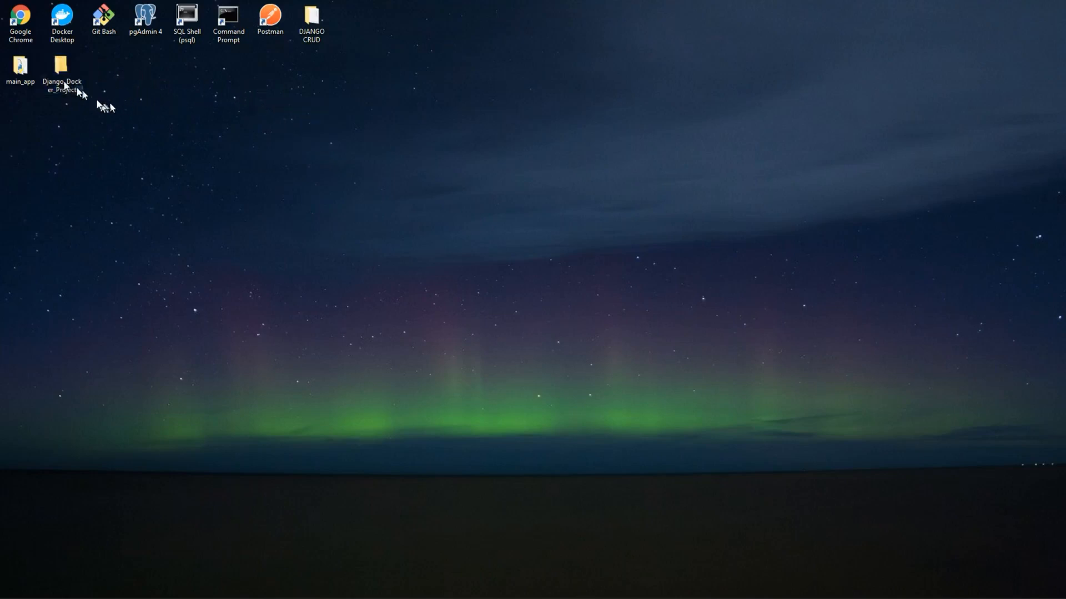
right_click(61, 72)
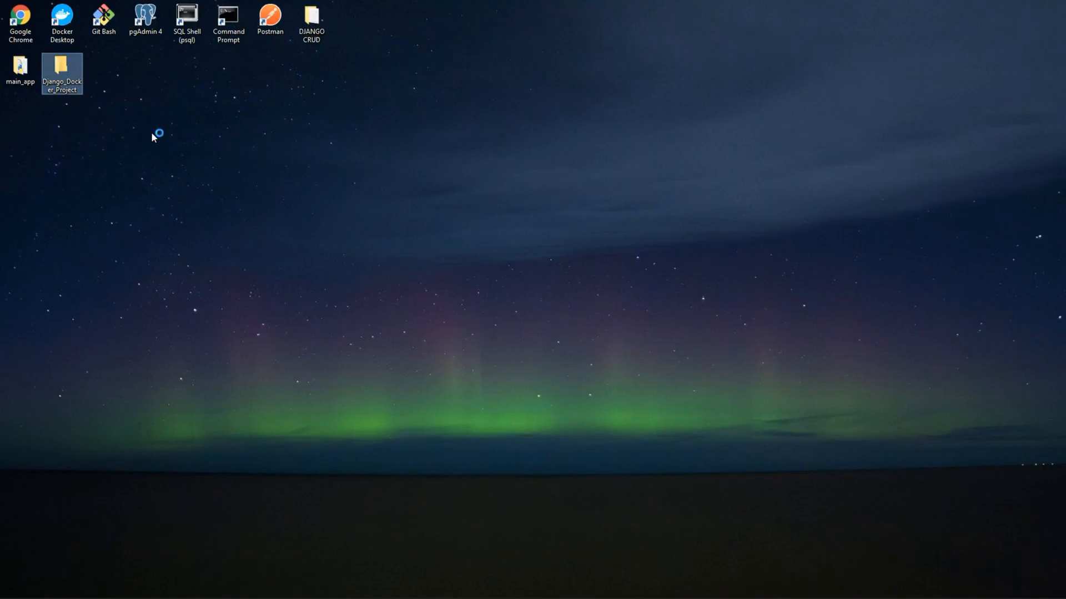
double_click(61, 67)
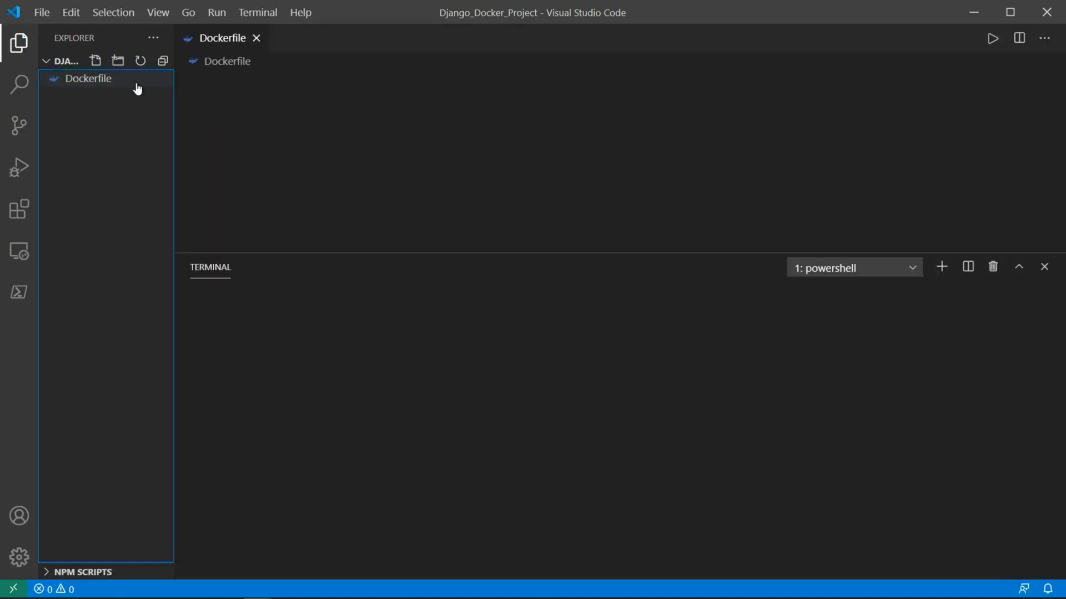
Begin the Dockerfile with FROM python:3 and ENV PYTHONUNBUFFERED=1.
type("FR")
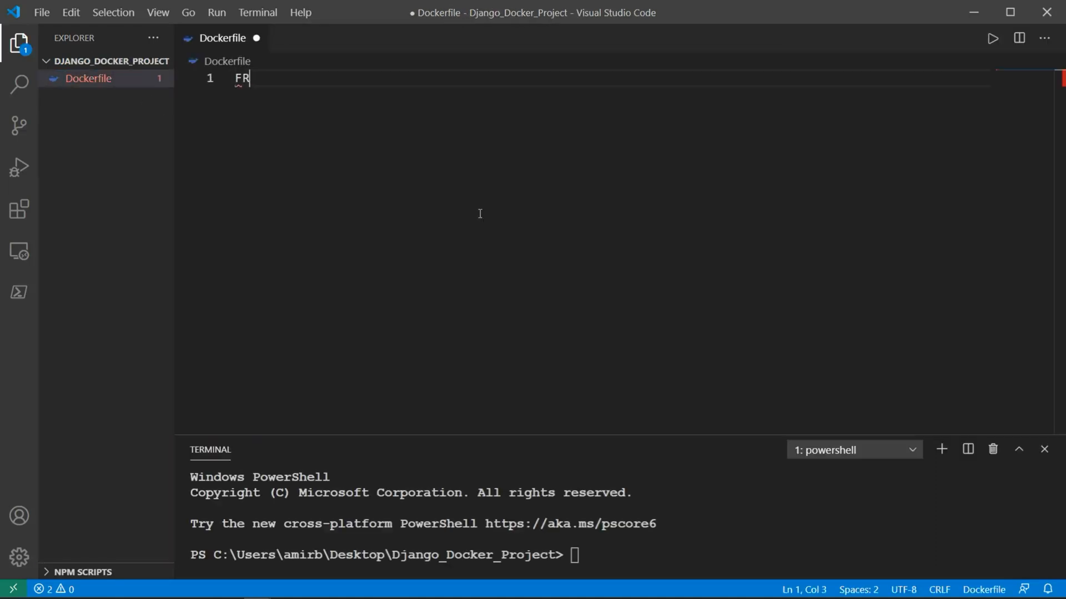
type("O")
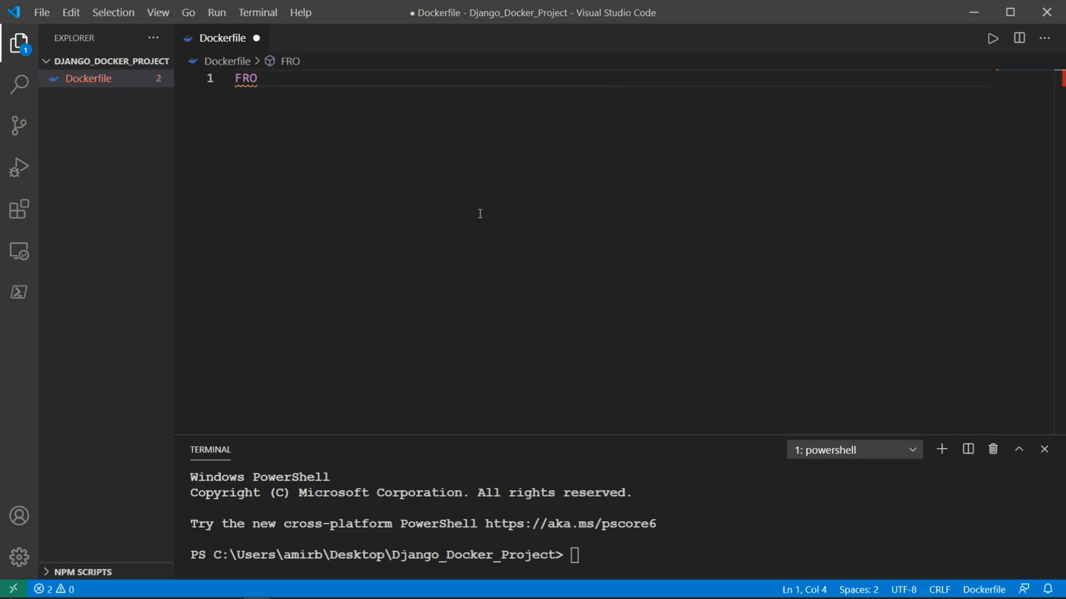
type("M python:3")
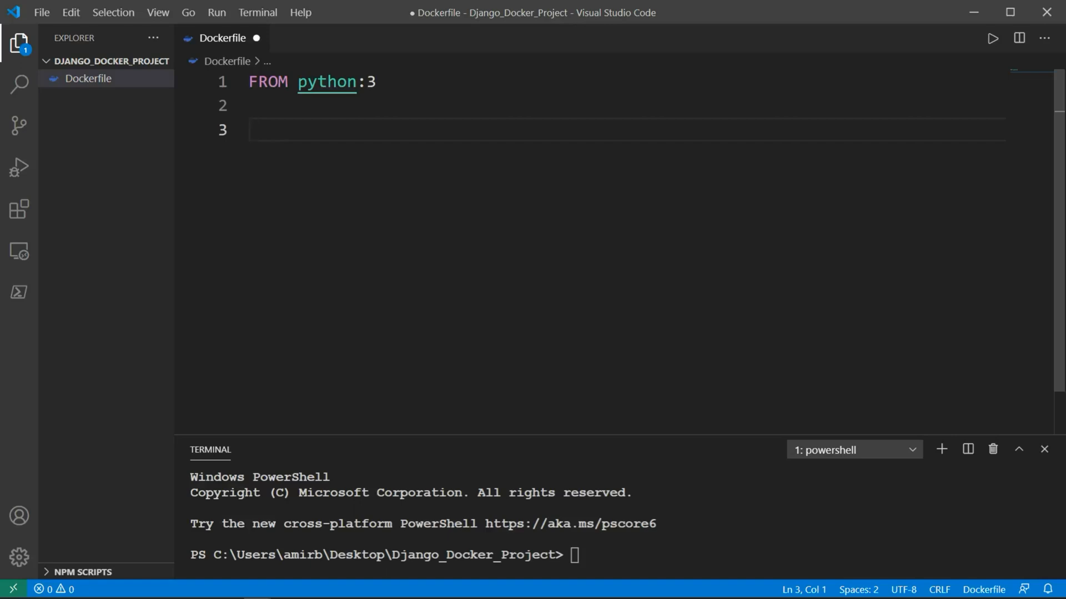
type("ENV")
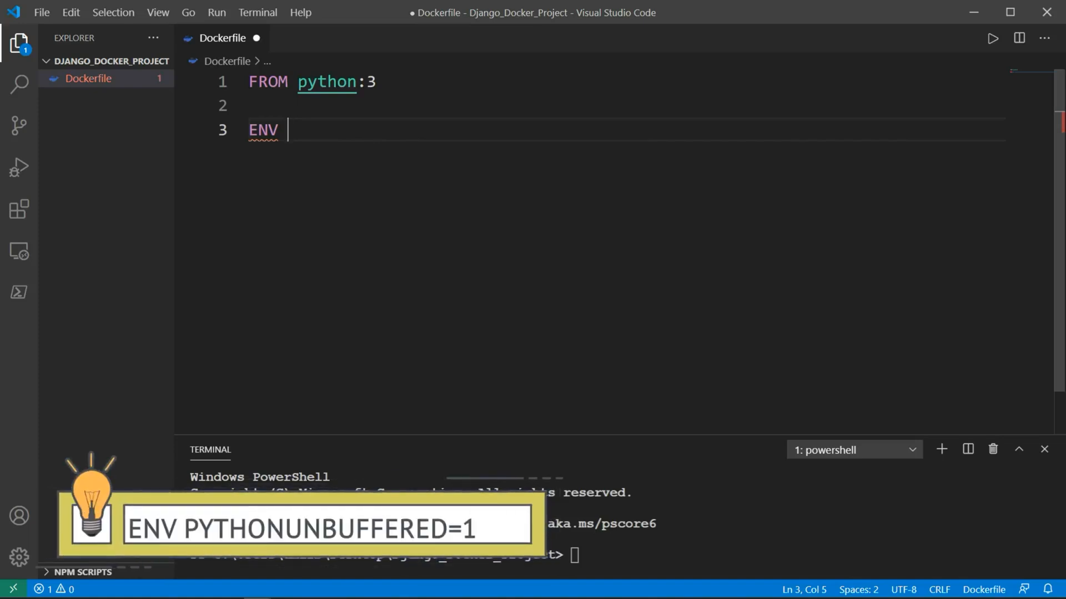
type("PYTHONUNB")
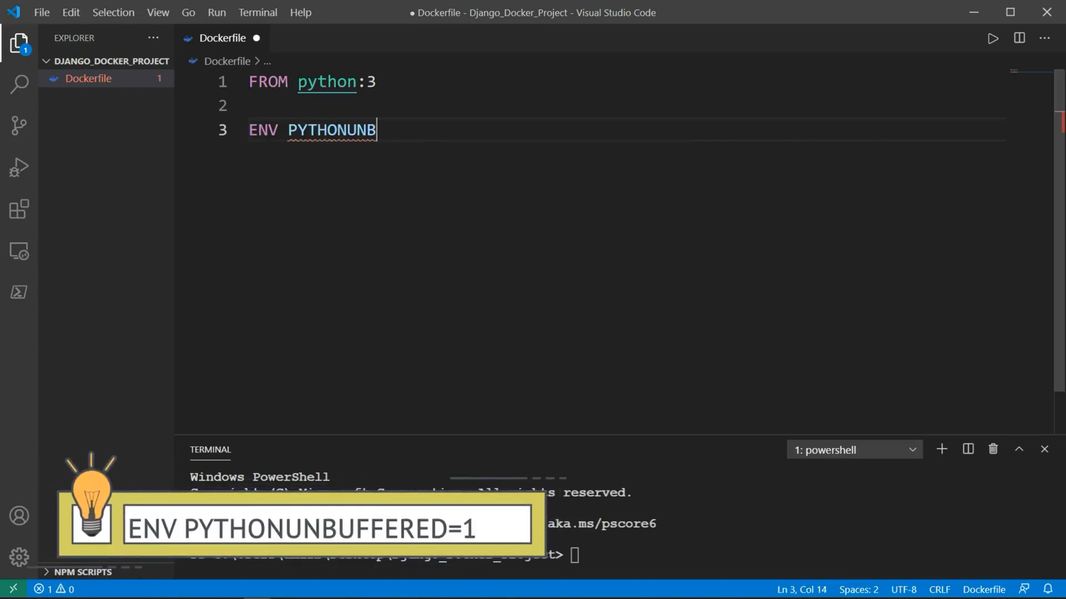
type("UFFERED=")
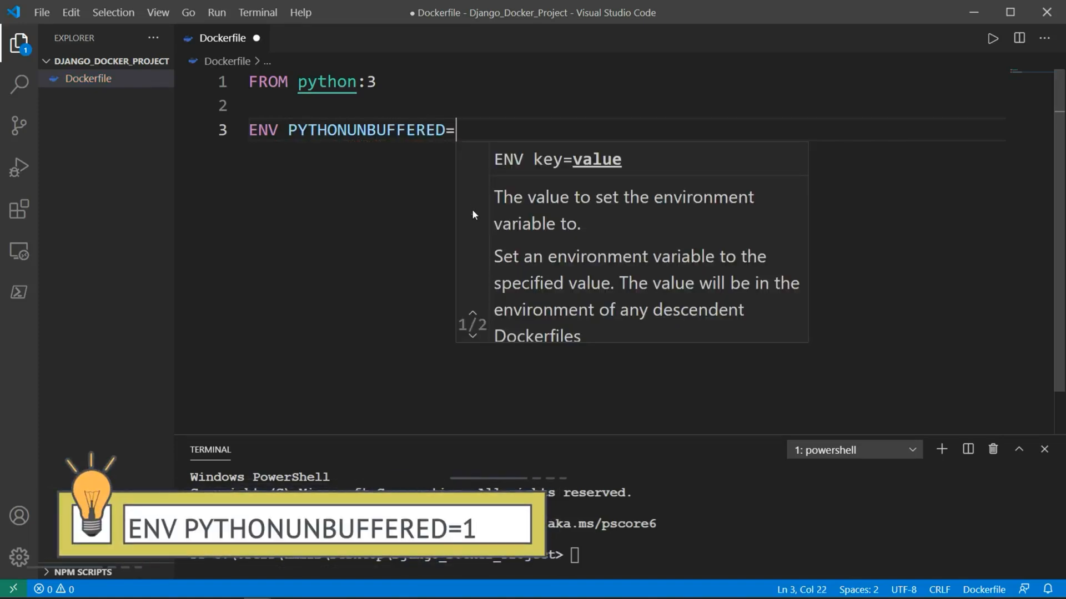
type("1")
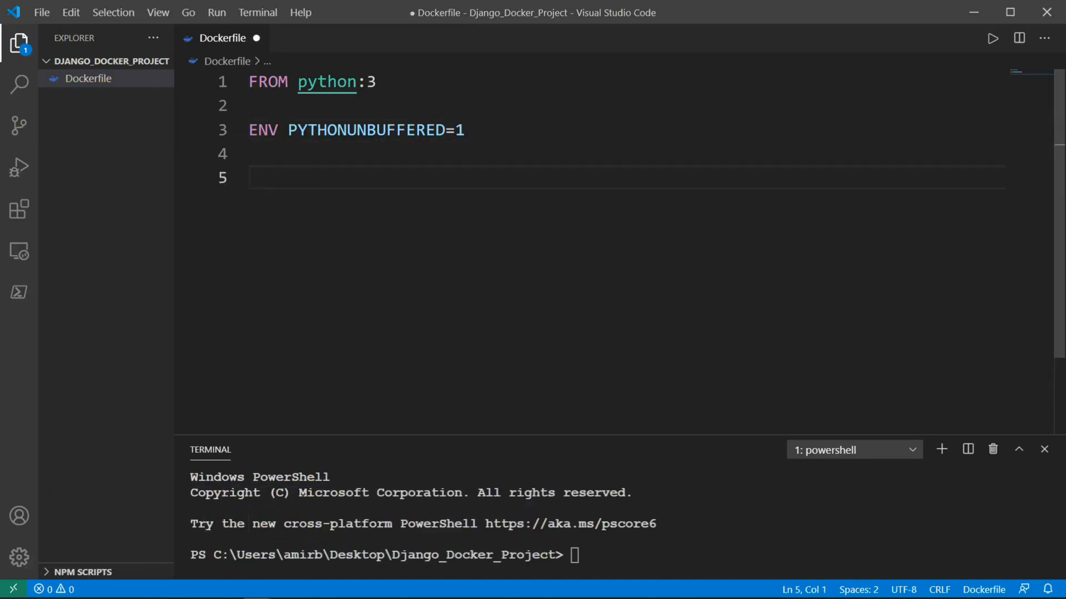
Add WORKDIR /code and COPY requirements.txt /code/ to the Dockerfile.
type("WORD")
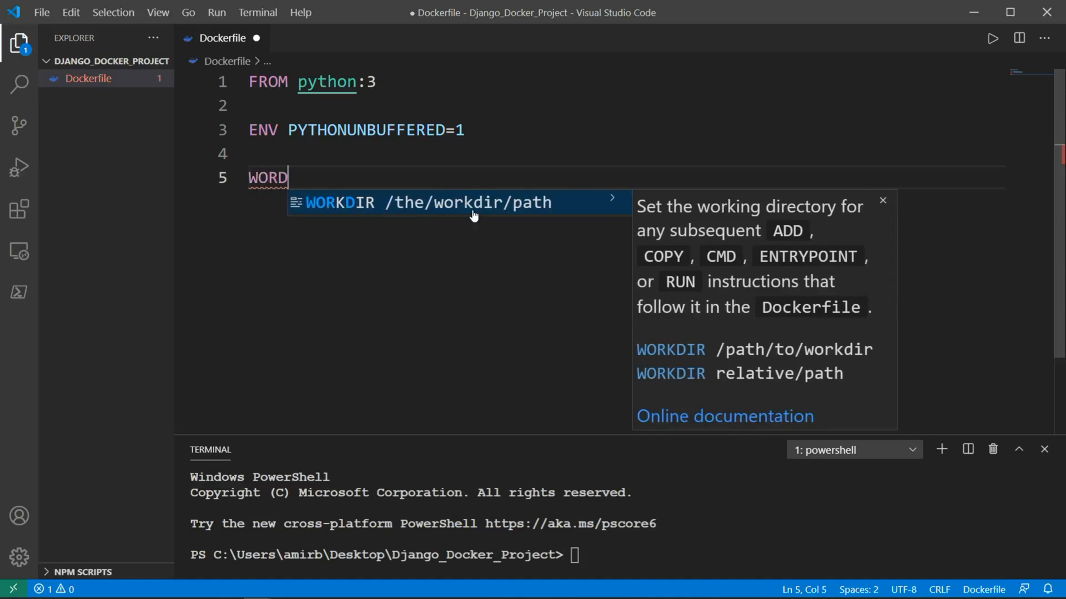
key("Tab")
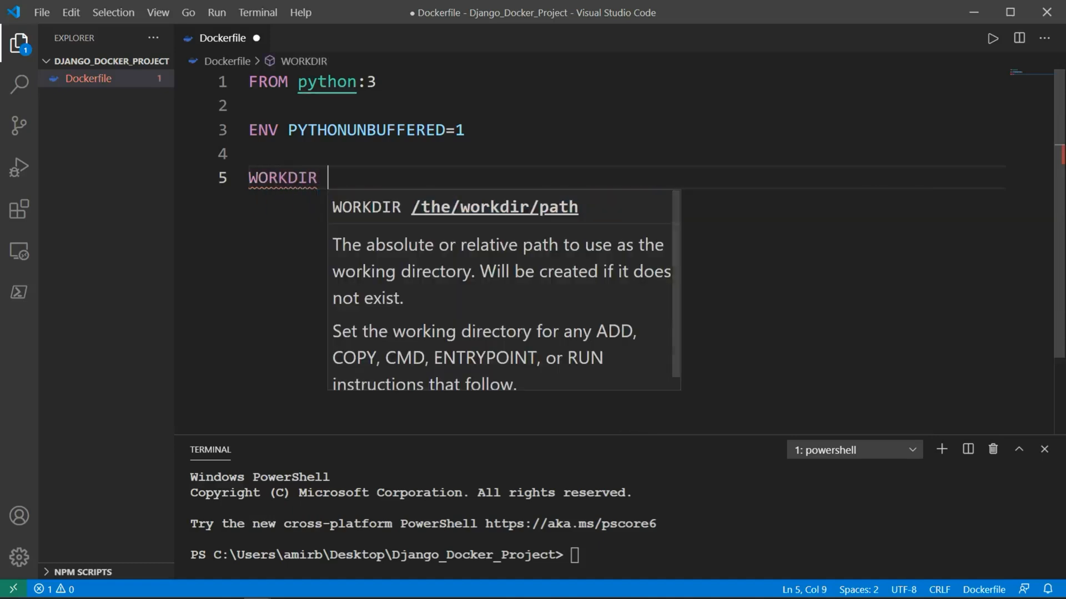
type("/co")
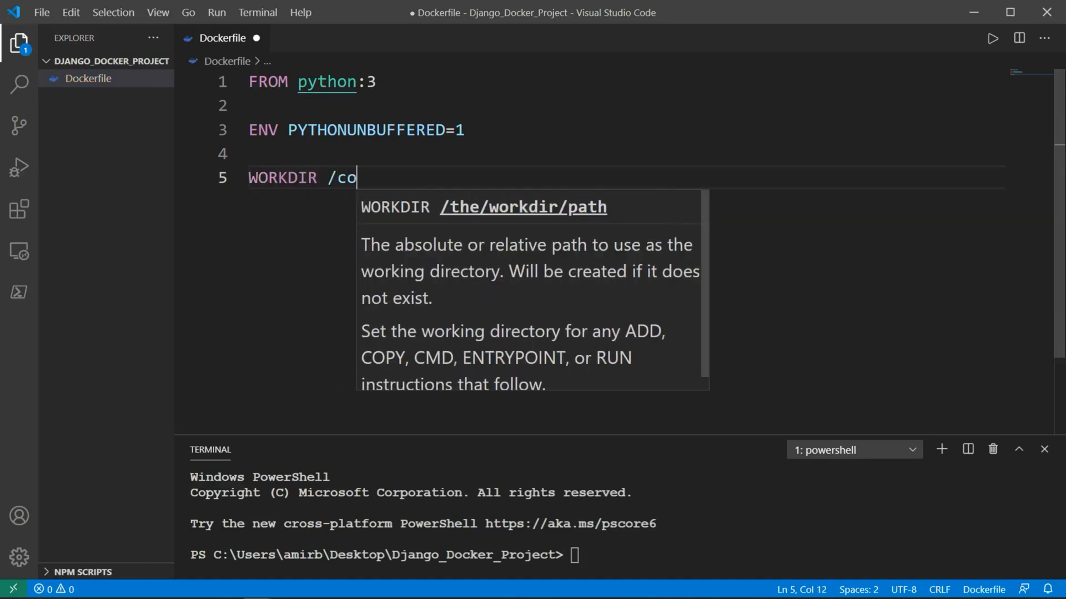
type("de")
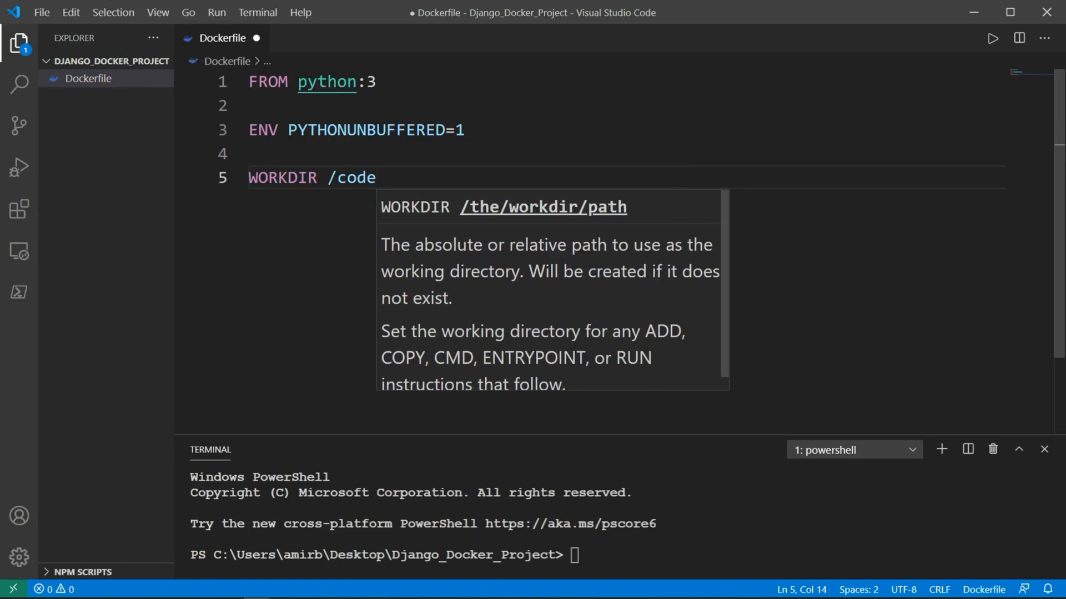
type("C")
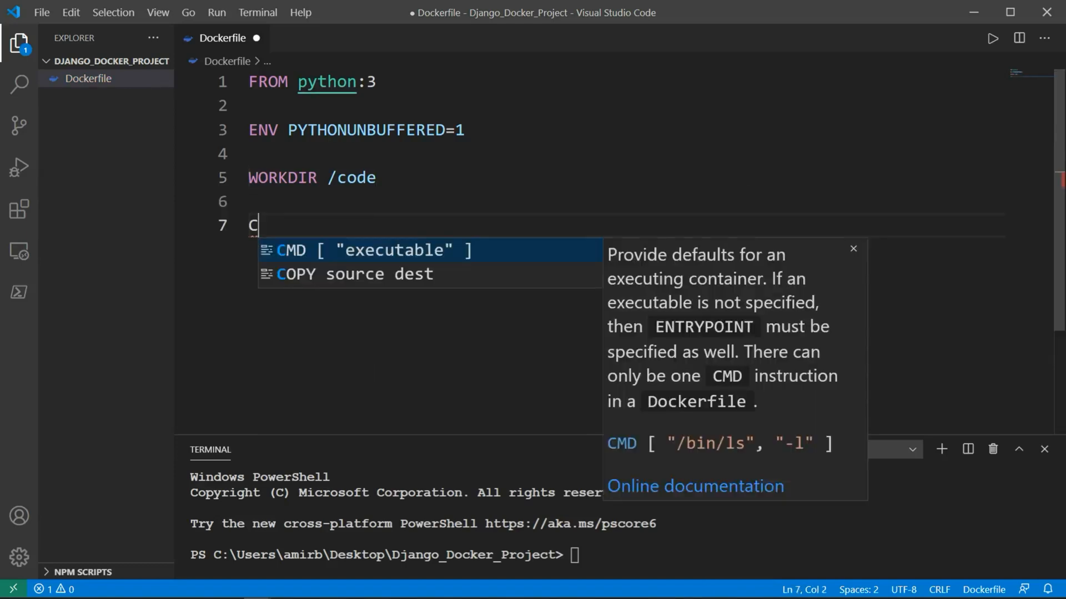
type("OPY req")
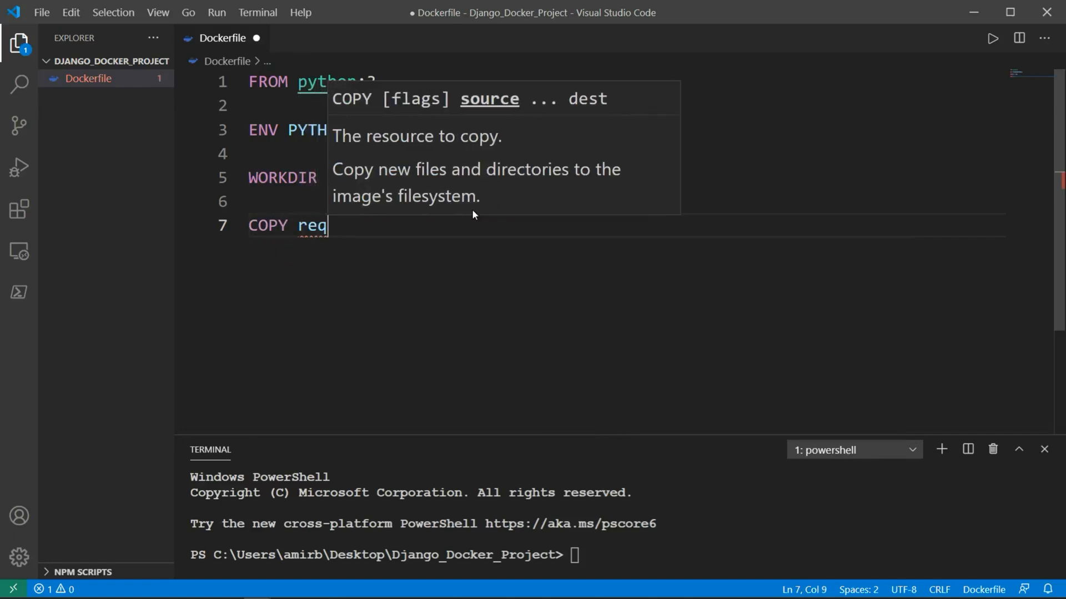
type("uirements.")
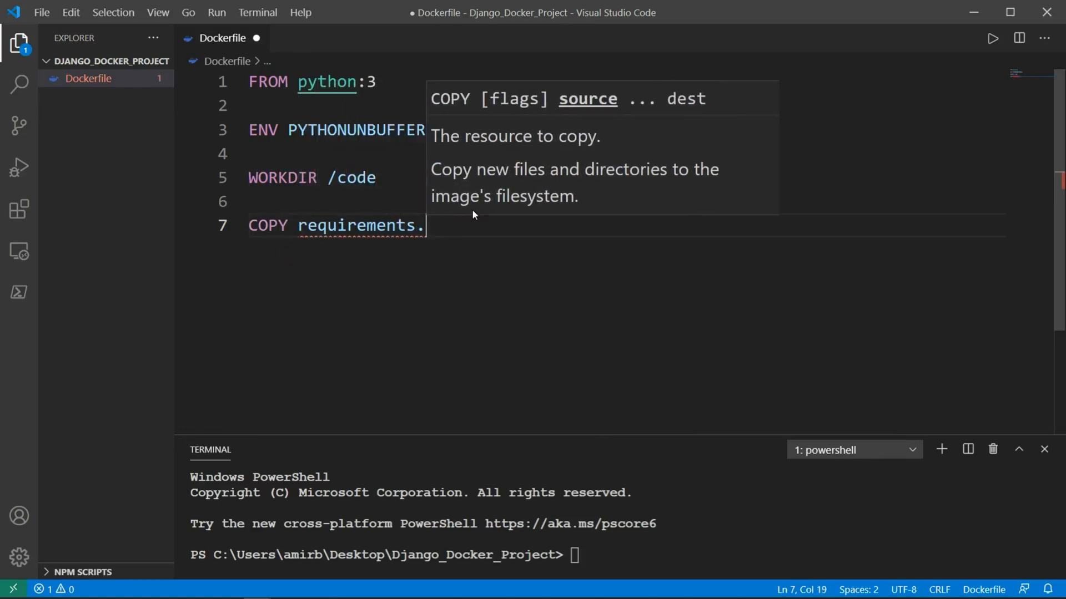
type("txt /code")
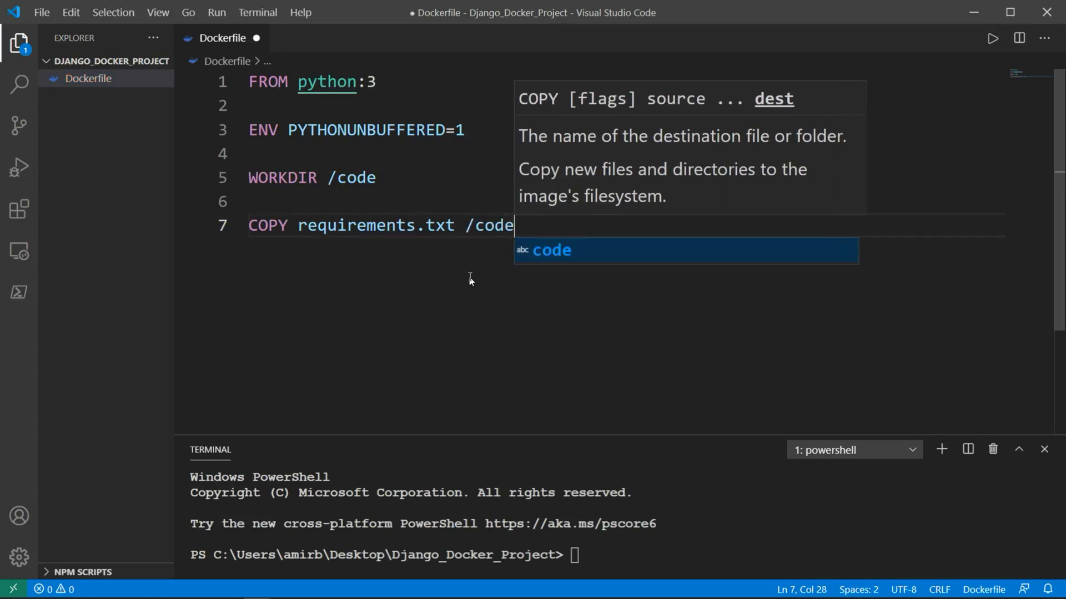
Add RUN pip install -r requirements.txt and COPY . /code/ to the Dockerfile.
type("RUN")
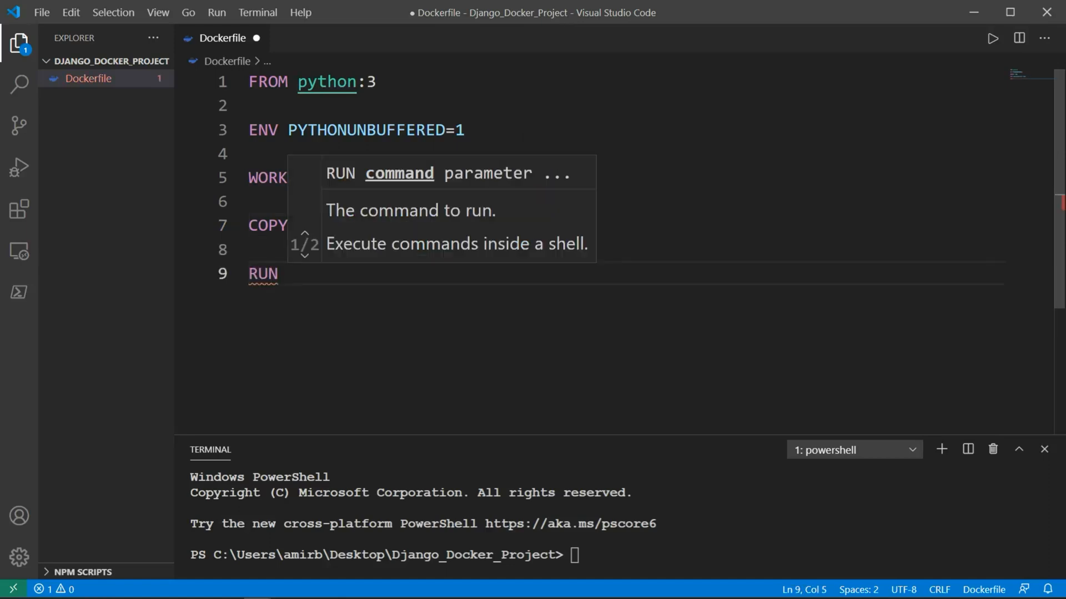
type("pip i")
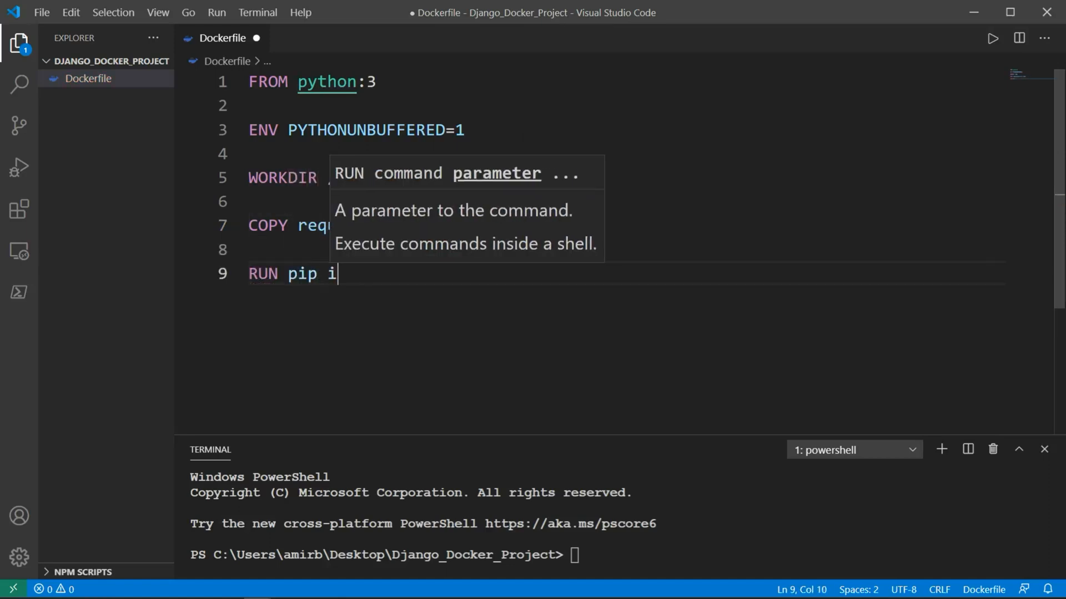
type("nstall -r")
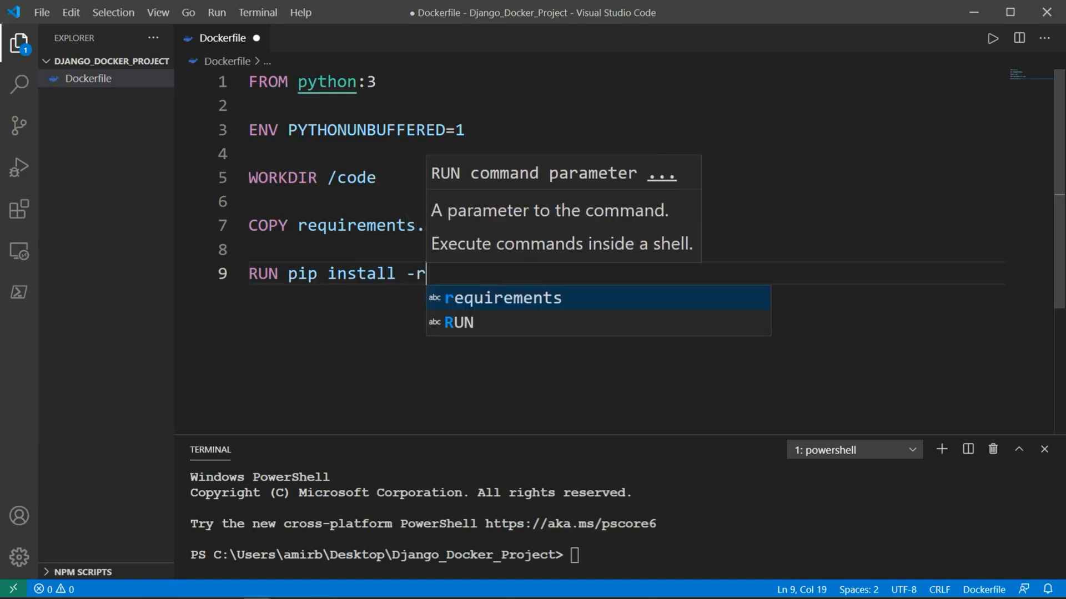
type("eq")
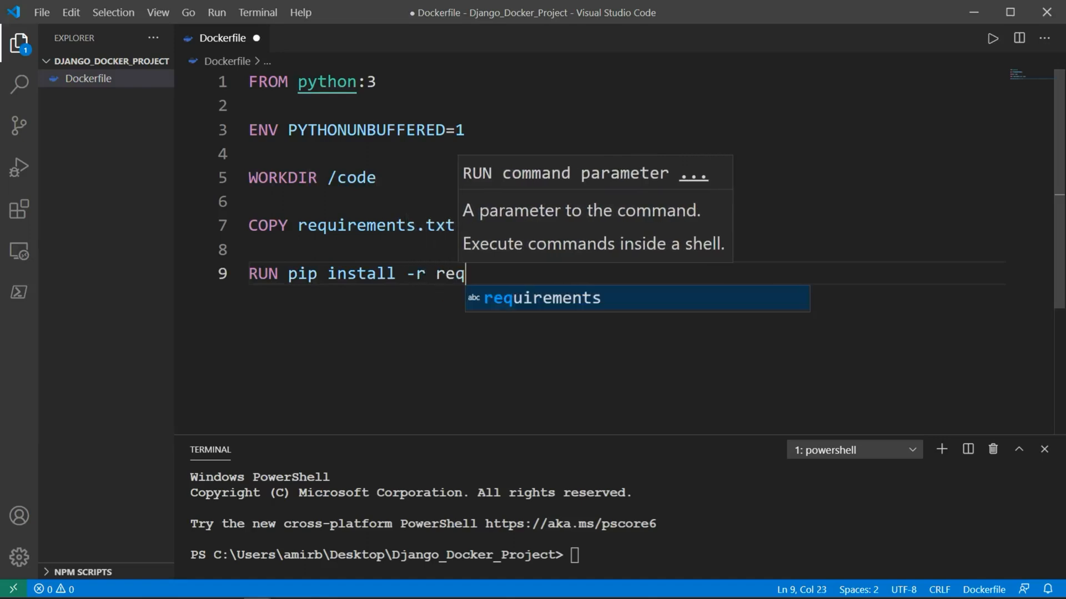
type("uirements.txt")
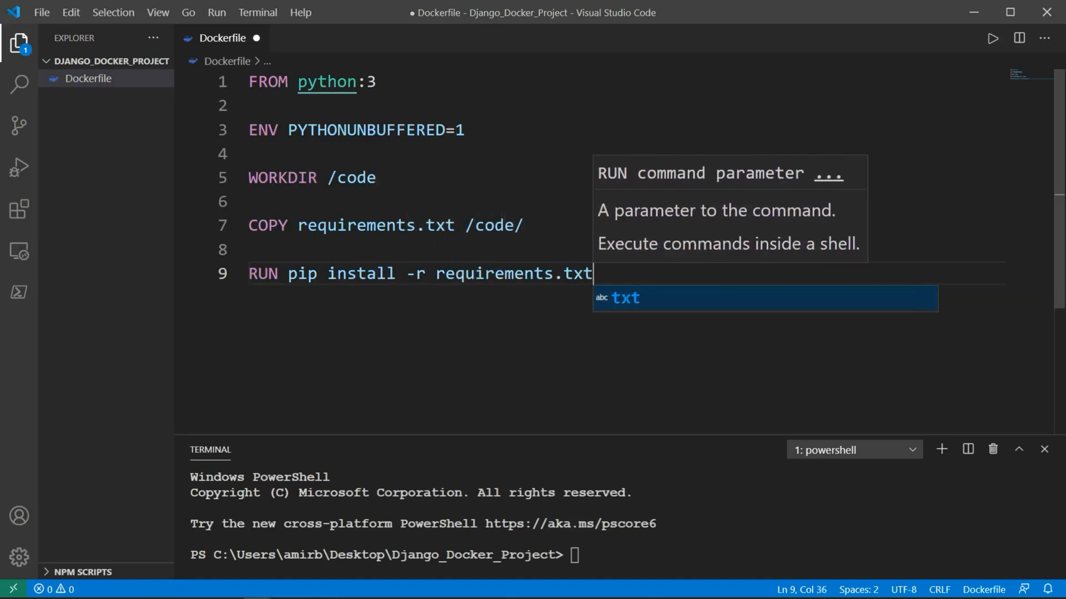
key("Enter")
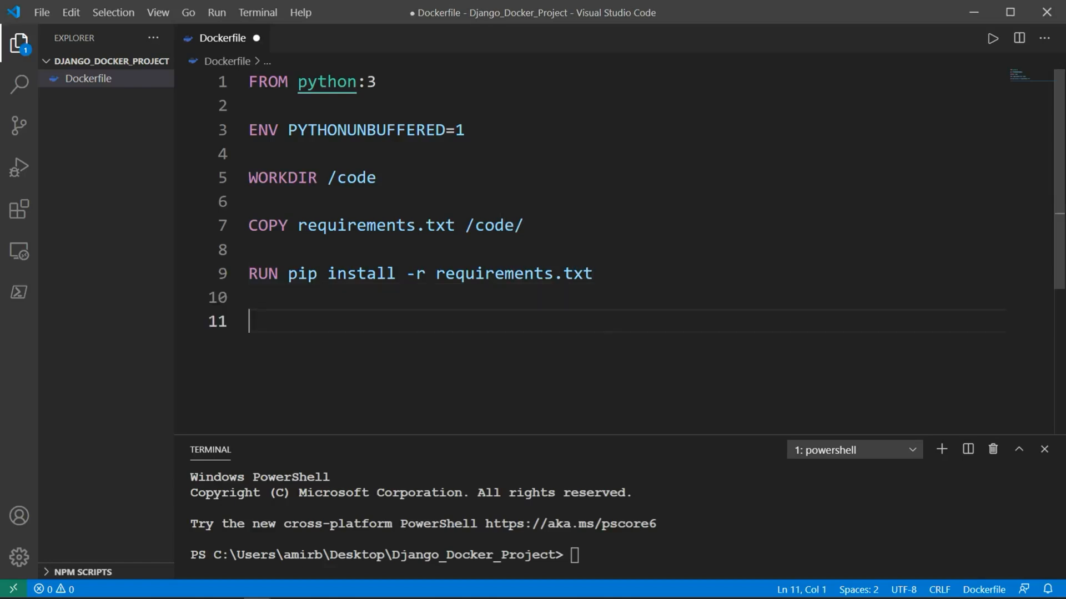
type("COPY .")
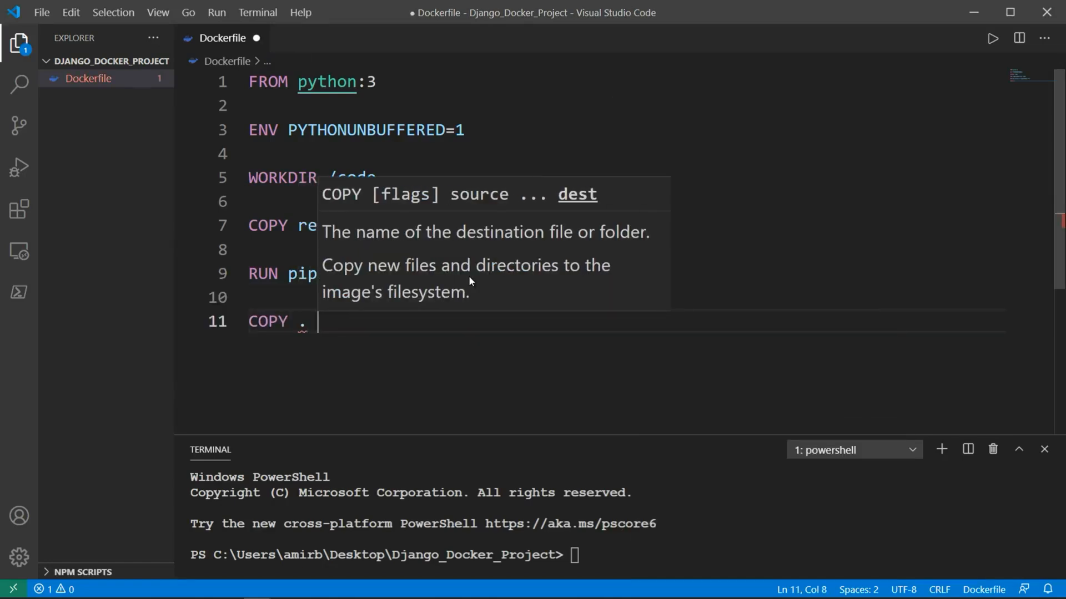
type("/C")
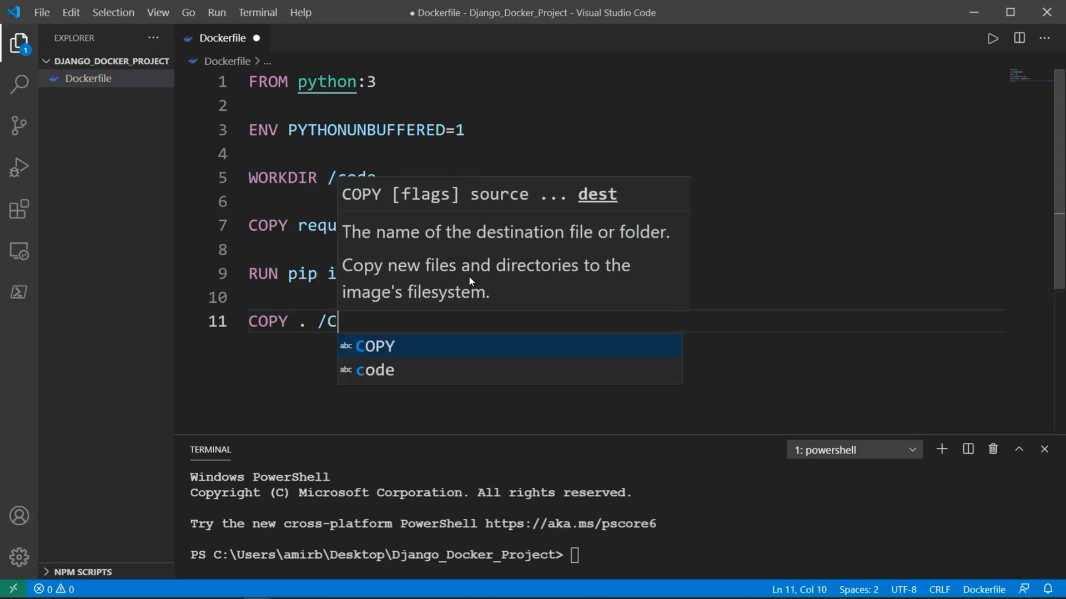
type("ode./")
type("requ")
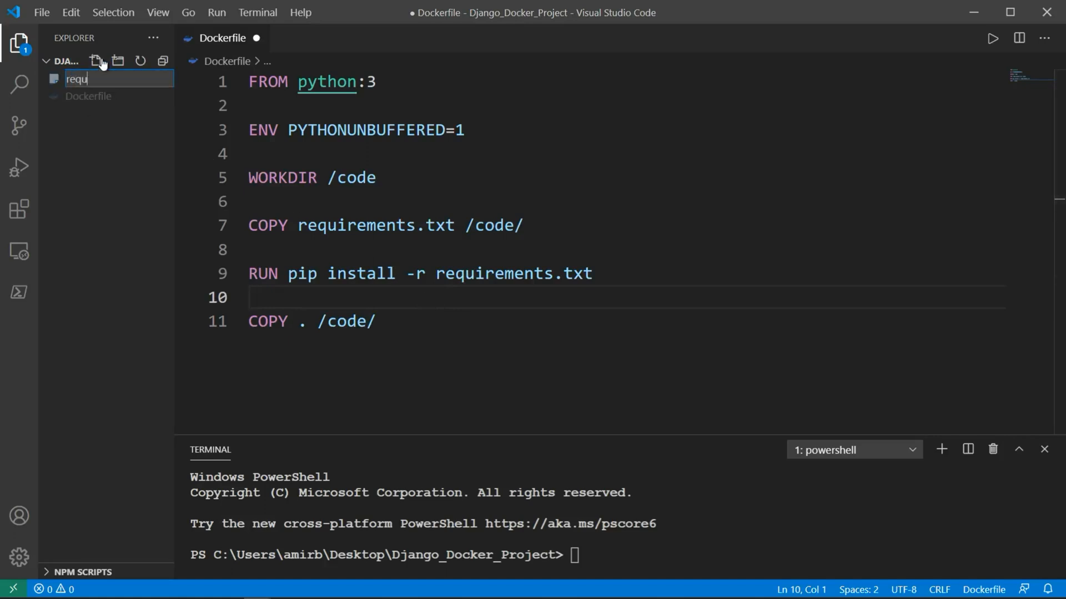
Pin Django>=3.0, <4.0 in requirements.txt and return to the Dockerfile.
type("irements.")
type("Django")
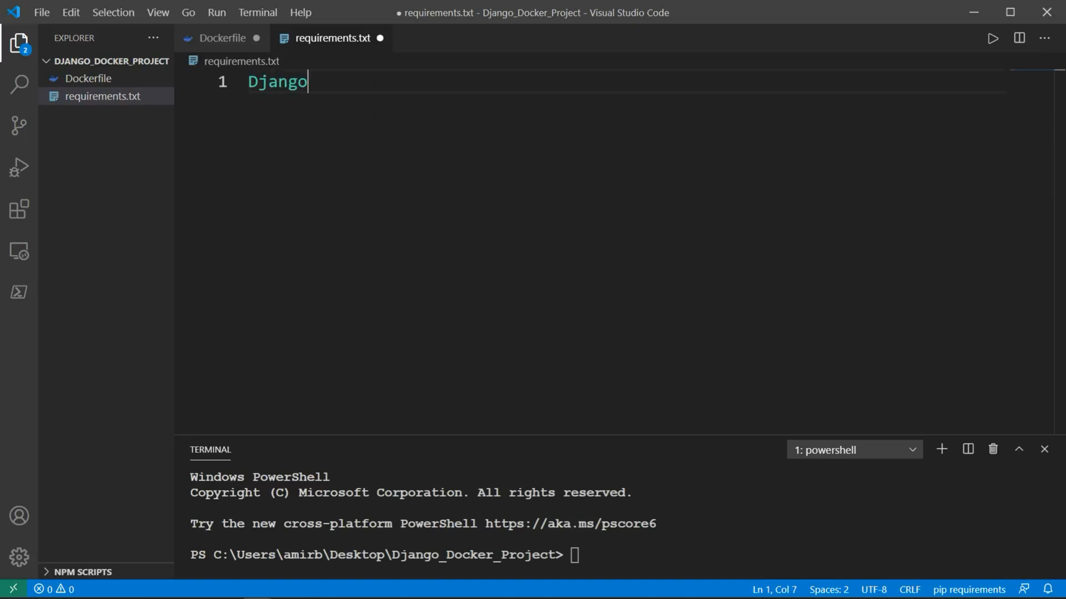
type(">")
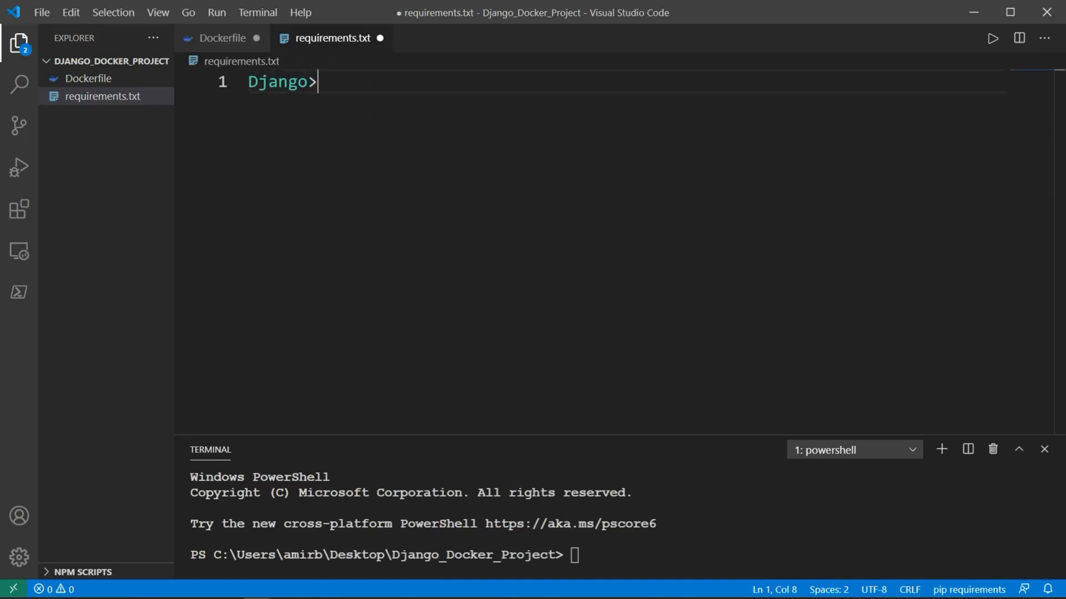
type("=3")
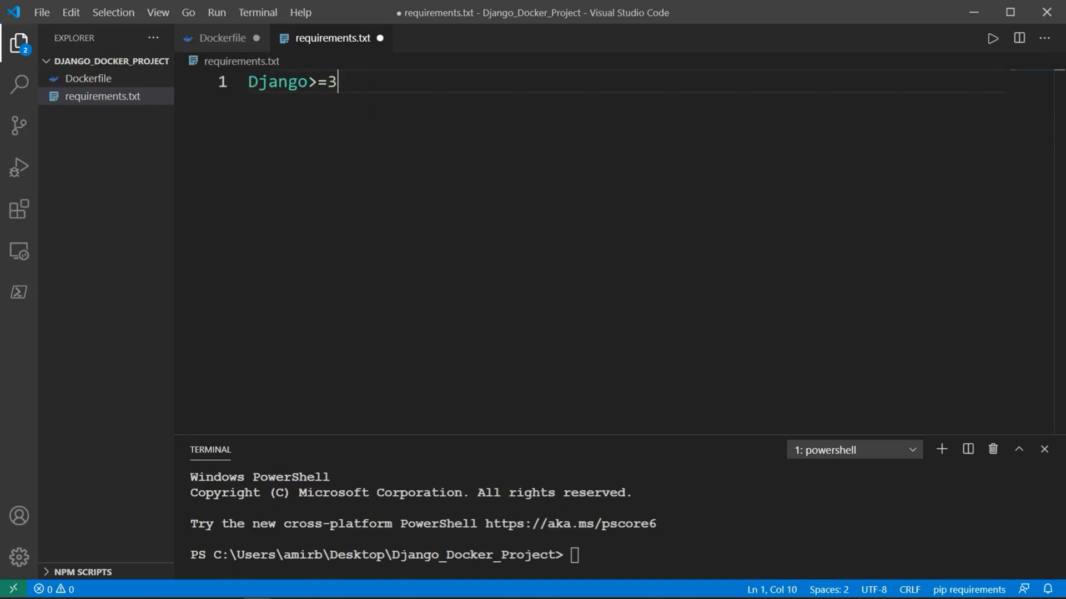
type(".0,")
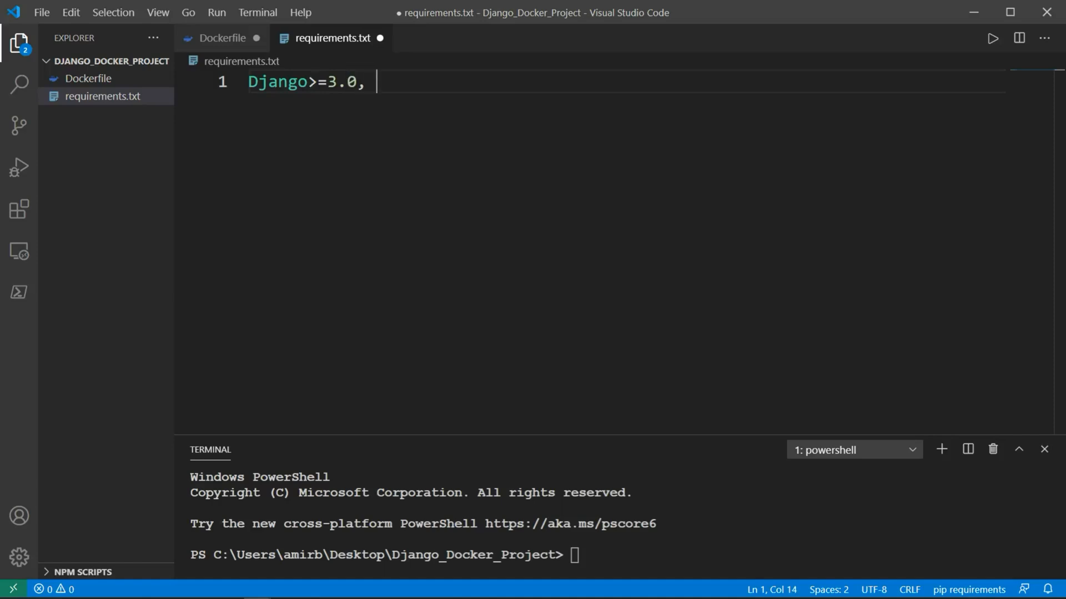
type("<4.0")
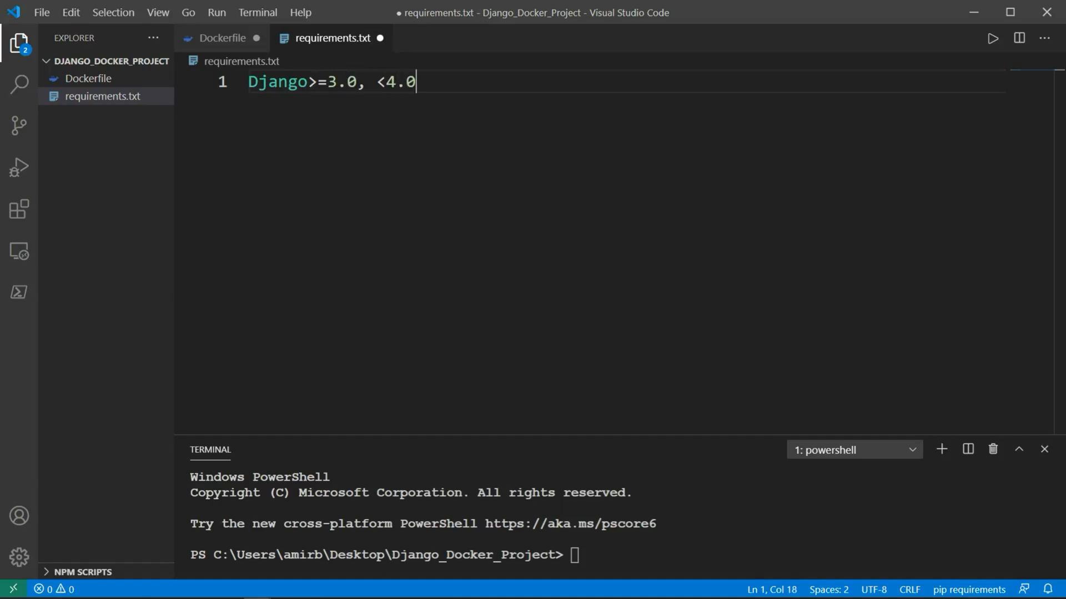
left_click(220, 37)
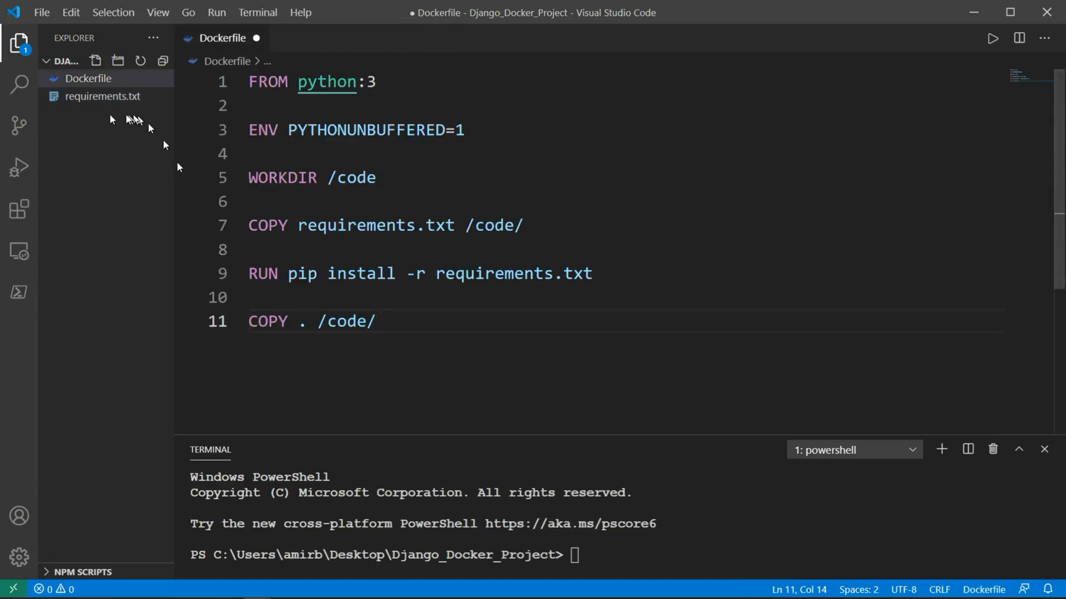
mouse_move(111, 120)
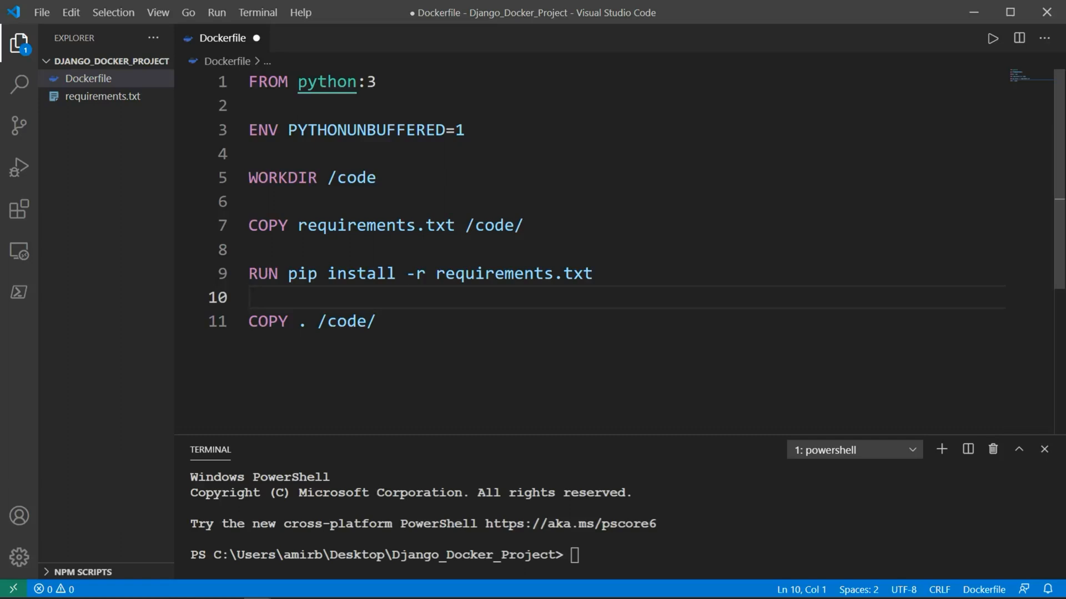
Create a new docker-compose.yml file in the project folder.
left_click(97, 61)
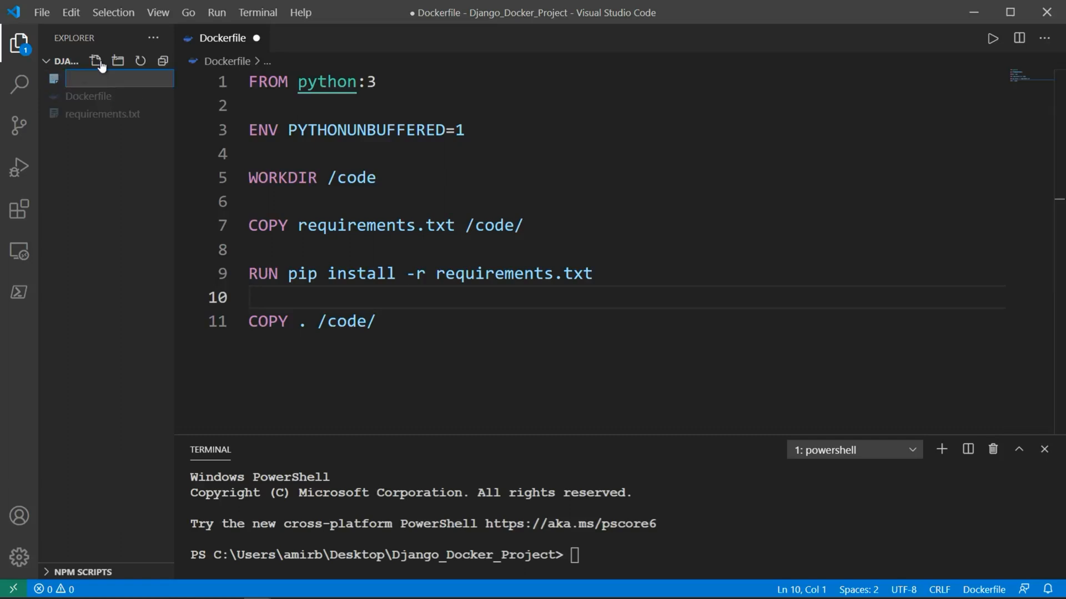
type("docker-")
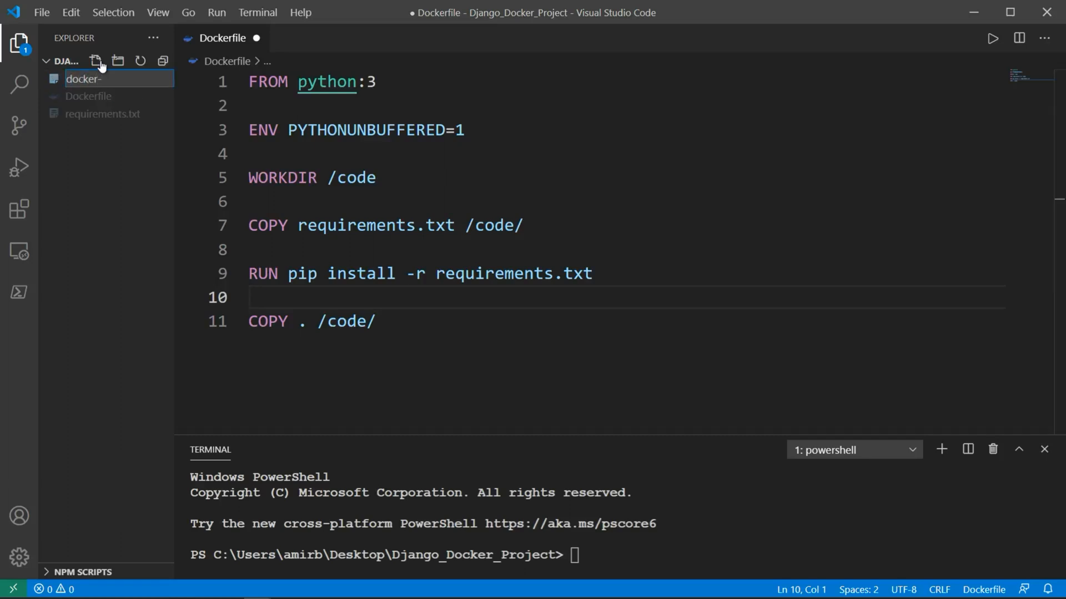
type("compose.yml")
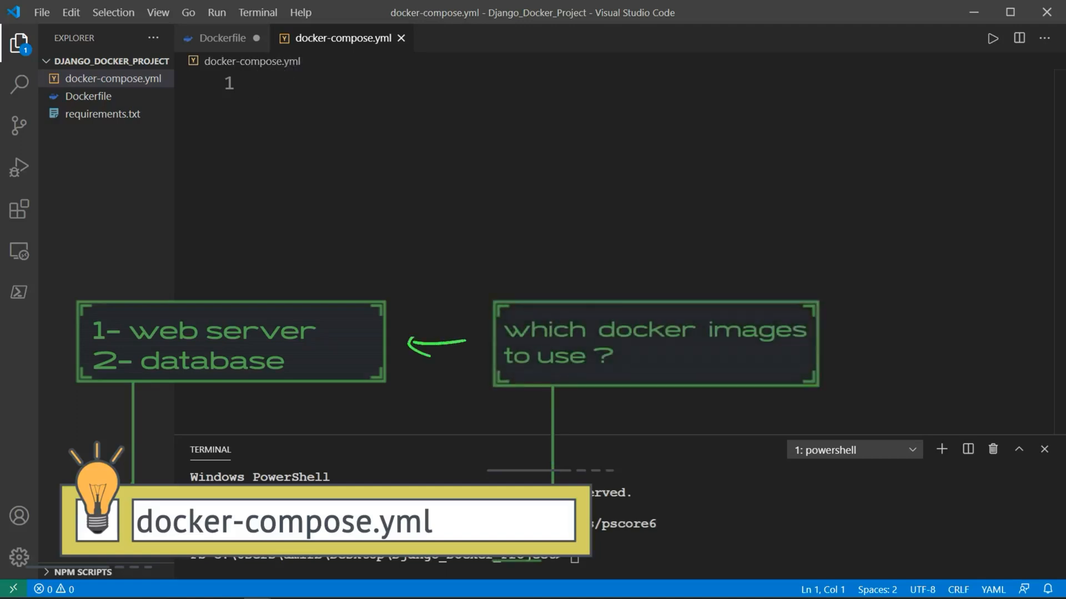
mouse_move(245, 134)
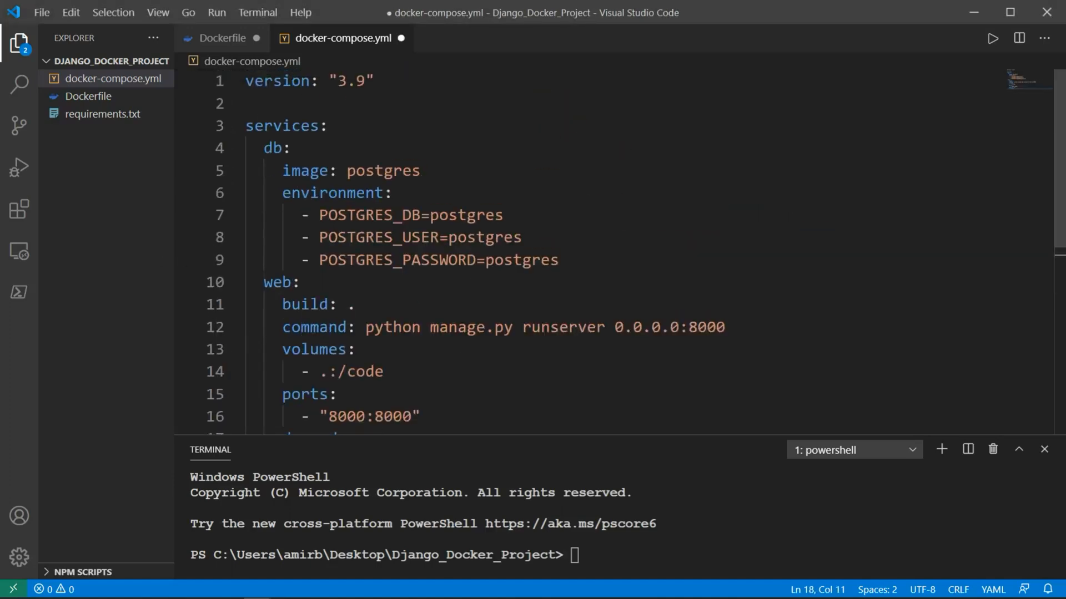
mouse_move(345, 172)
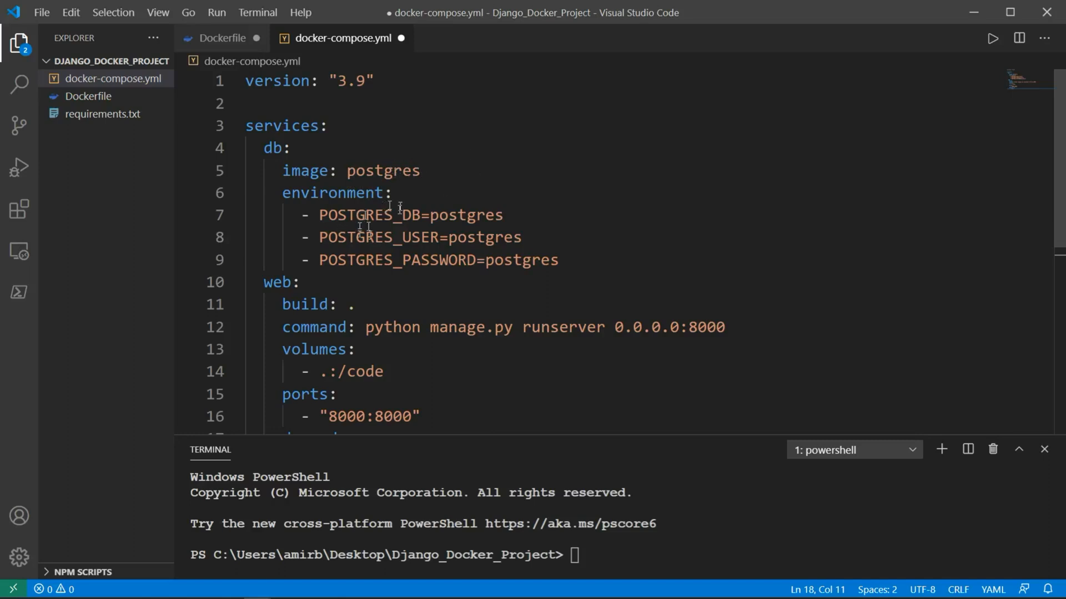
mouse_move(347, 229)
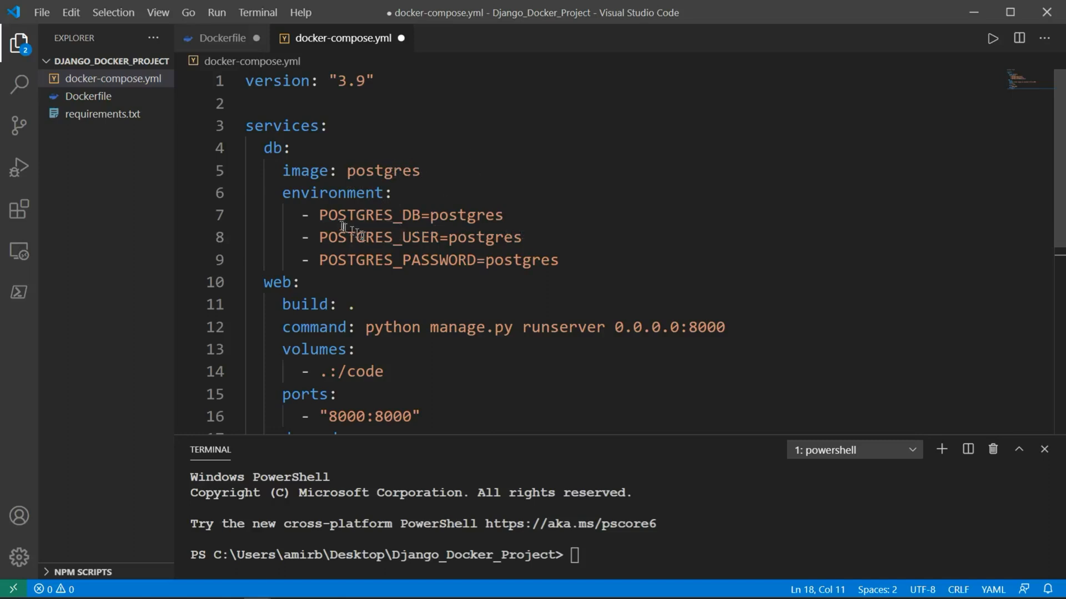
mouse_move(448, 250)
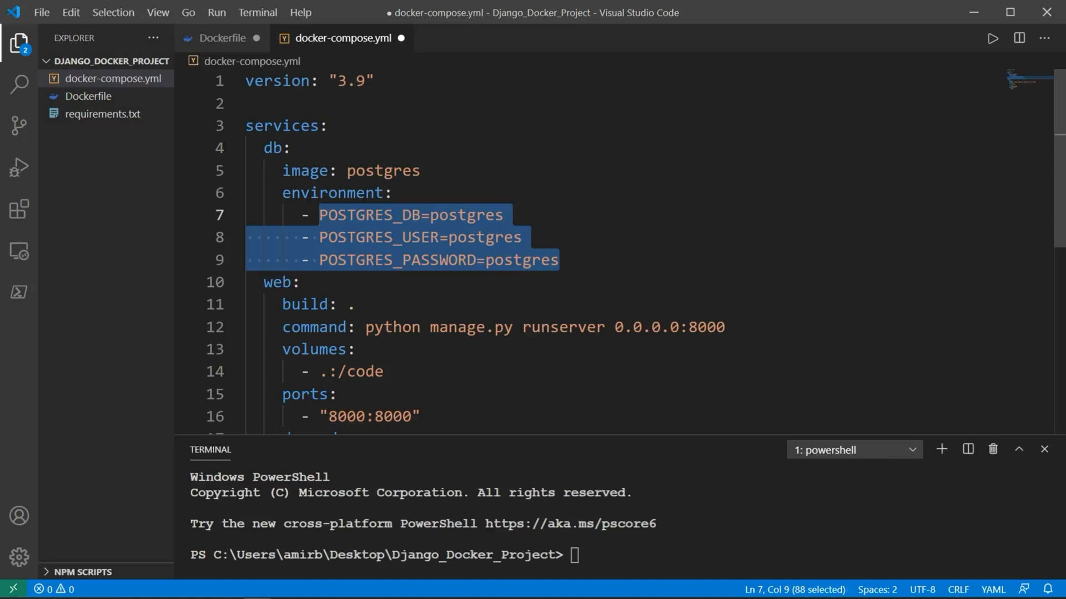
Review the pasted compose config's db image, web run command and port 8000 lines.
left_click(549, 259)
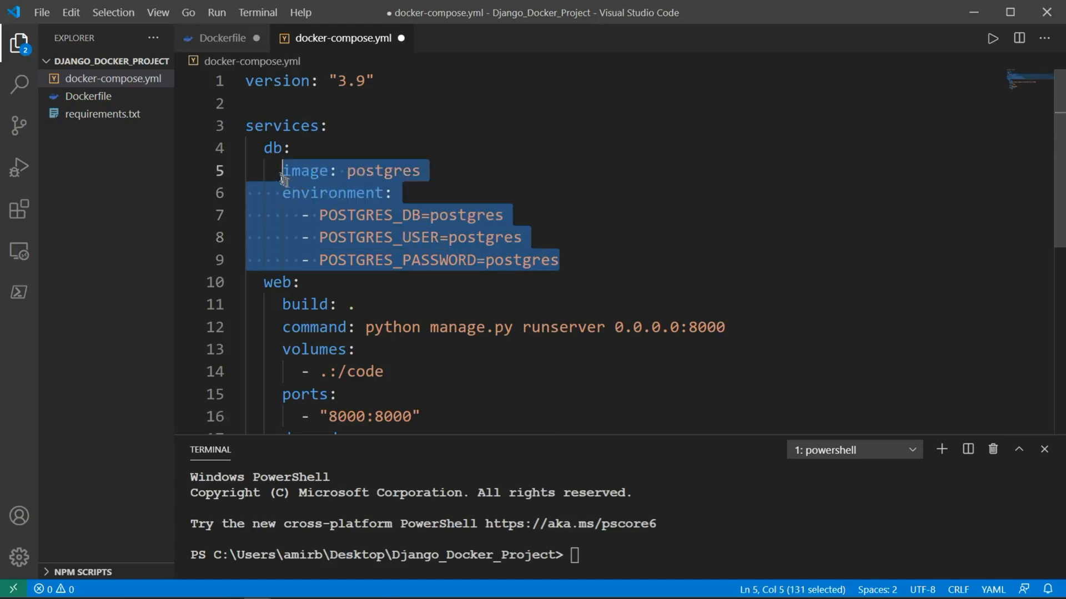
left_click(355, 193)
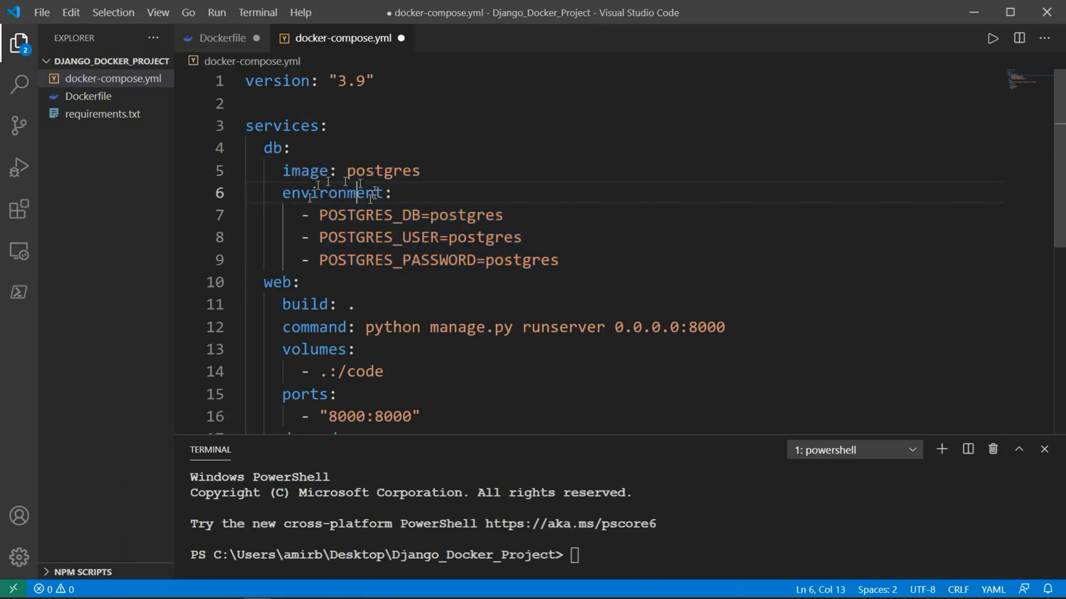
scroll("down", 3)
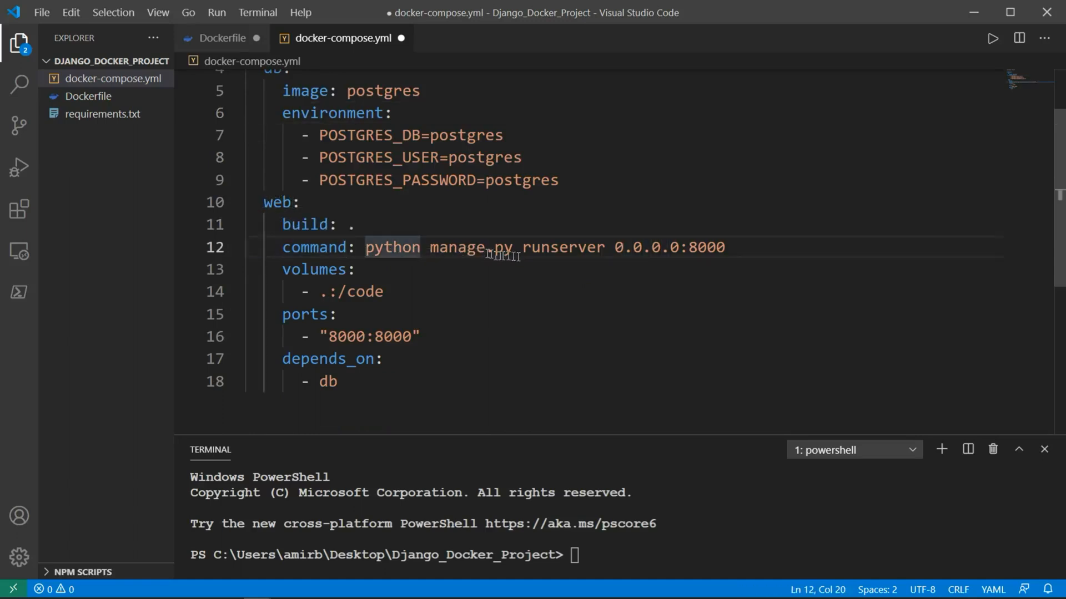
double_click(560, 246)
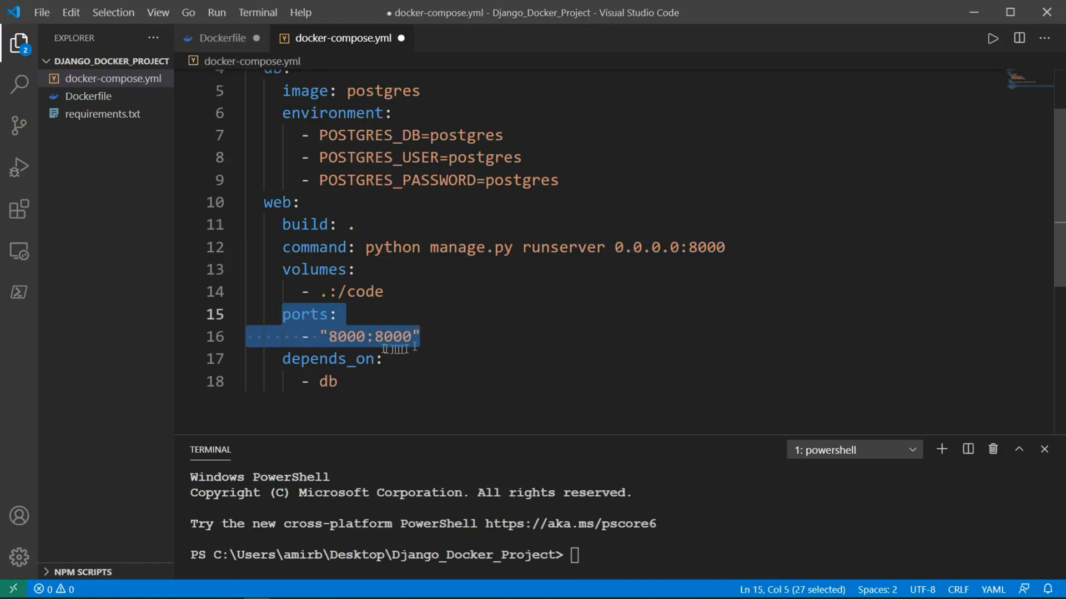
left_click(328, 382)
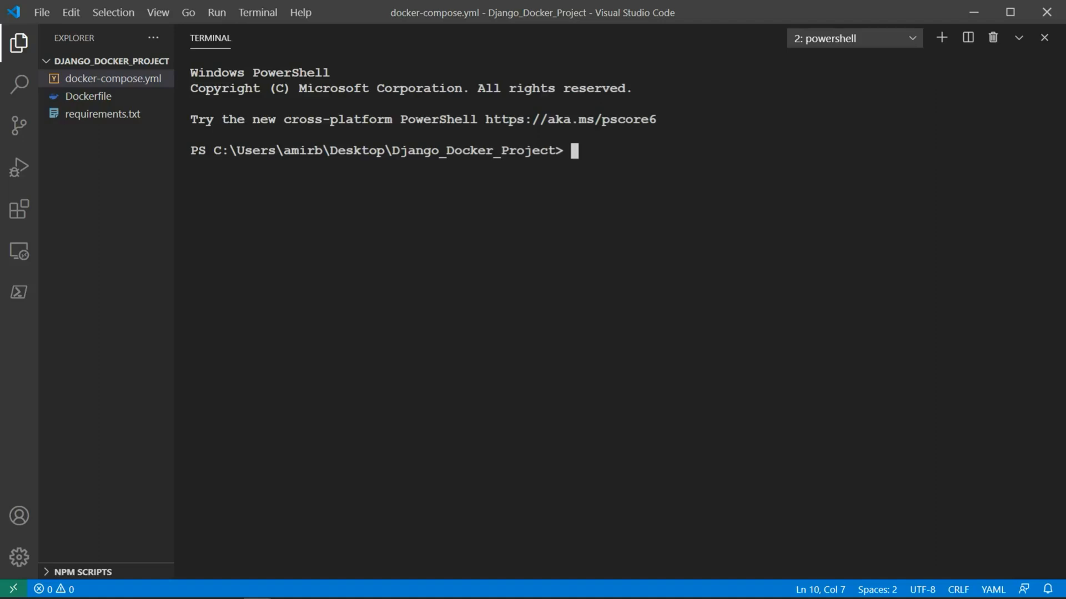
Run docker-compose run web django-admin startproject djangoProj . in the terminal.
type("docker")
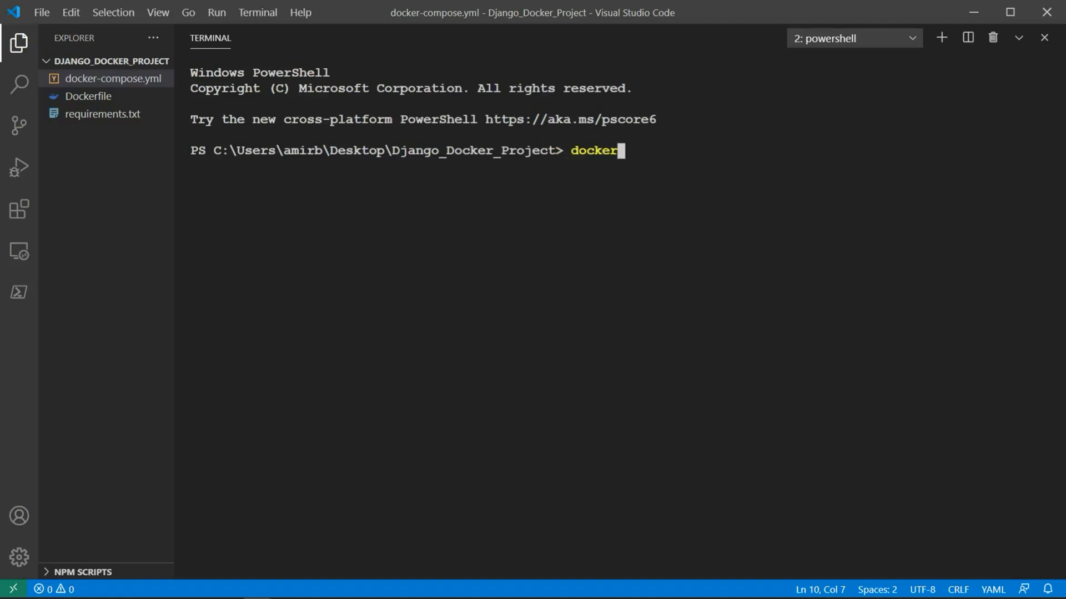
type("-compose r")
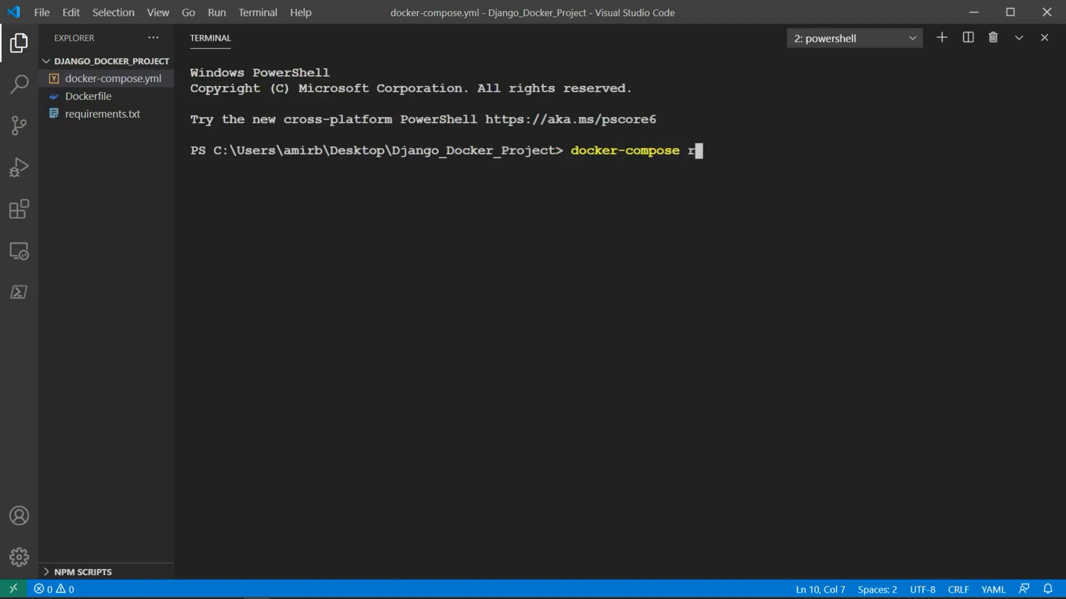
type("un web django-admin s")
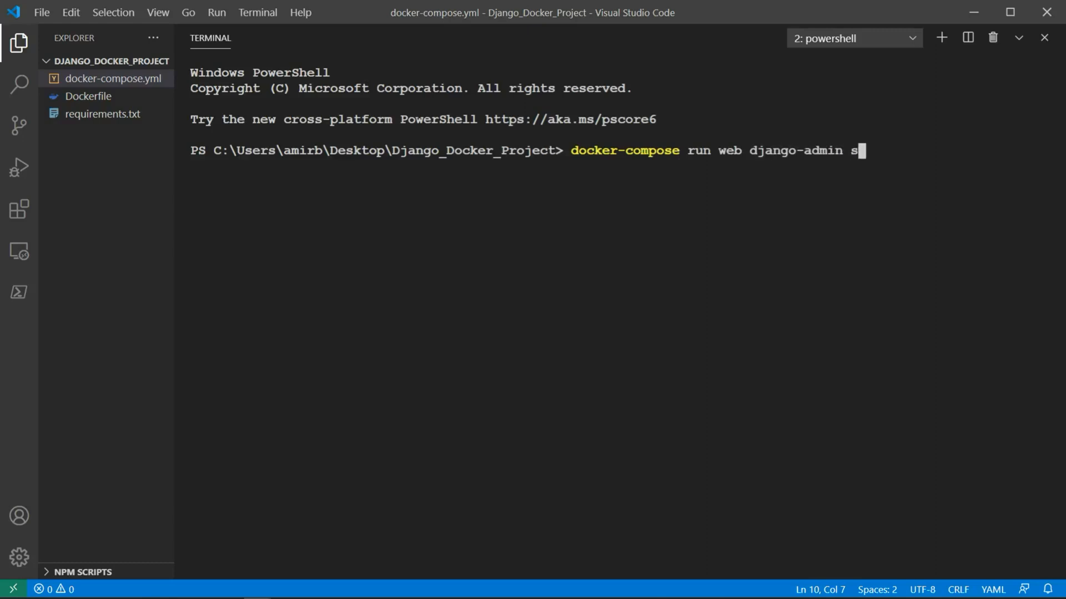
type("tartproject")
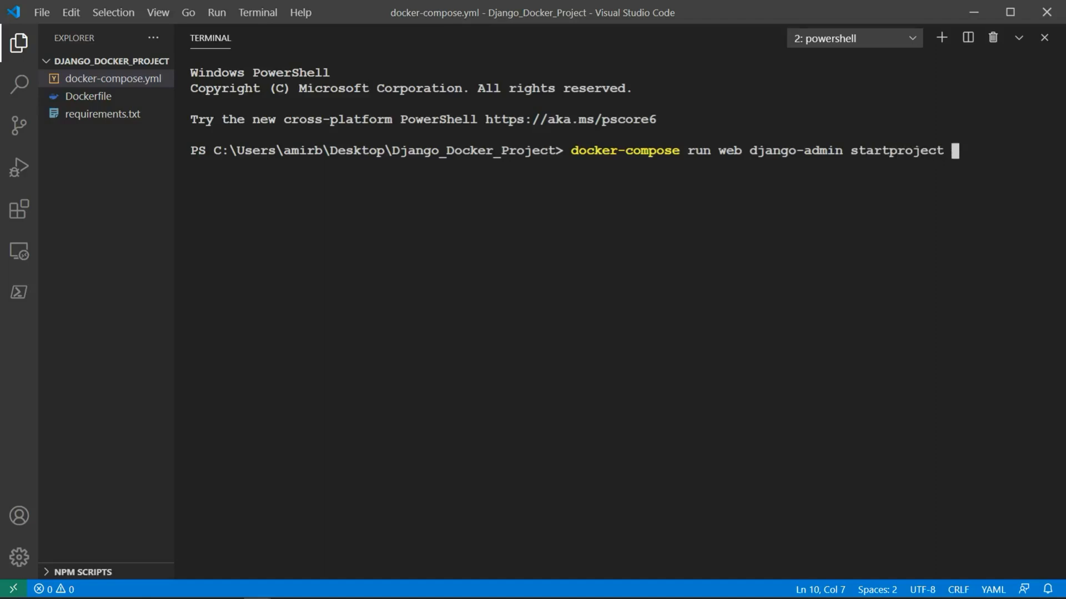
type("dja")
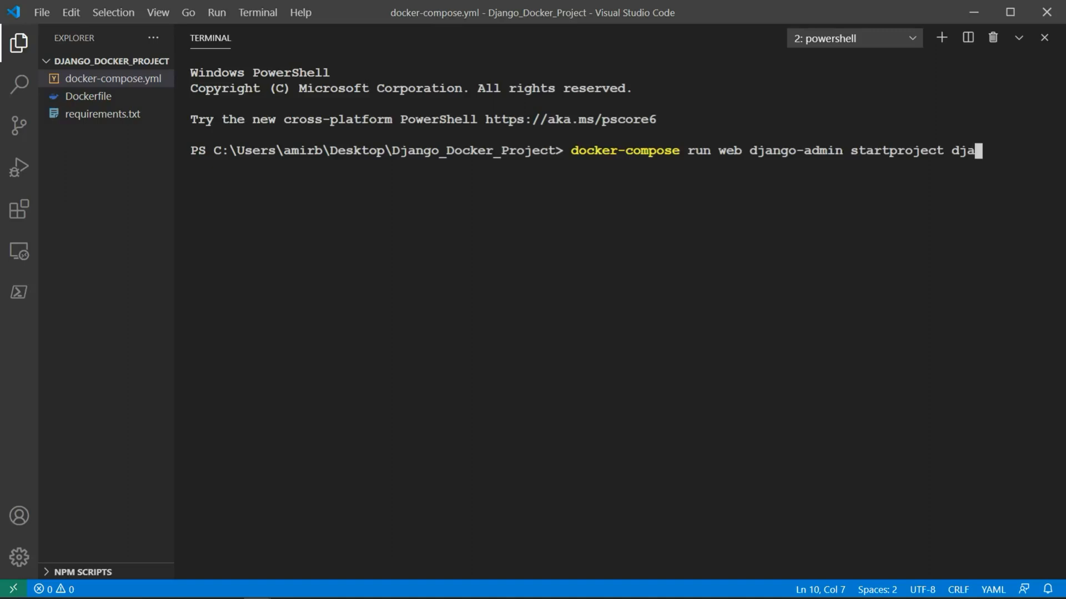
type("ngoProj .")
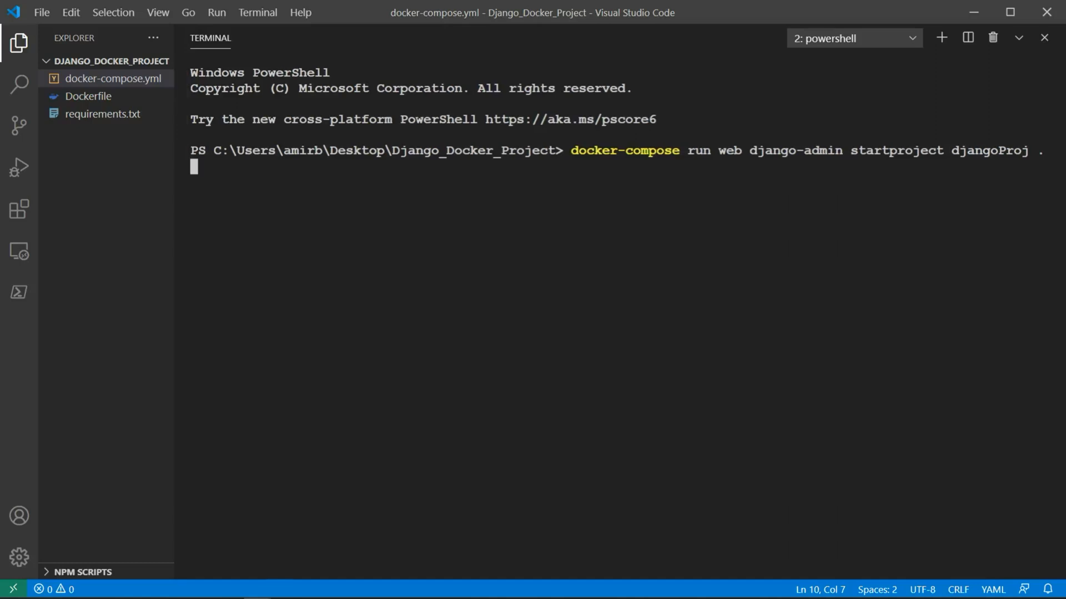
key("Enter")
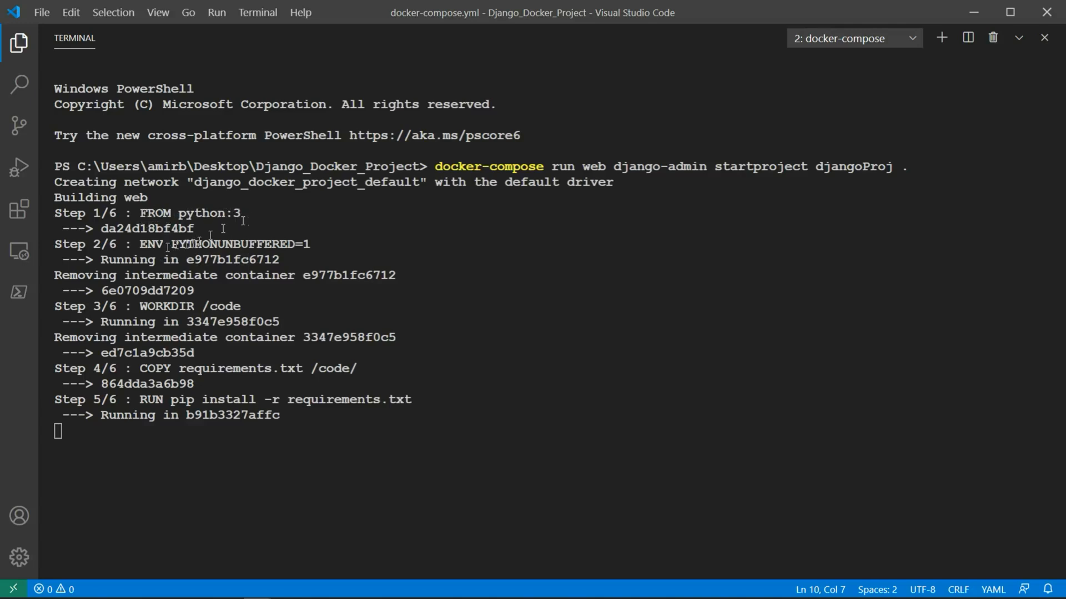
mouse_move(215, 308)
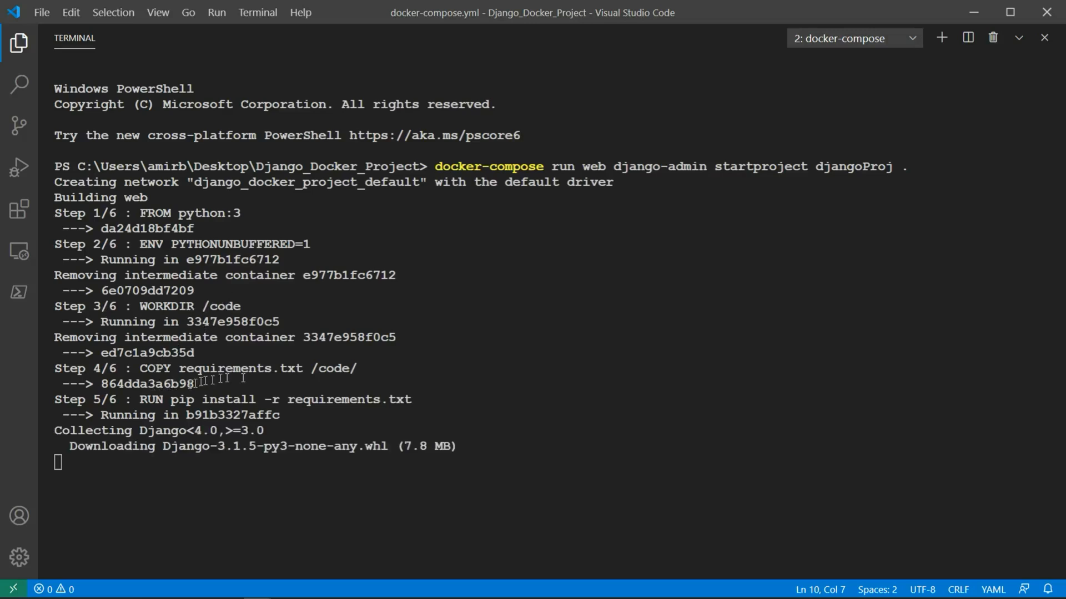
mouse_move(155, 407)
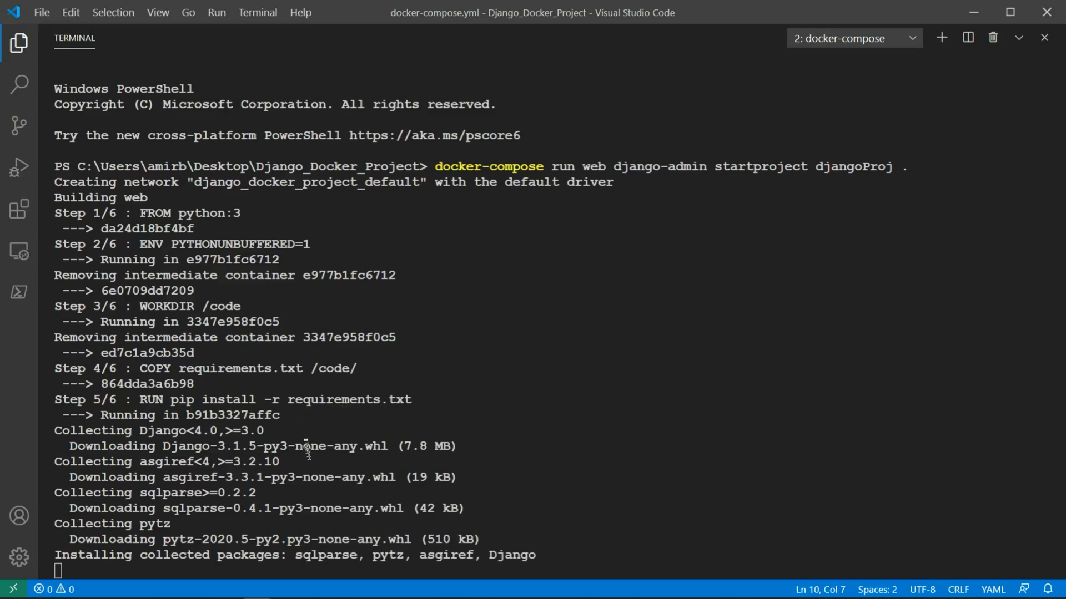
mouse_move(177, 455)
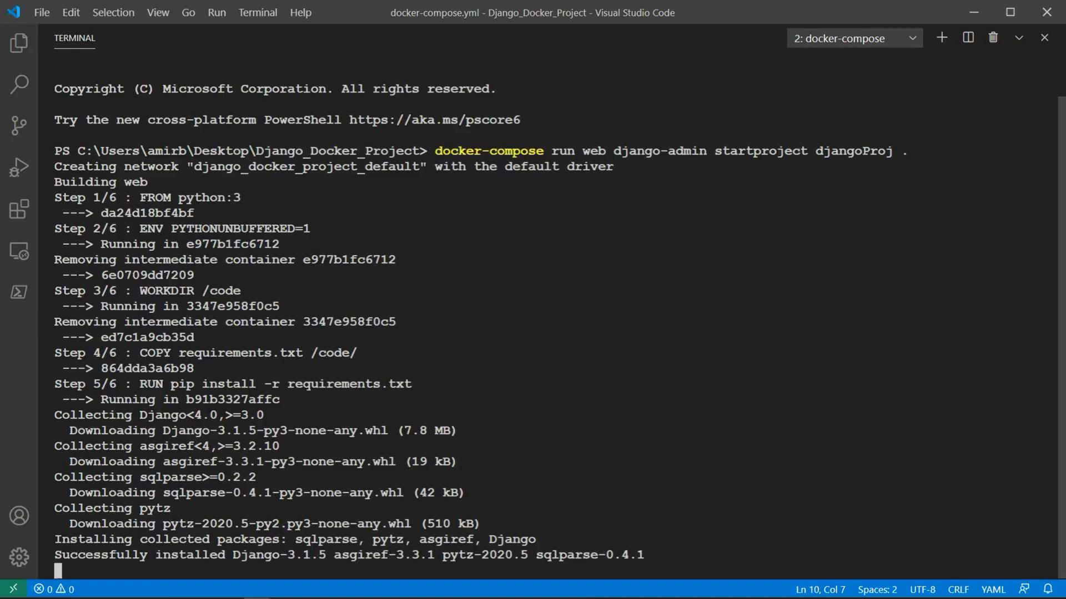
Follow the compose build output as the web image installs Django and finishes.
scroll("down", 3)
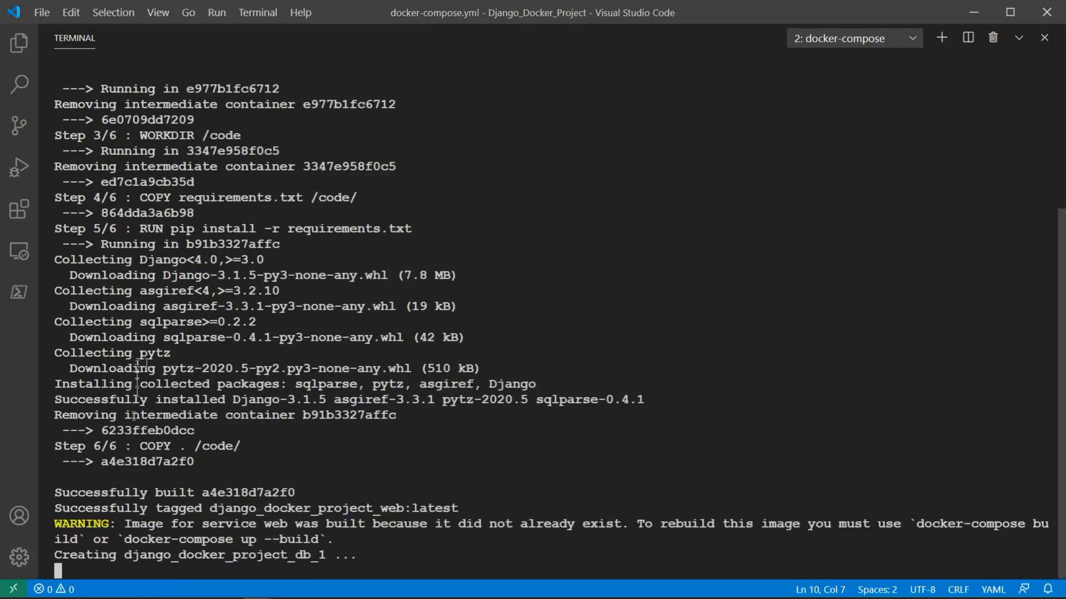
mouse_move(173, 455)
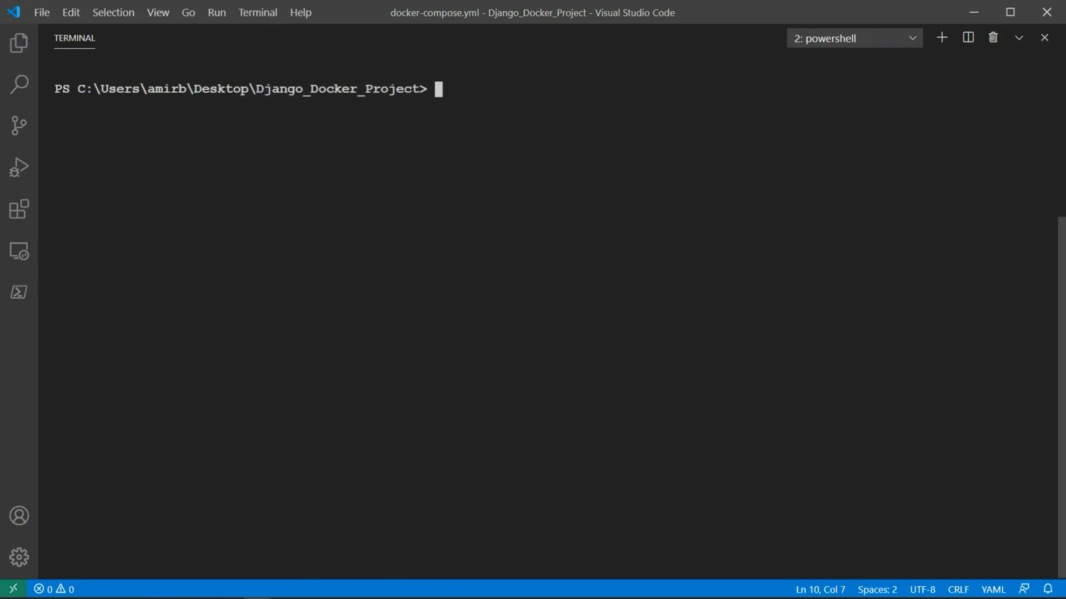
List the project folder with dir and highlight the generated djangoProj directory.
type("dir")
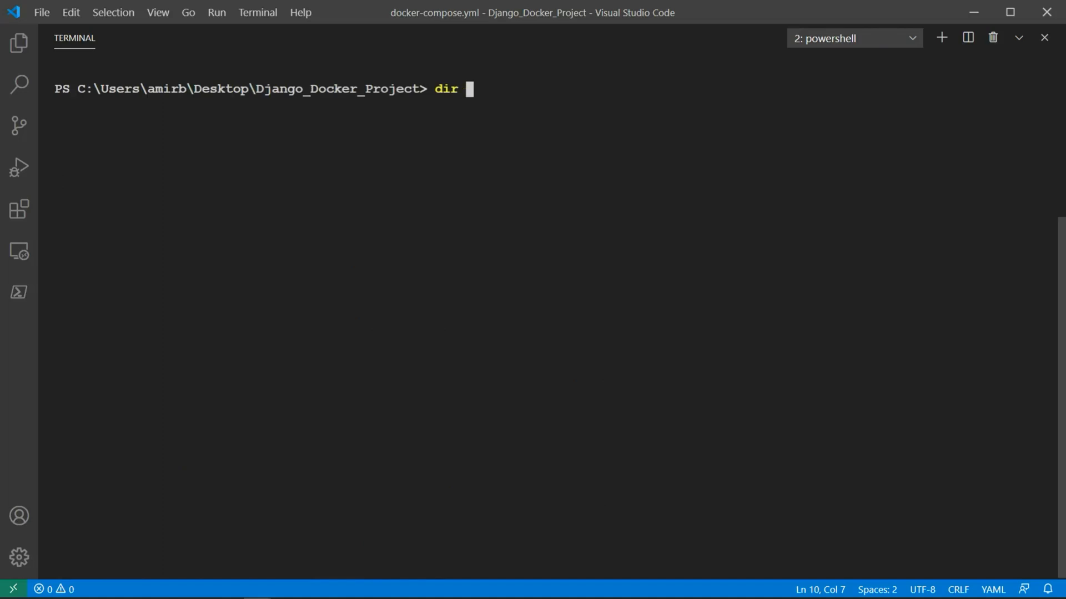
key("Enter")
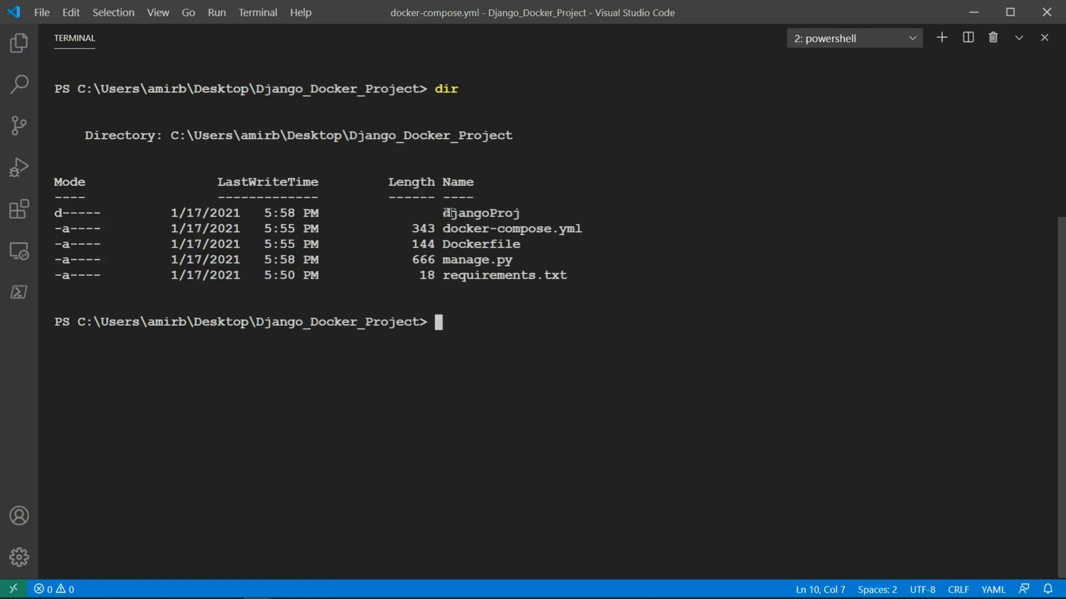
double_click(479, 213)
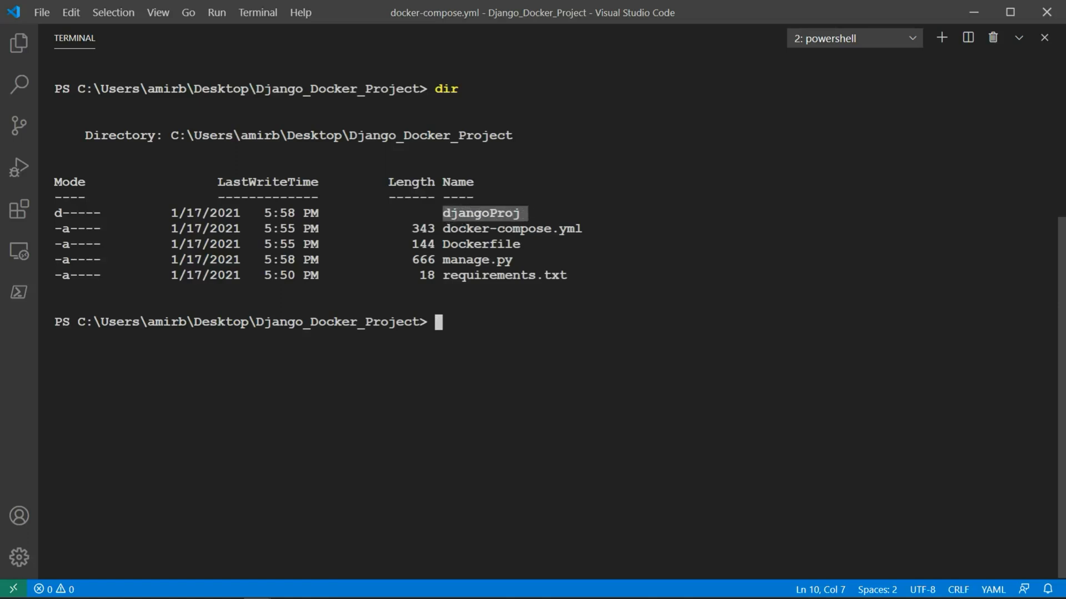
mouse_move(575, 231)
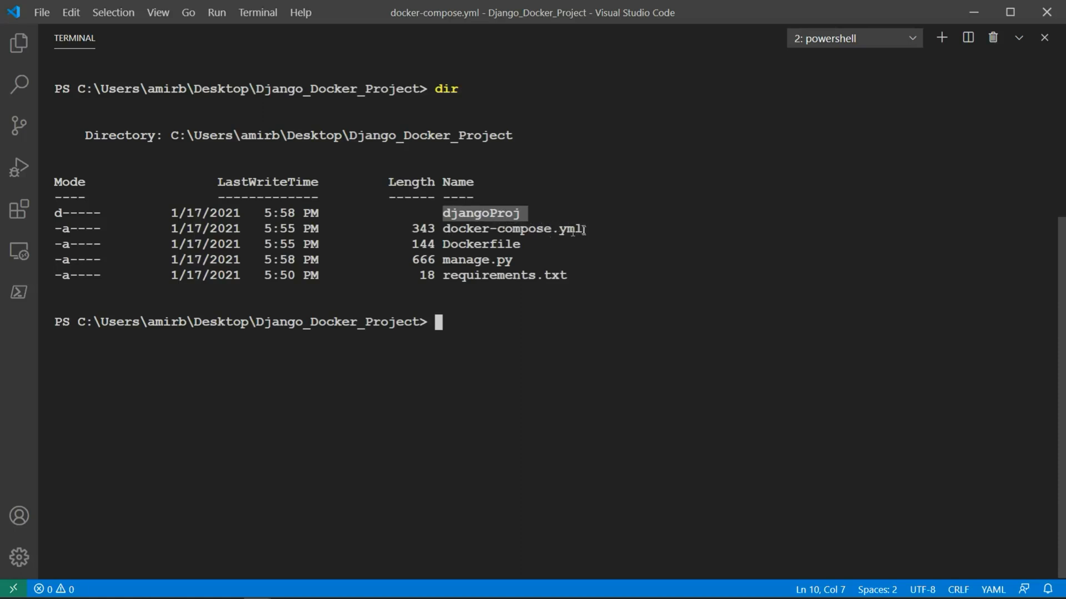
mouse_move(463, 277)
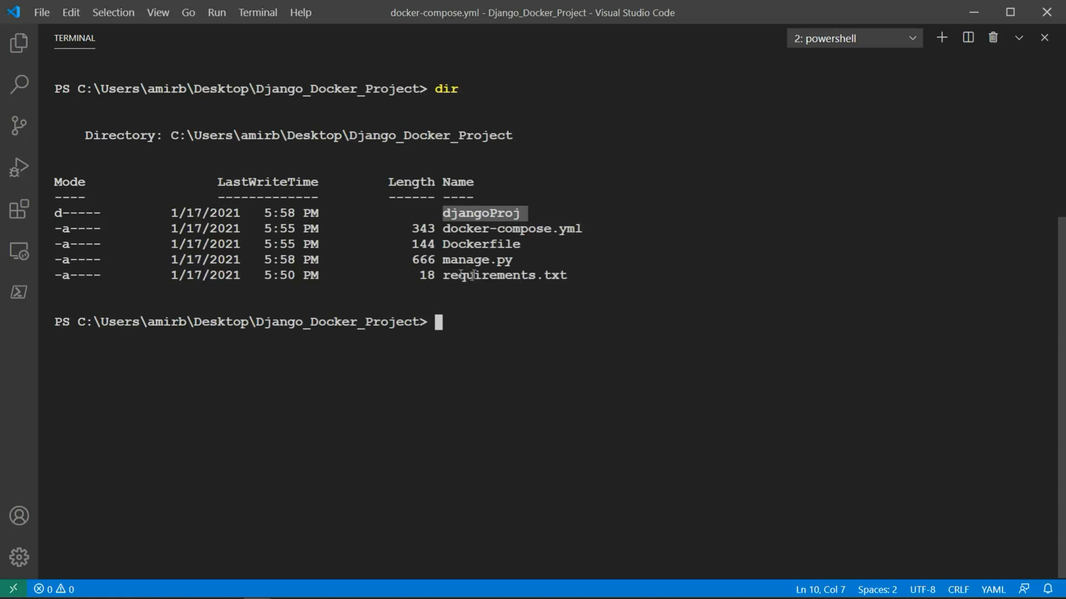
mouse_move(456, 259)
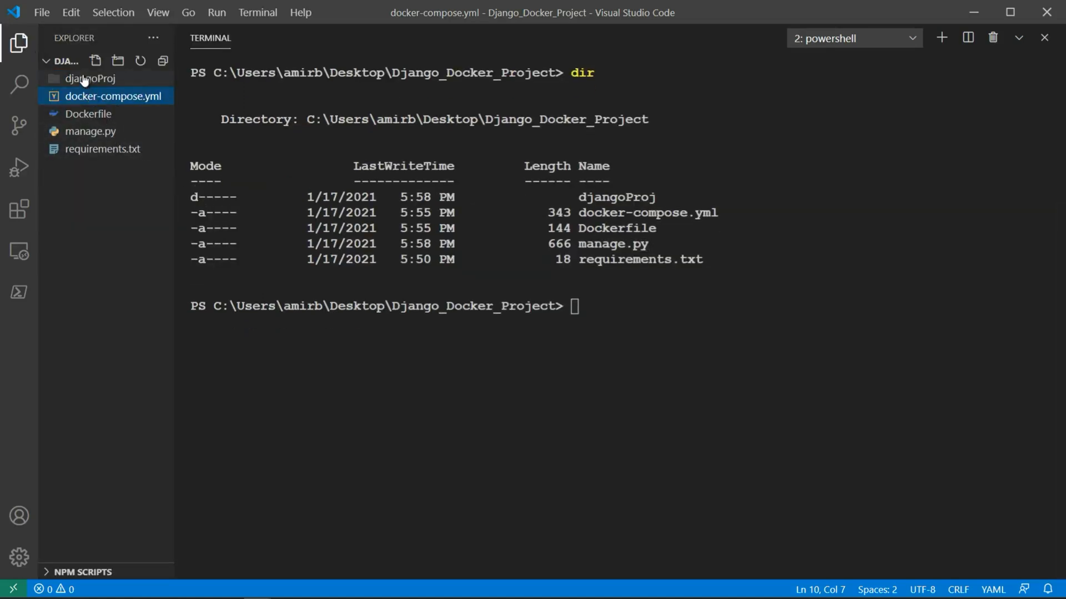
Bring djangoProj's settings.py into the editor and scroll to its DATABASES section.
left_click(77, 77)
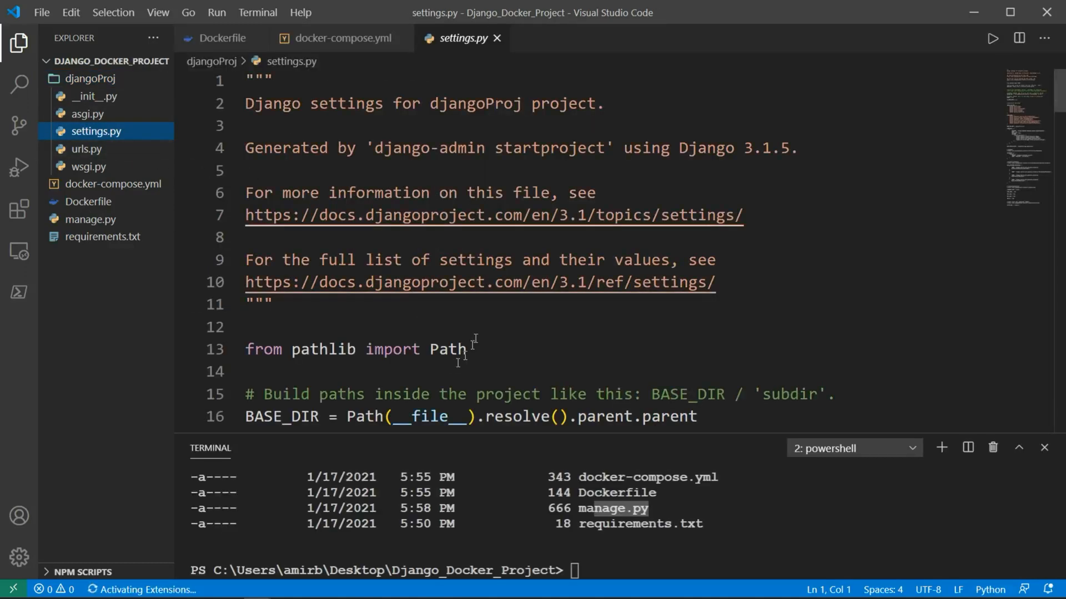
scroll("down", 3)
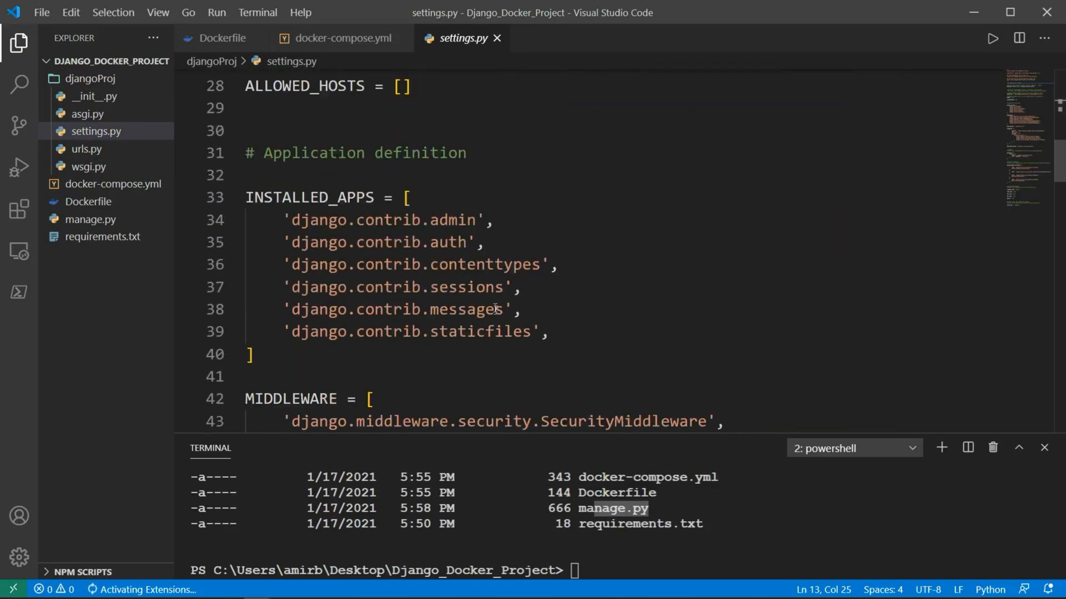
scroll("down", 3)
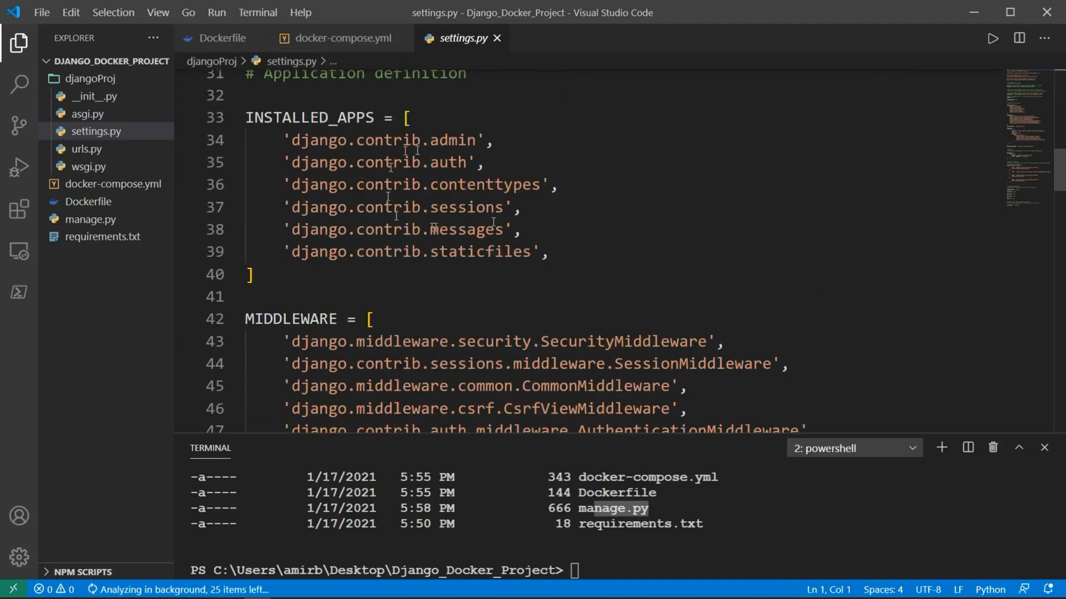
scroll("down", 3)
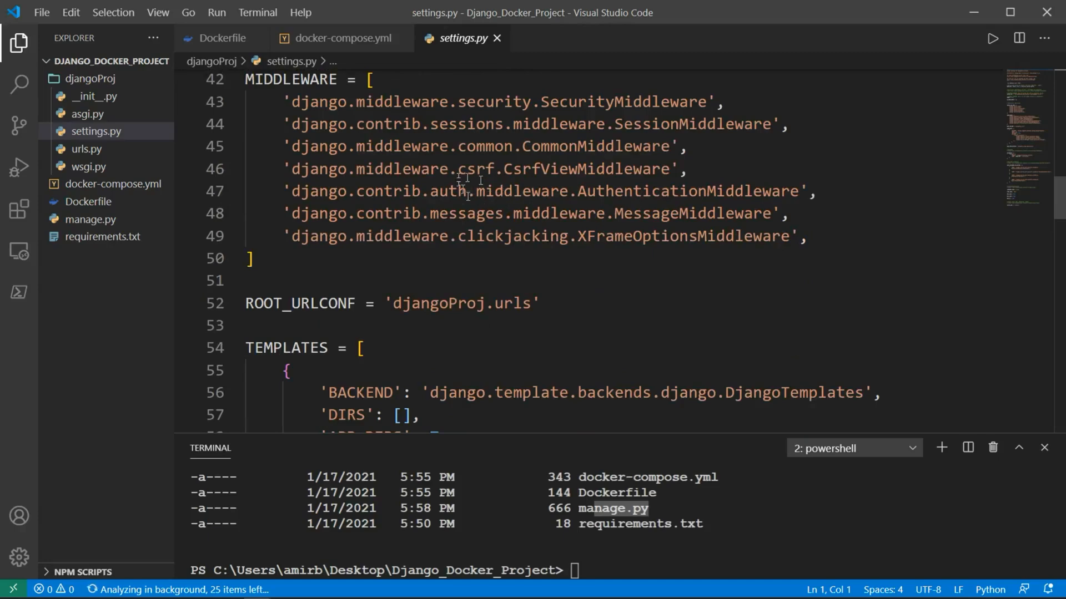
scroll("down", 3)
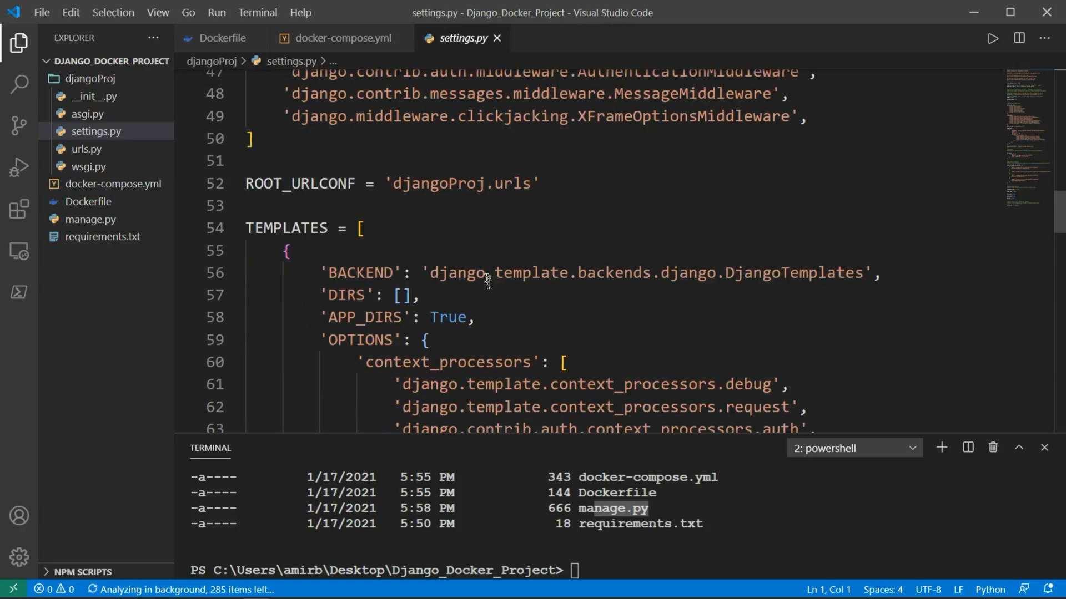
scroll("down", 3)
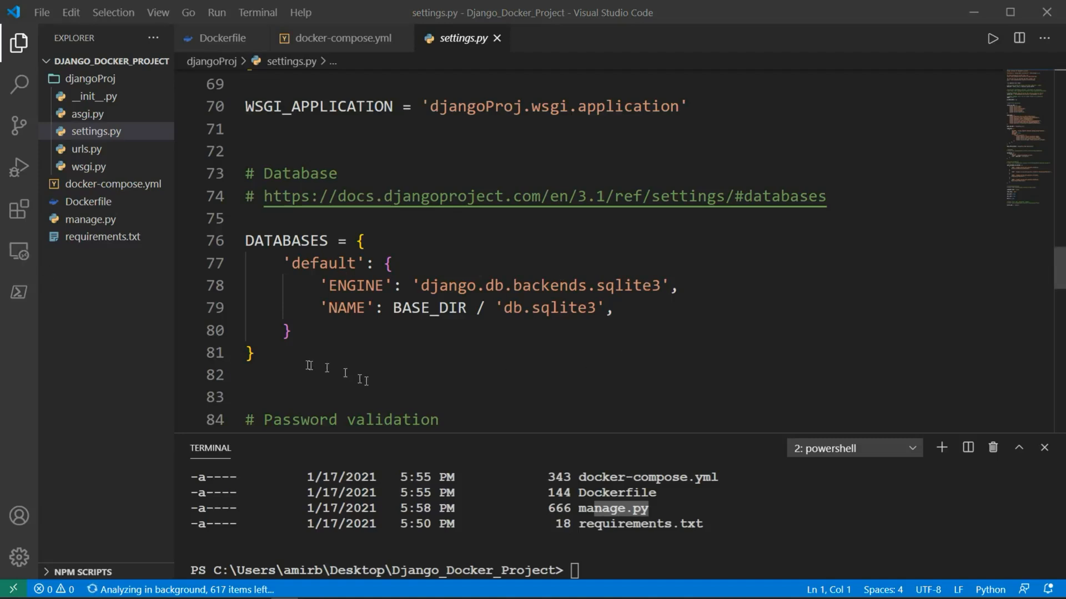
left_click_drag(248, 218, 258, 359)
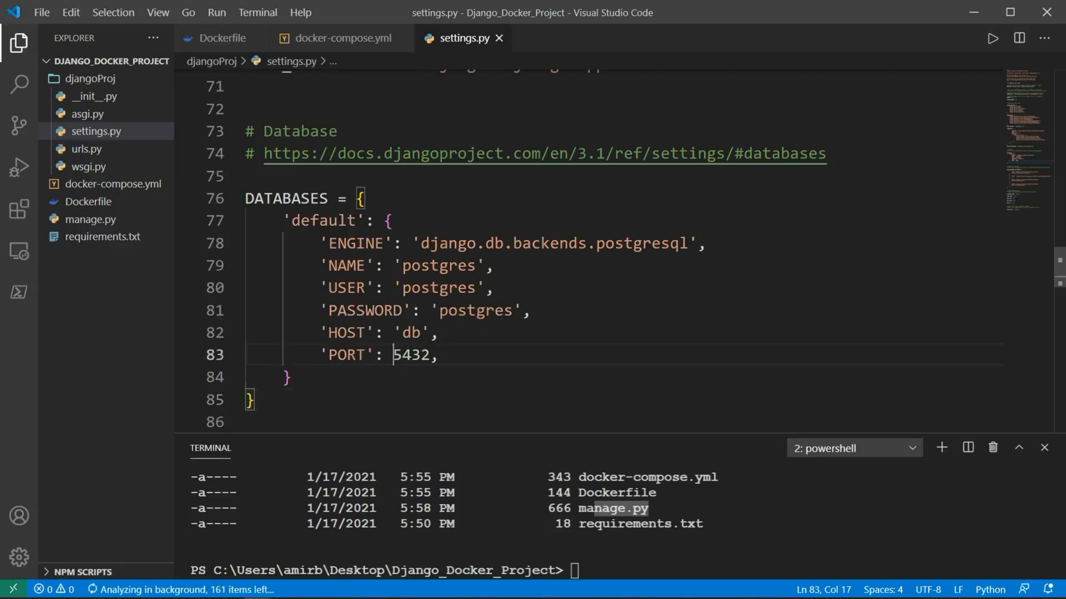
double_click(410, 355)
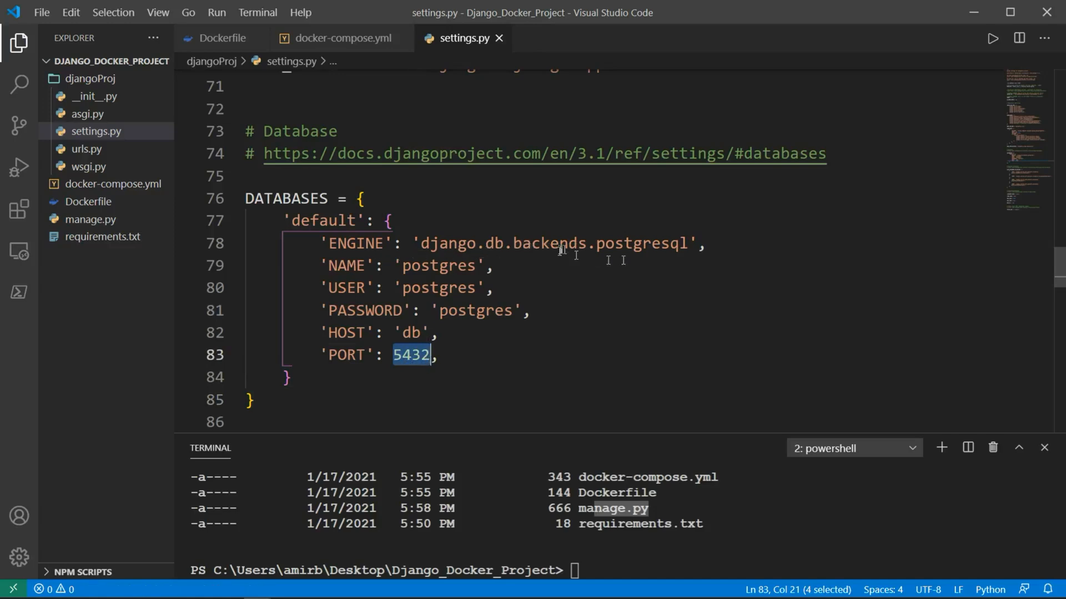
mouse_move(495, 355)
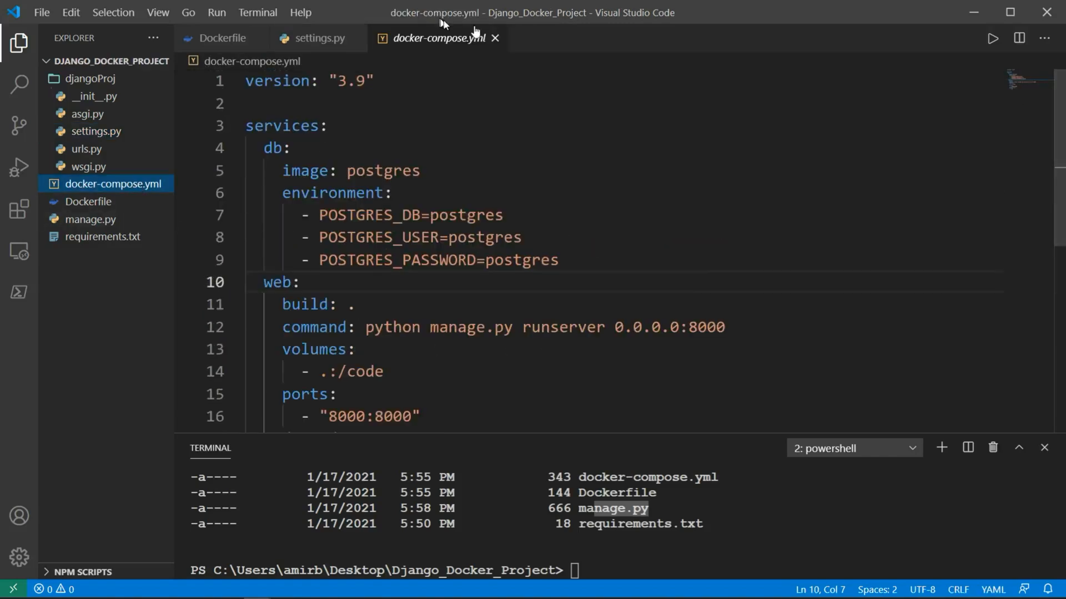
left_click(318, 37)
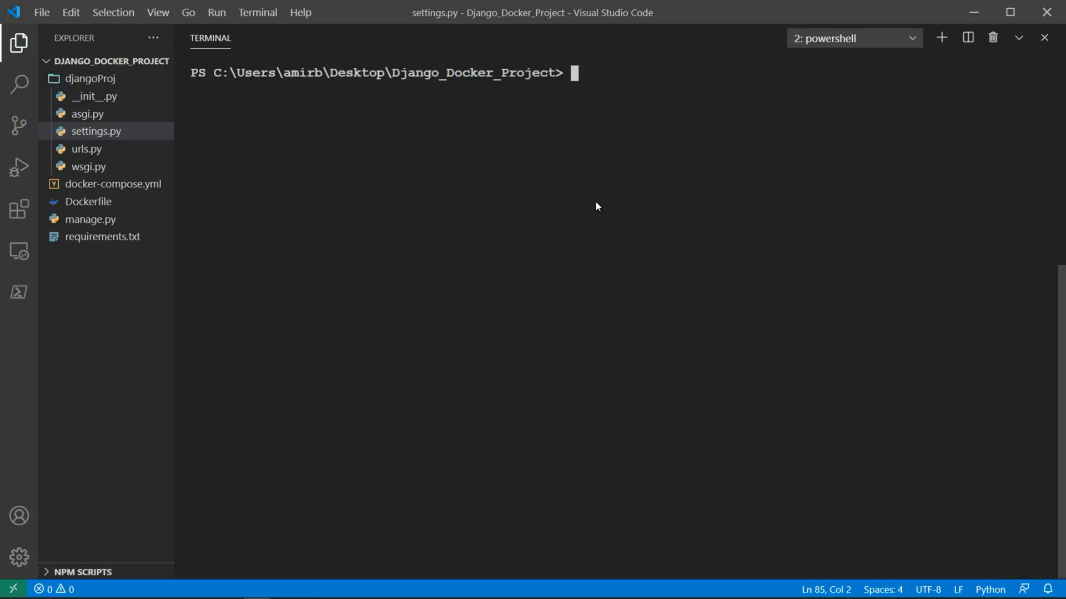
Run docker-compose up, see it fail on missing psycopg2, and stop it with Ctrl+C.
type("docker-comp")
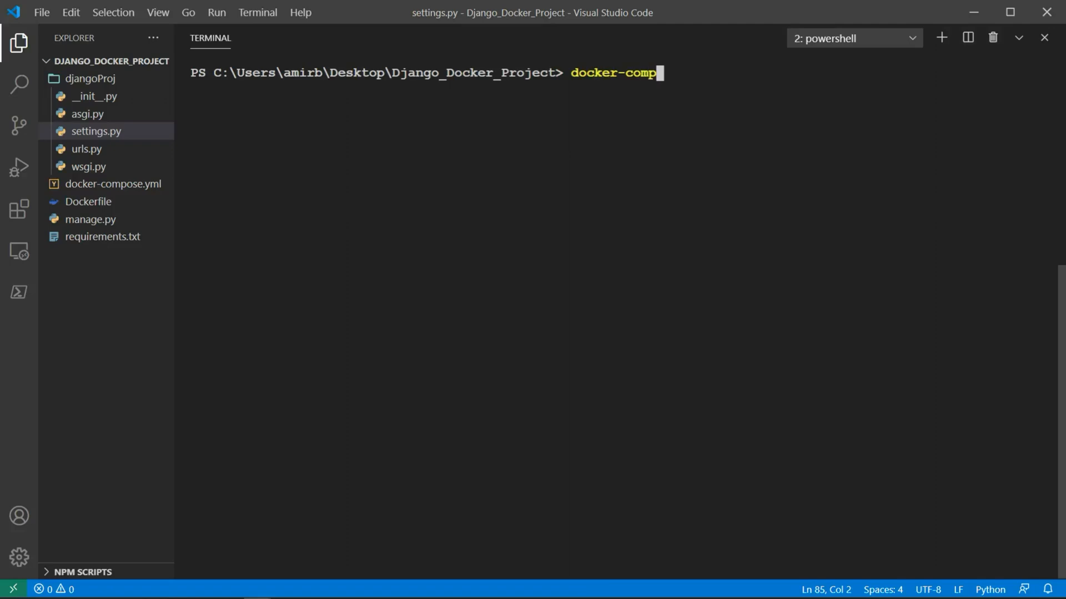
type("ose up")
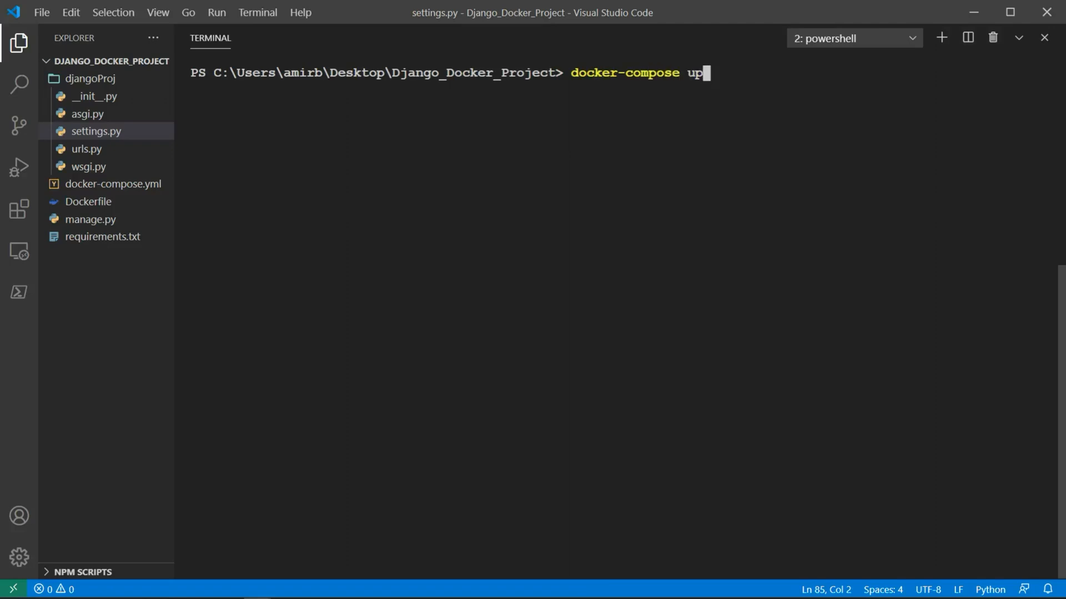
key("Enter")
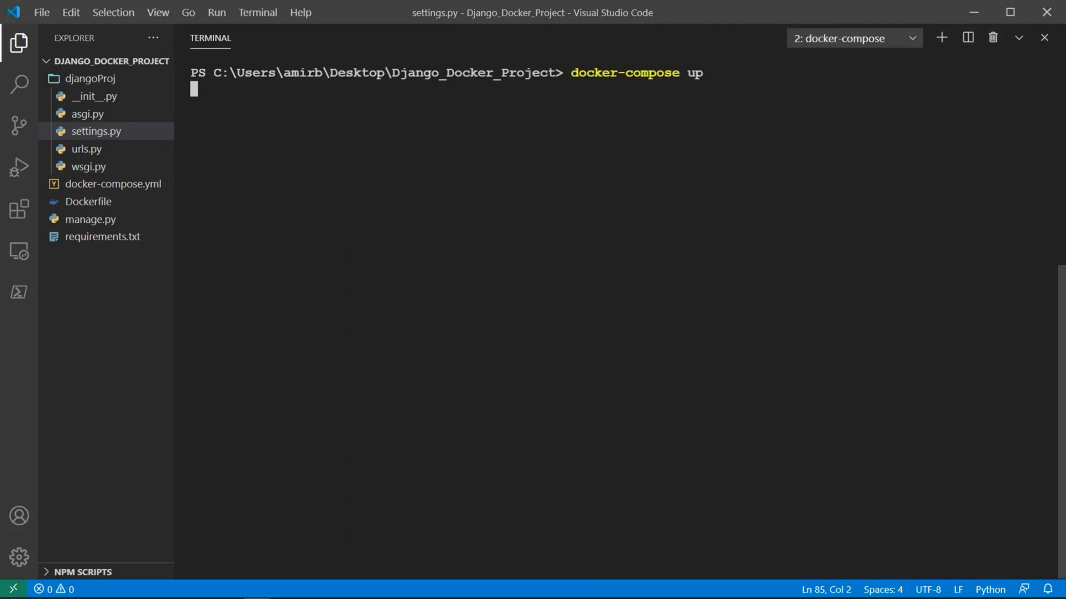
key("Enter")
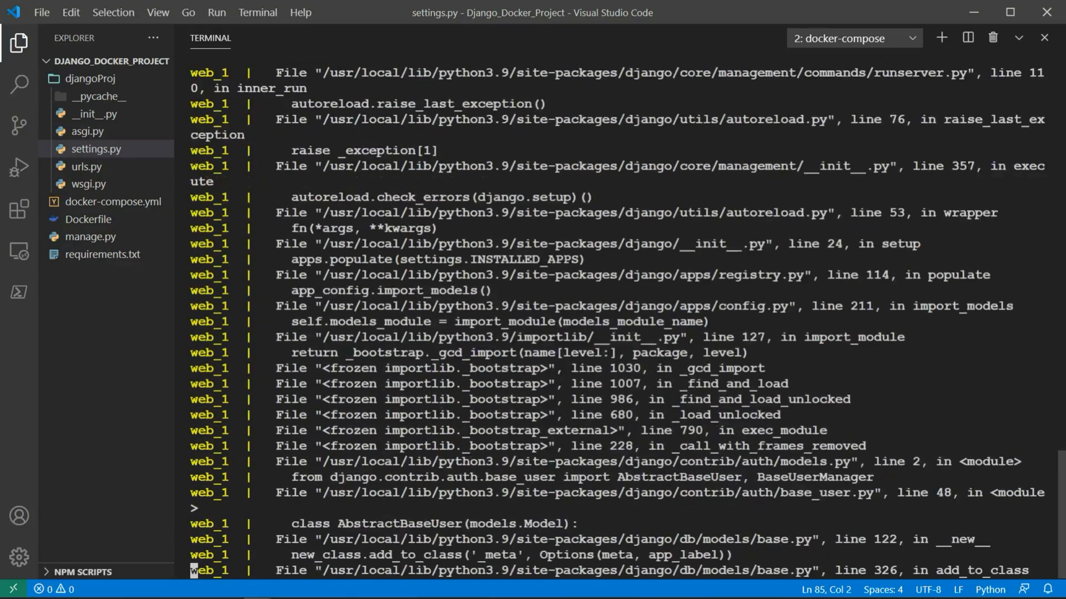
scroll("down", 3)
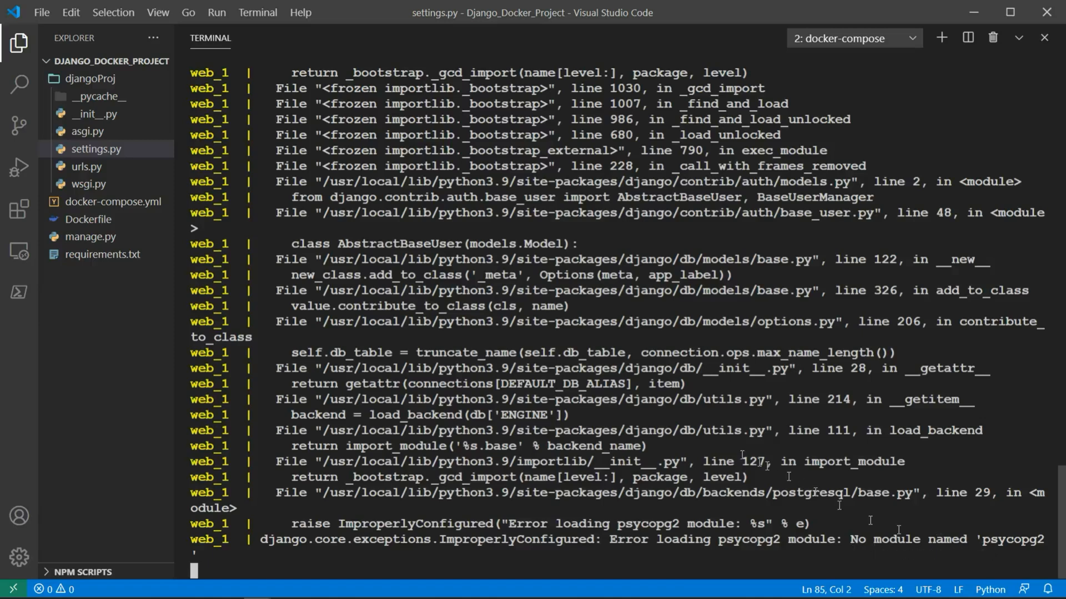
mouse_move(83, 166)
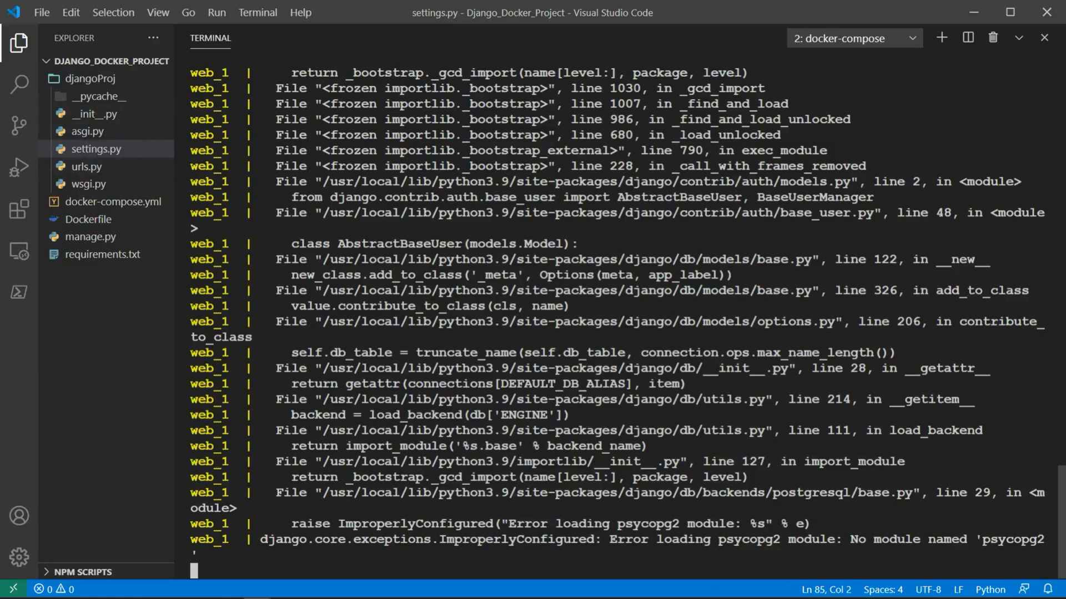
key("Ctrl+C")
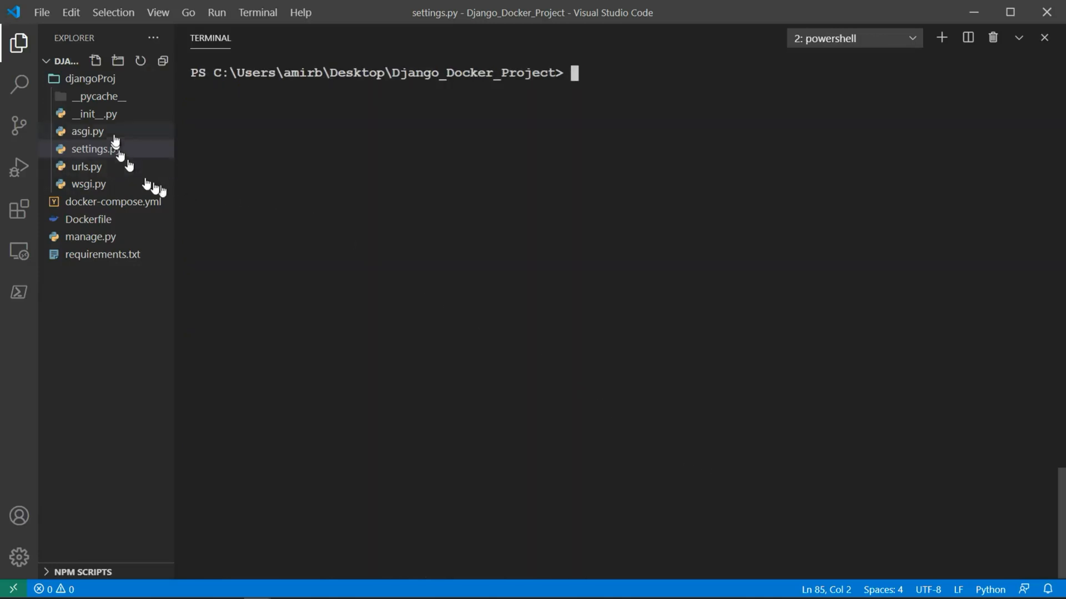
Add psycopg2-binary>=2.8 to requirements.txt below Django and save it.
left_click(103, 254)
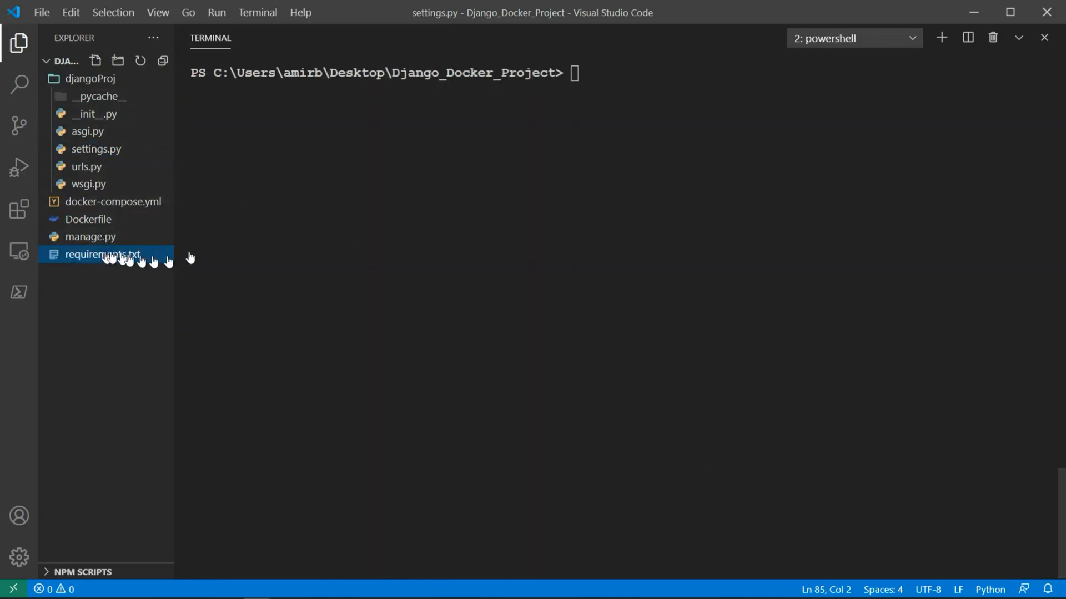
double_click(102, 254)
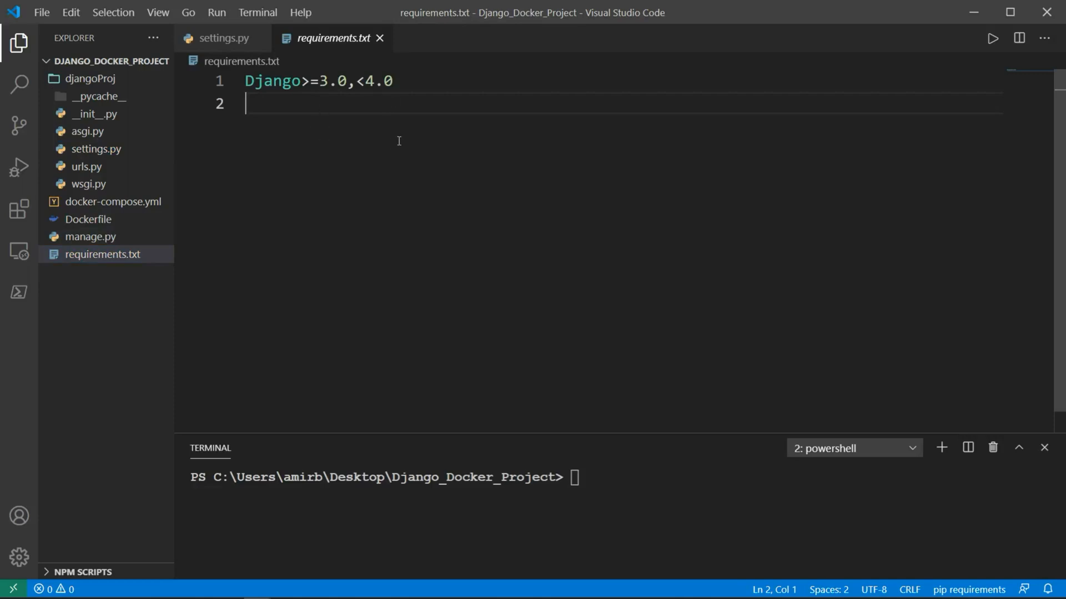
type("psyco")
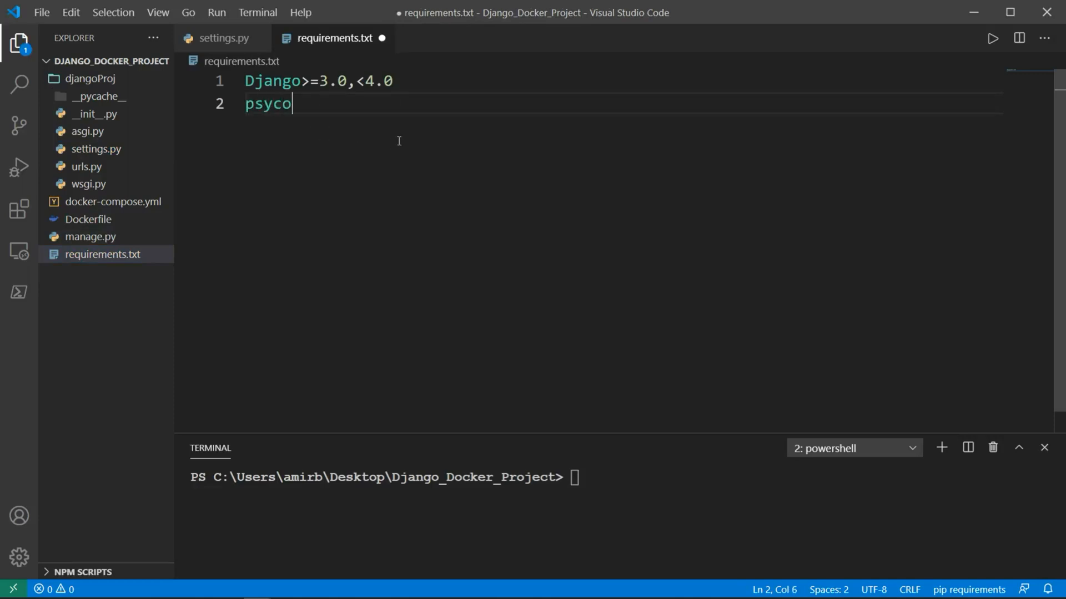
type("pg2-")
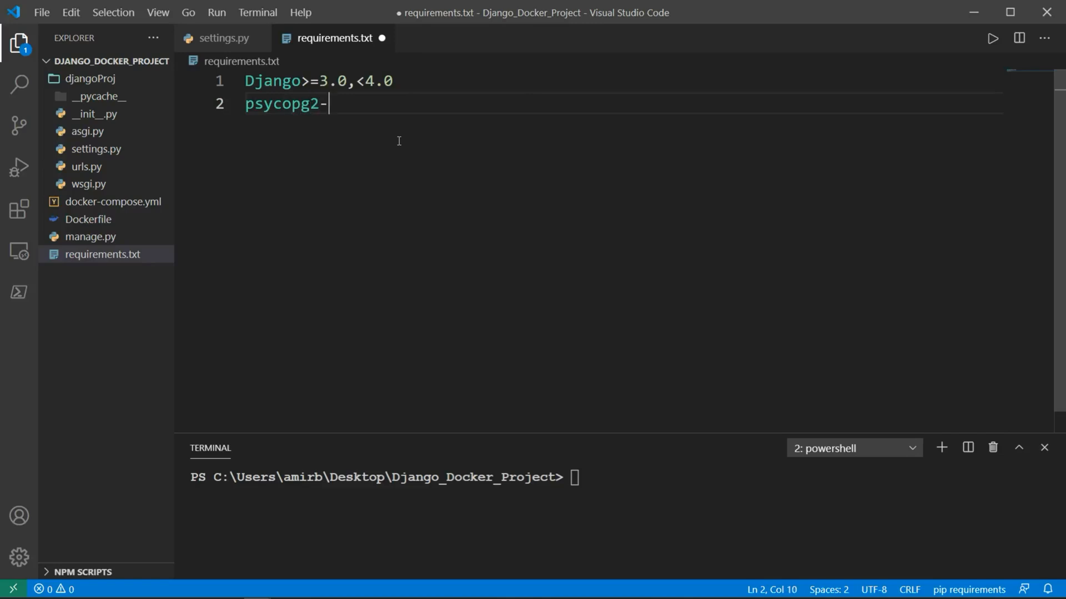
type("binary")
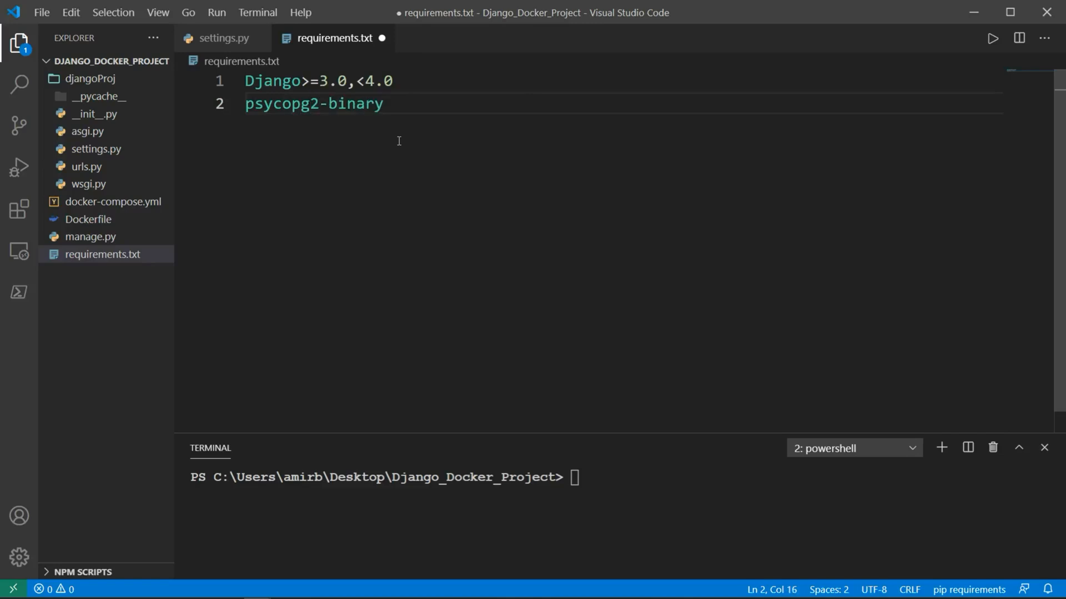
type(">=2.8")
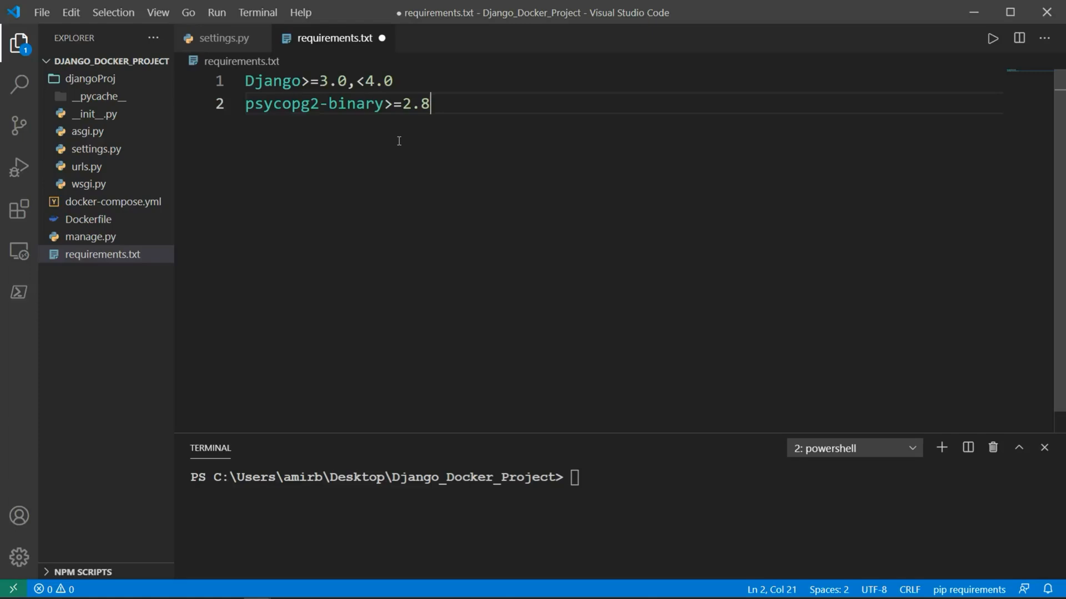
key("Ctrl+S")
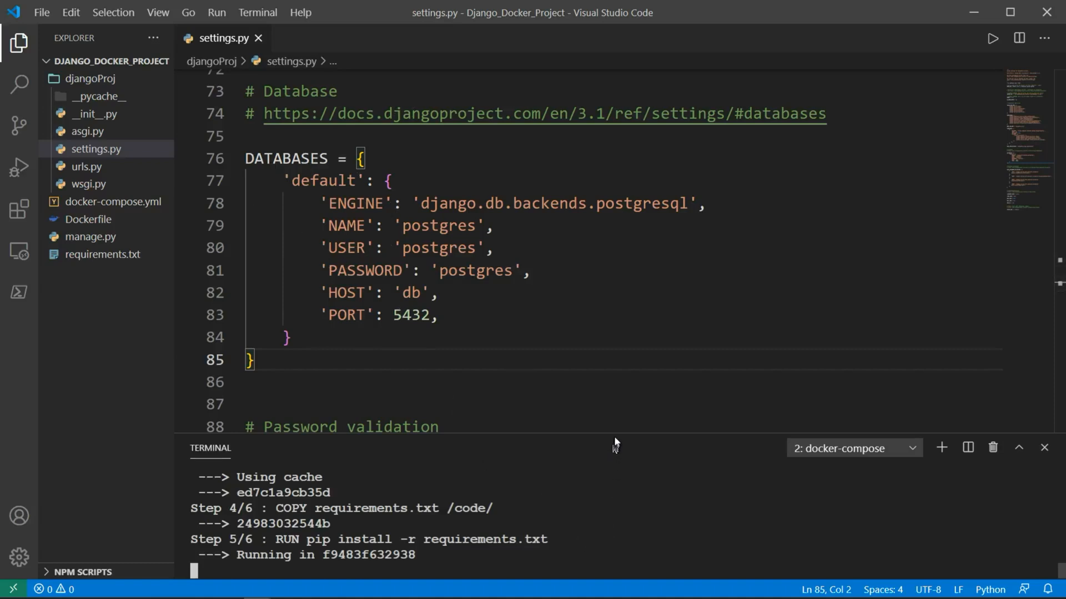
Resize the terminal panel to watch pip install Django 3.1.5 and psycopg2-binary 2.8.6.
left_click_drag(615, 442, 619, 287)
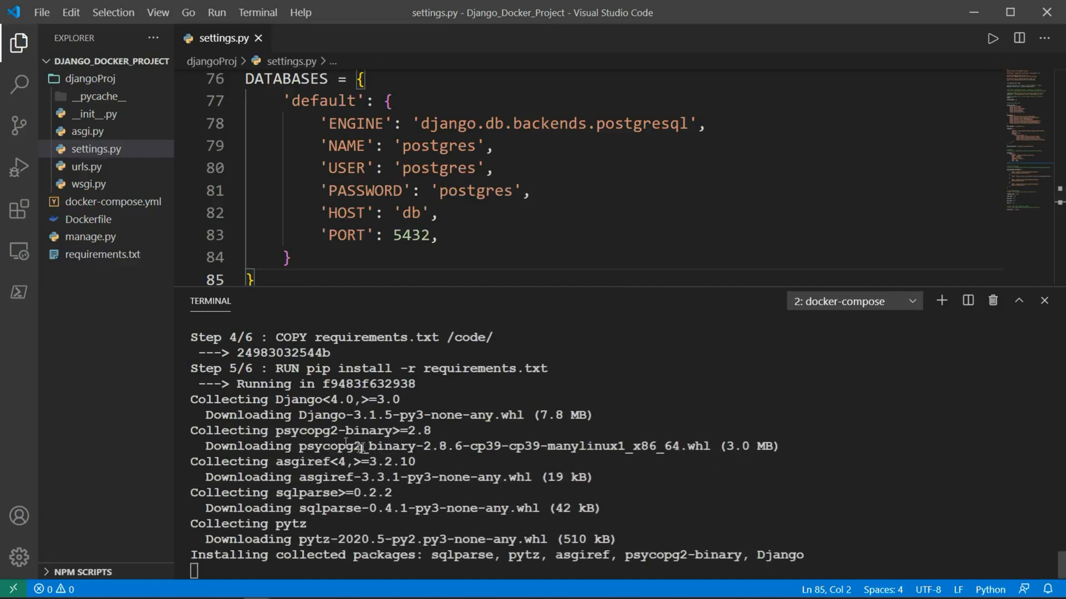
mouse_move(390, 512)
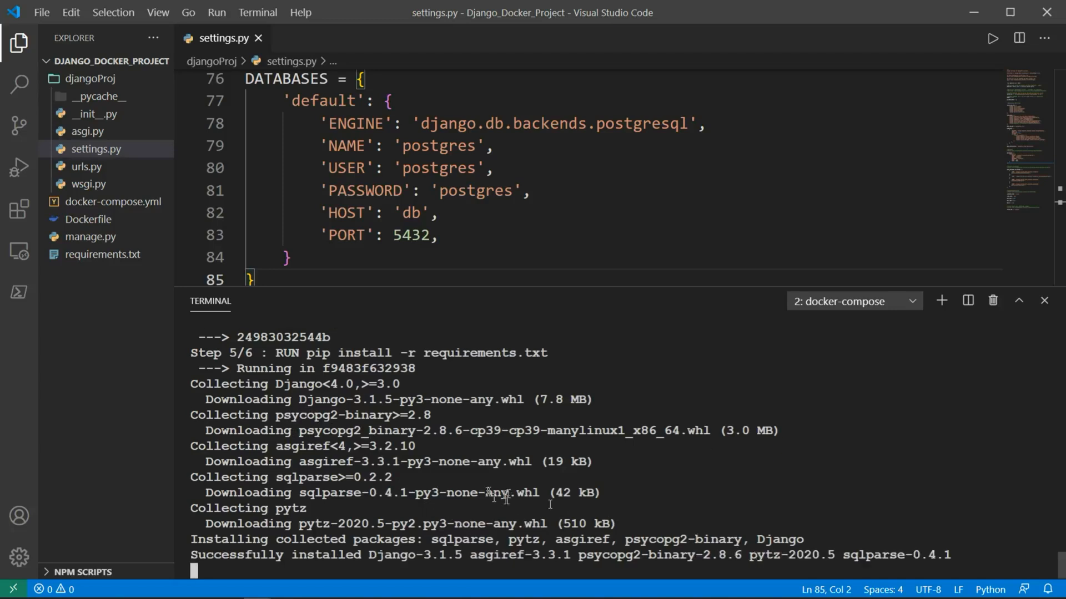
left_click_drag(532, 301, 532, 312)
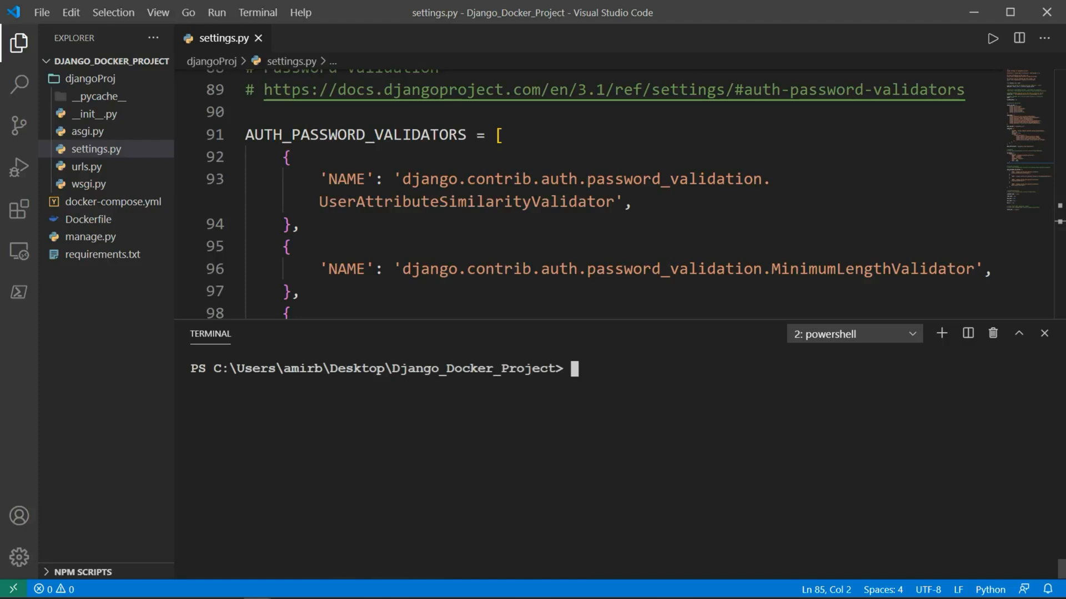
Run docker-compose up so both containers start and Django serves on port 8000.
type("docker-compose up")
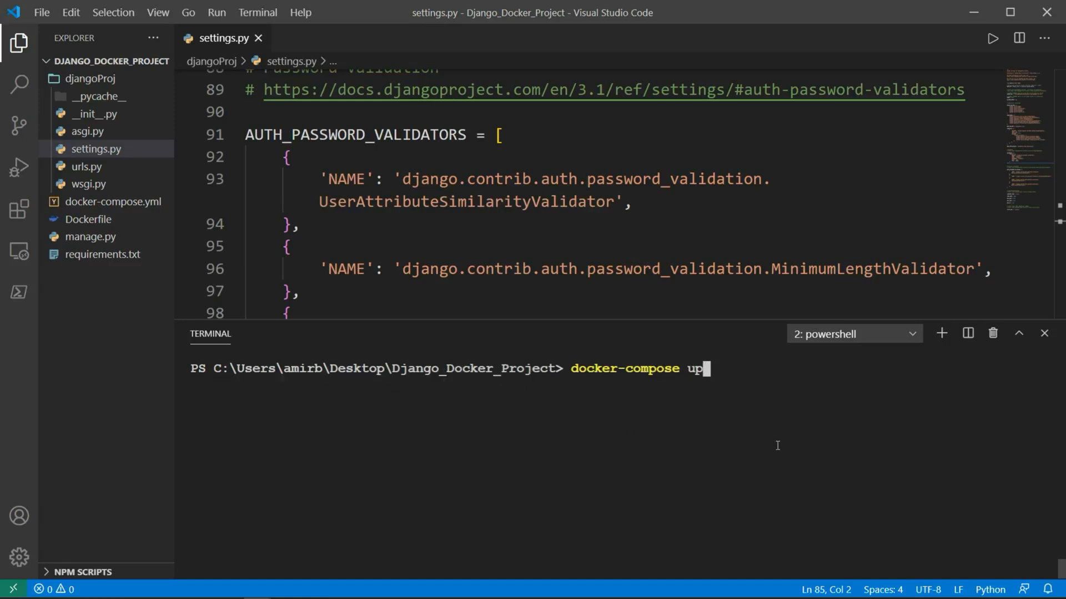
key("Enter")
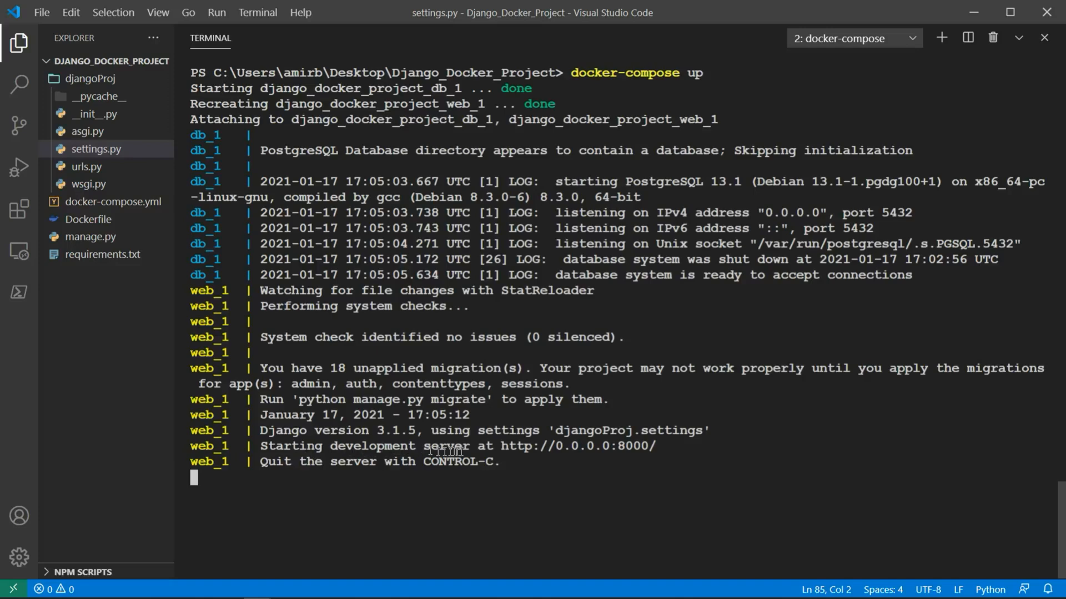
mouse_move(562, 447)
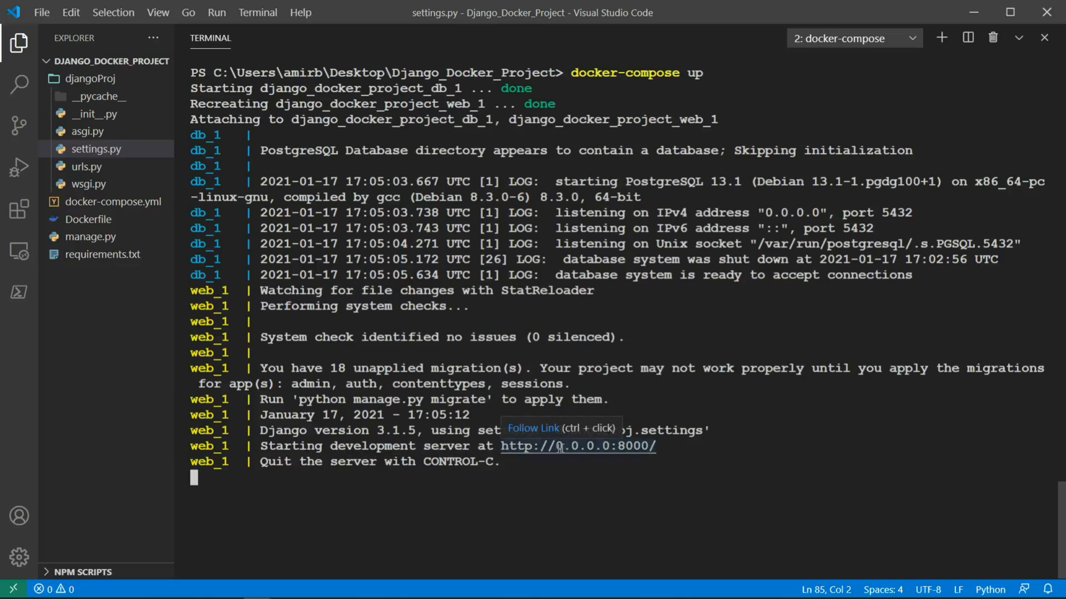
mouse_move(608, 459)
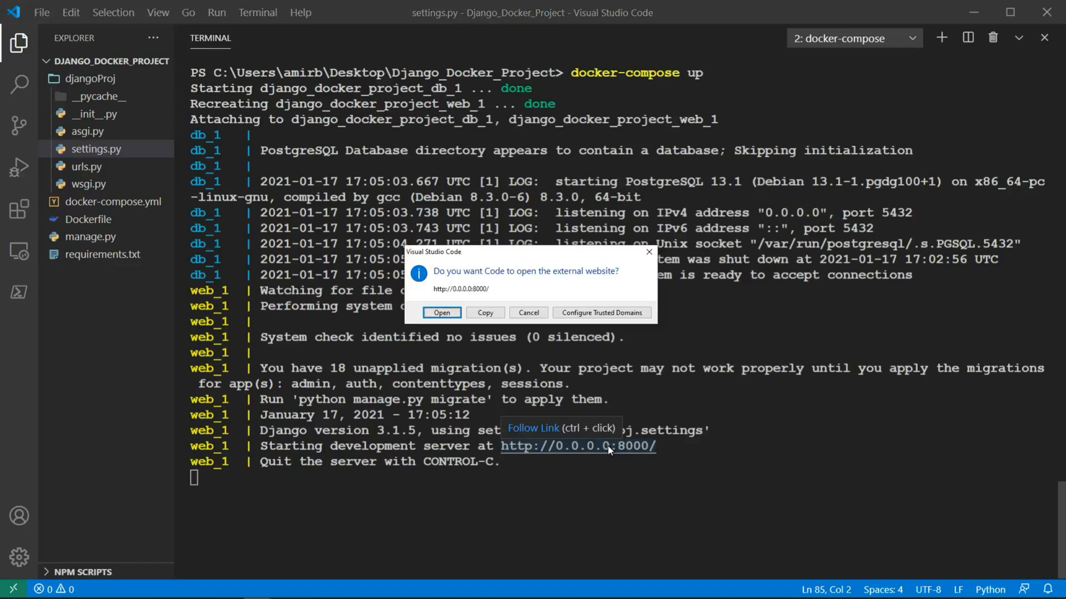
Open localhost:8000 in Chrome to see Django's install-success page.
left_click(529, 313)
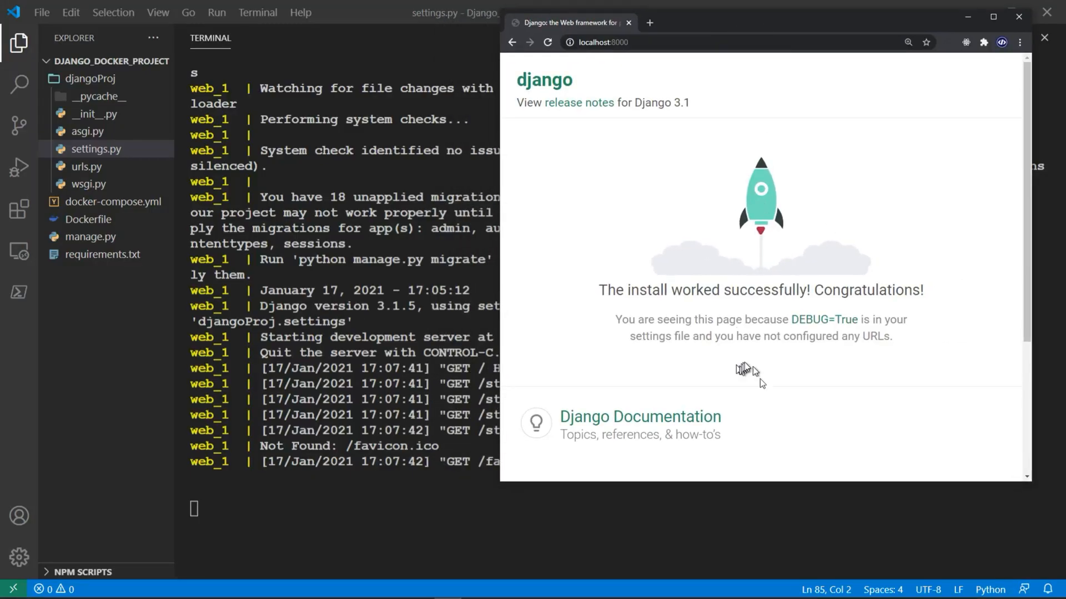
mouse_move(1031, 27)
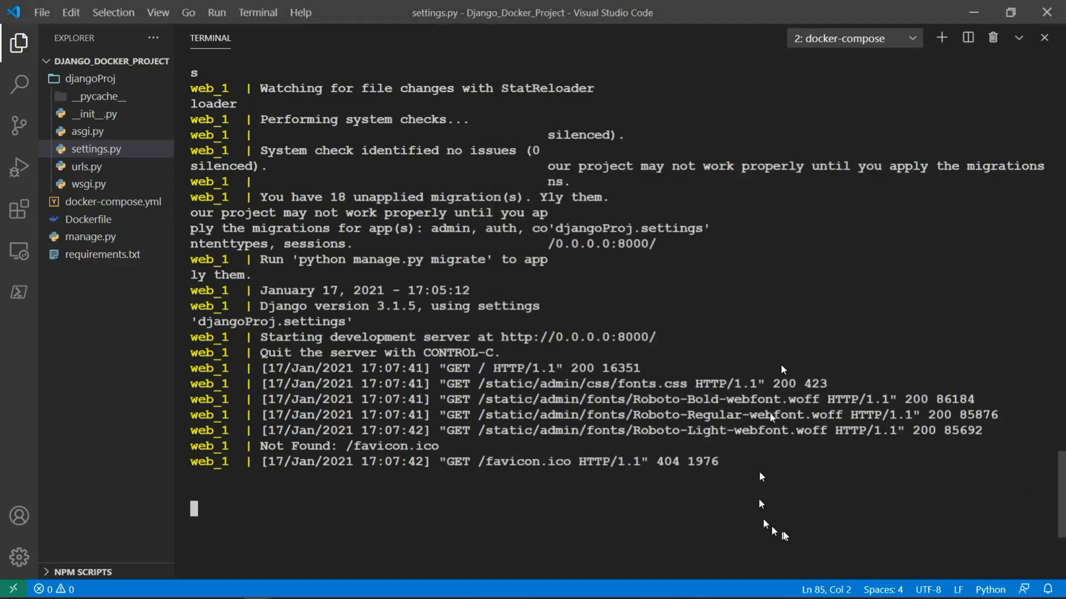
mouse_move(811, 505)
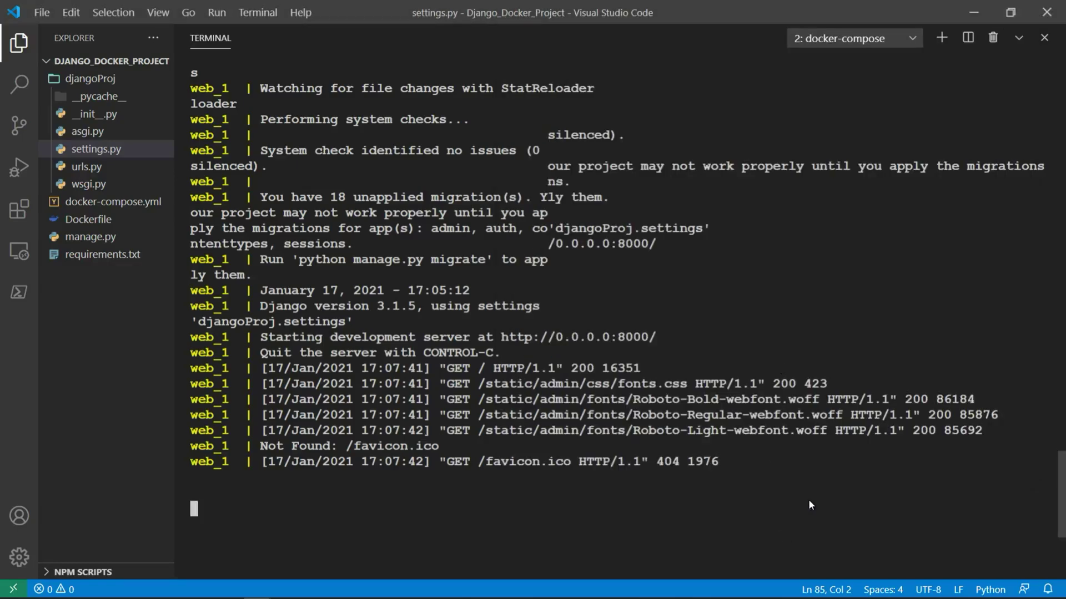
Stop the server and run docker-compose run web python manage.py startapp i_love_docker.
key("Ctrl+C")
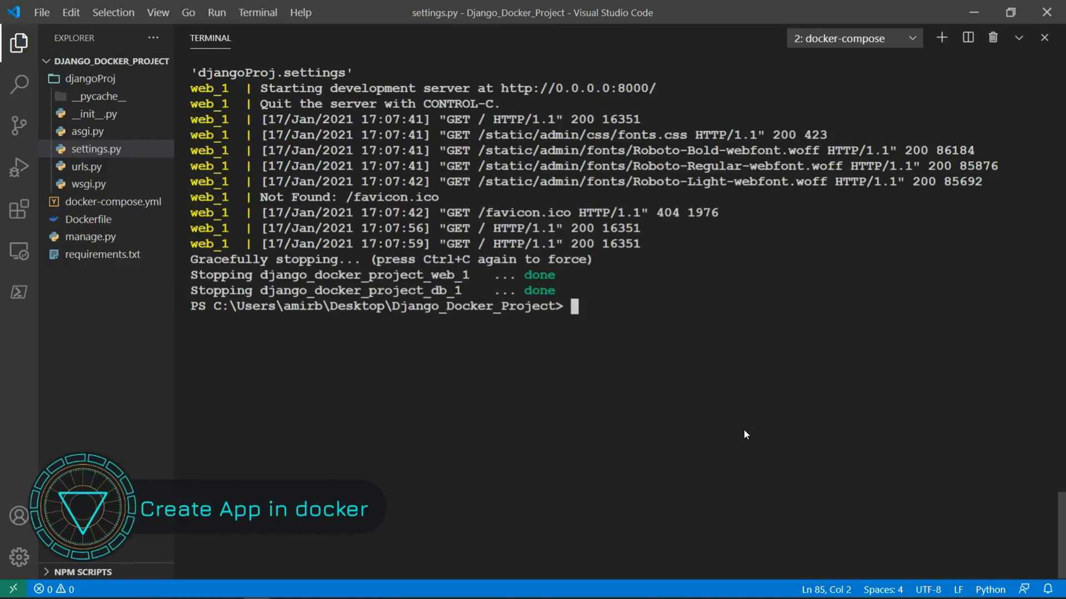
type("docker")
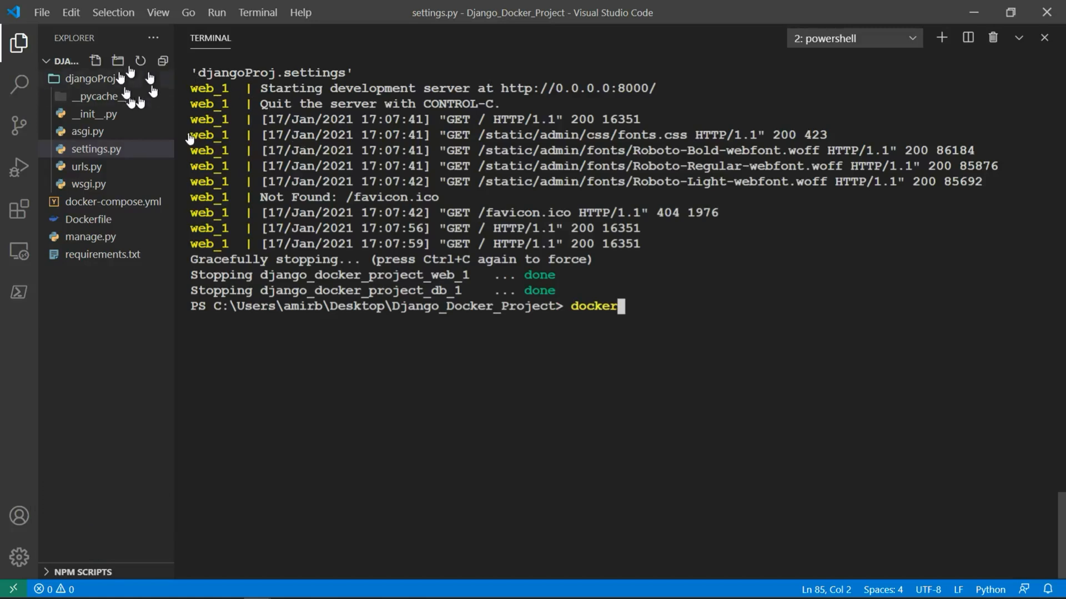
type("-com")
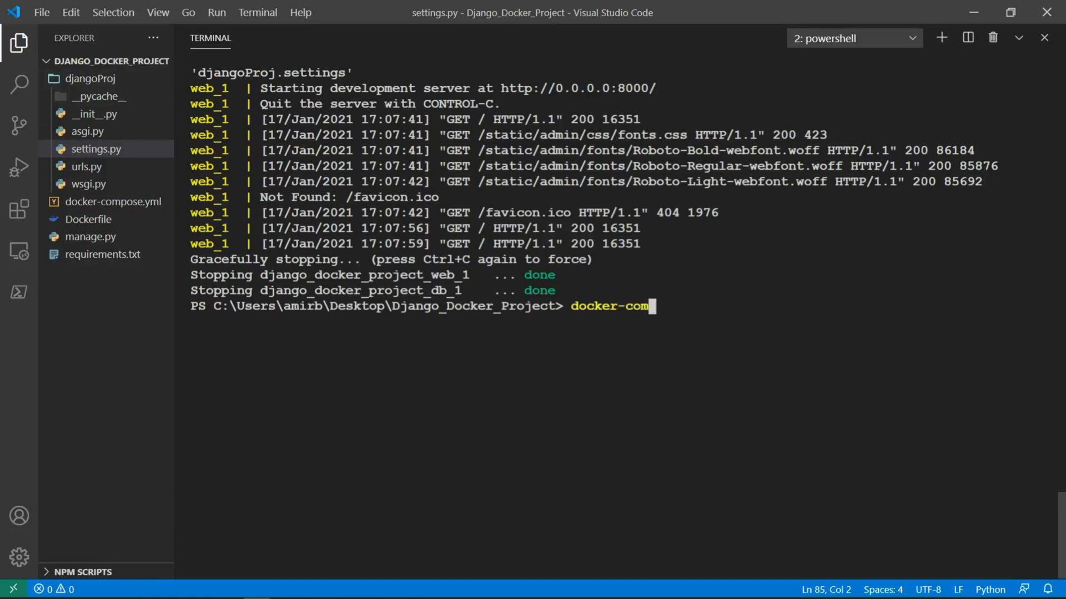
type("pose run web")
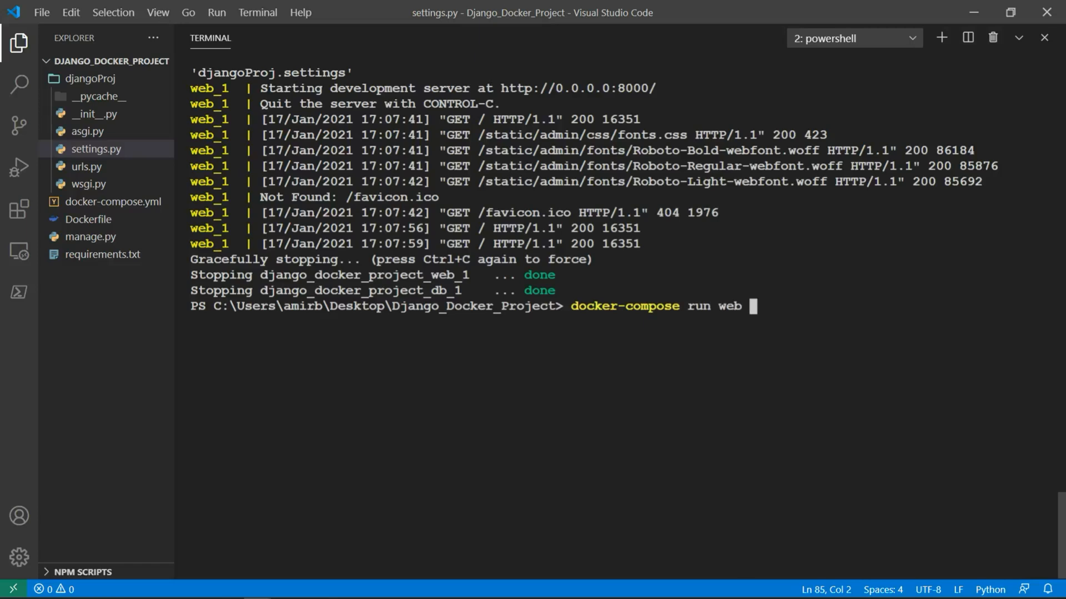
type("python")
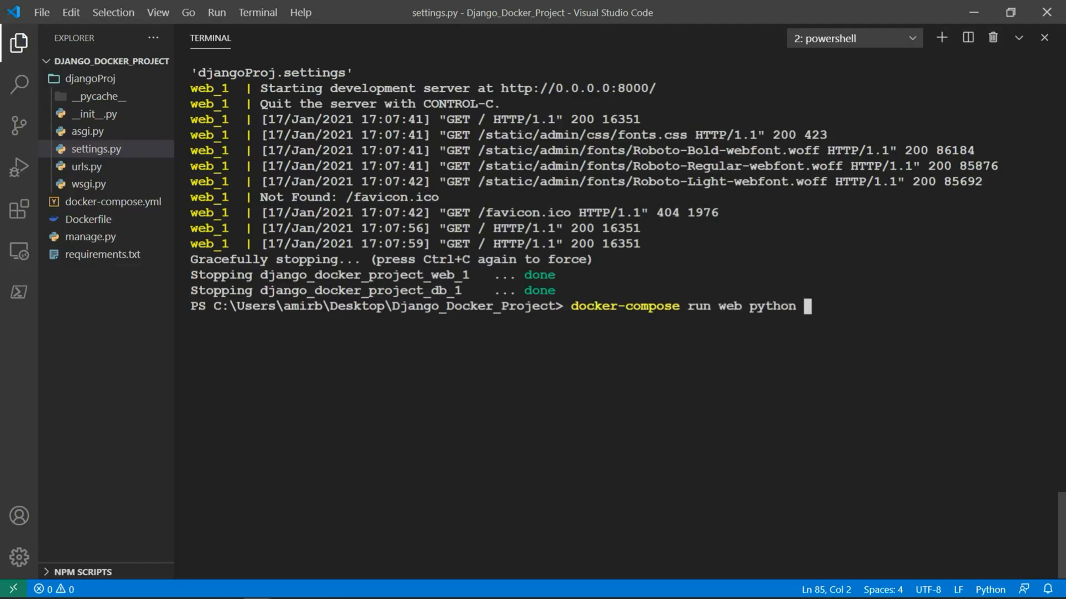
type("manage.py starta")
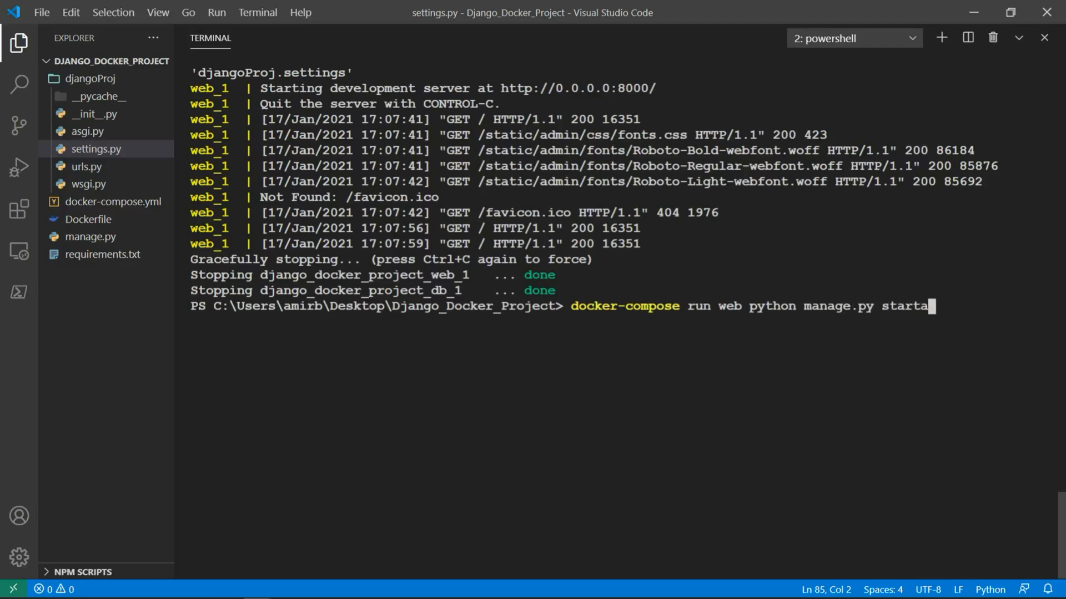
type("pp i")
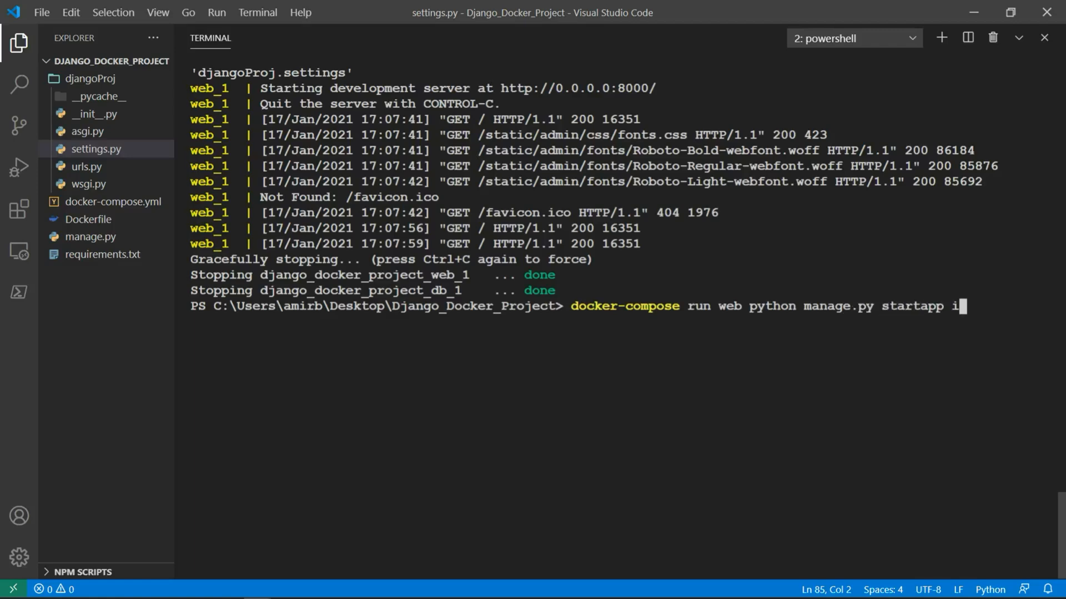
type("_love_")
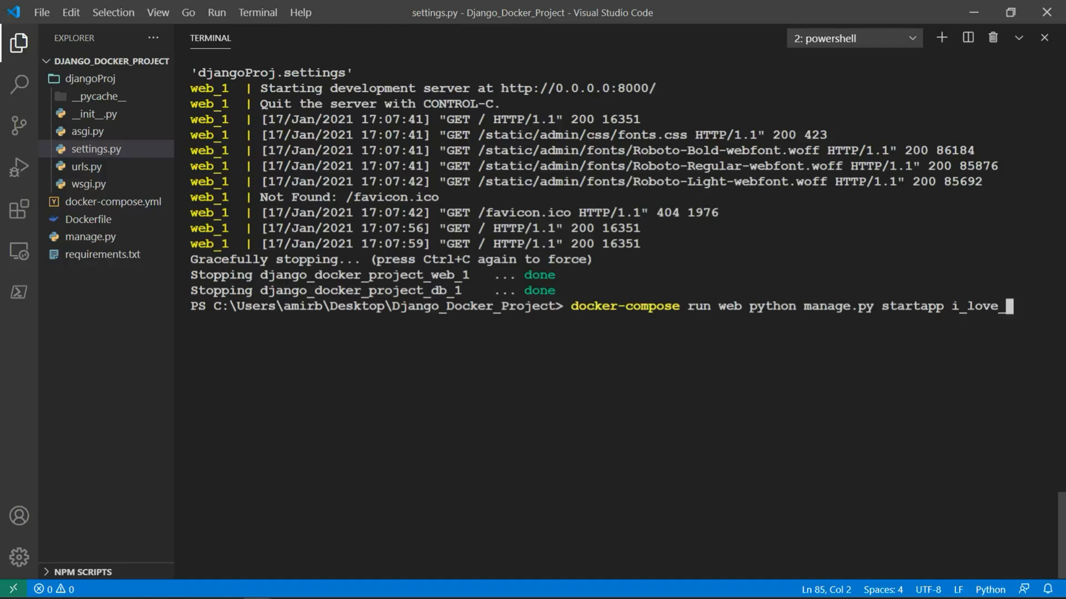
type("docker .")
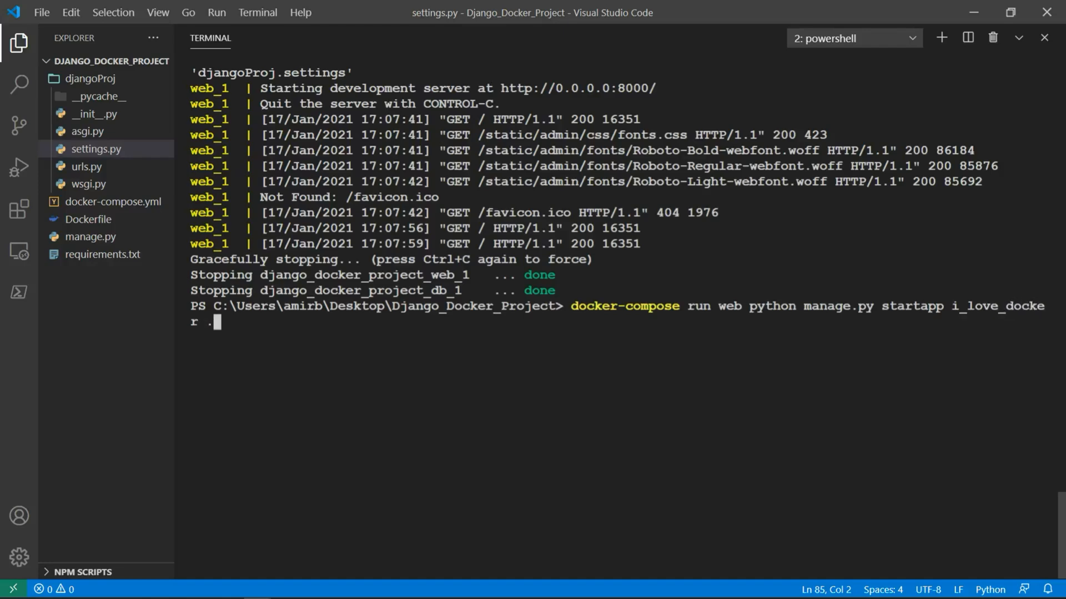
key("Enter")
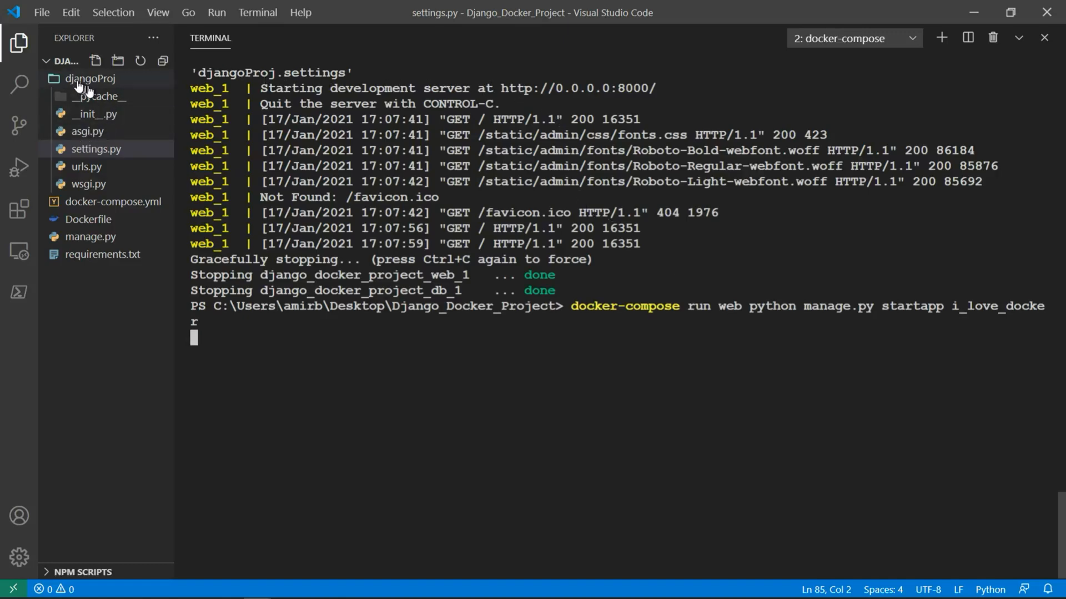
Expand the new i_love_docker app in Explorer and open its views.py.
left_click(86, 78)
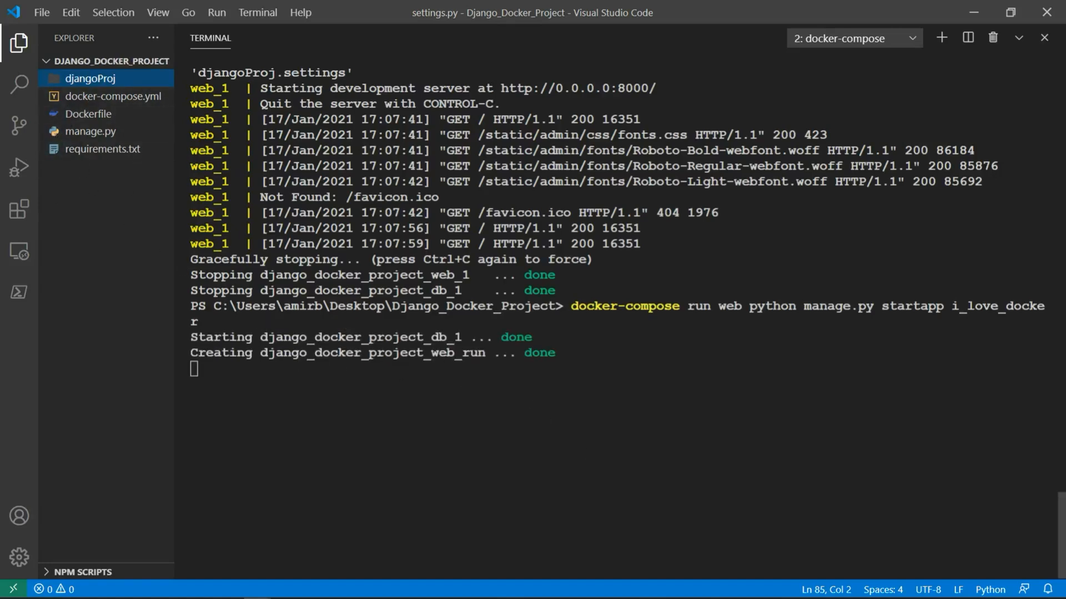
mouse_move(529, 410)
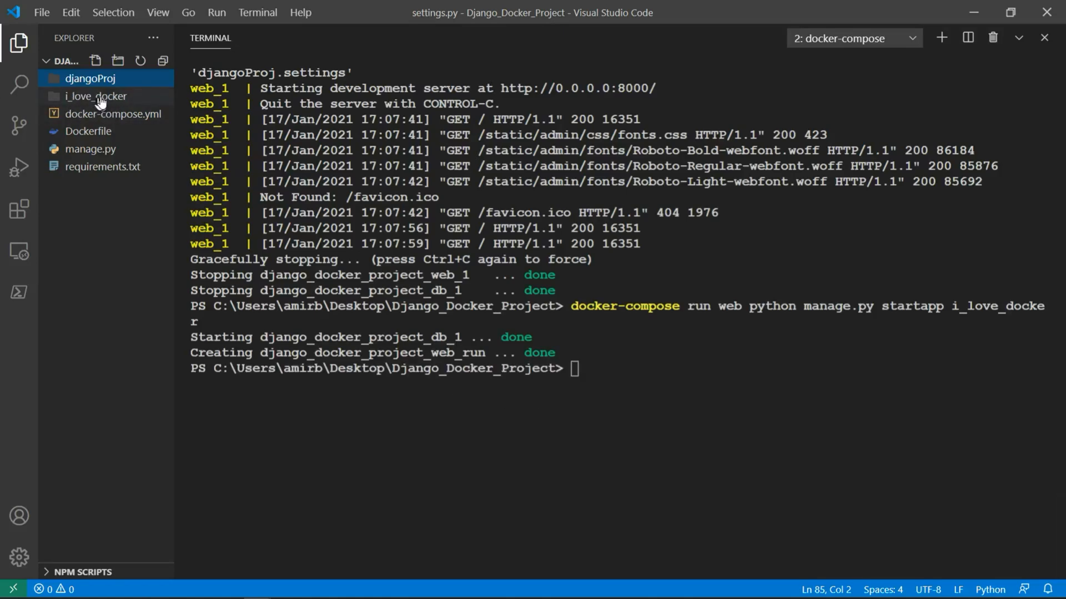
left_click(94, 96)
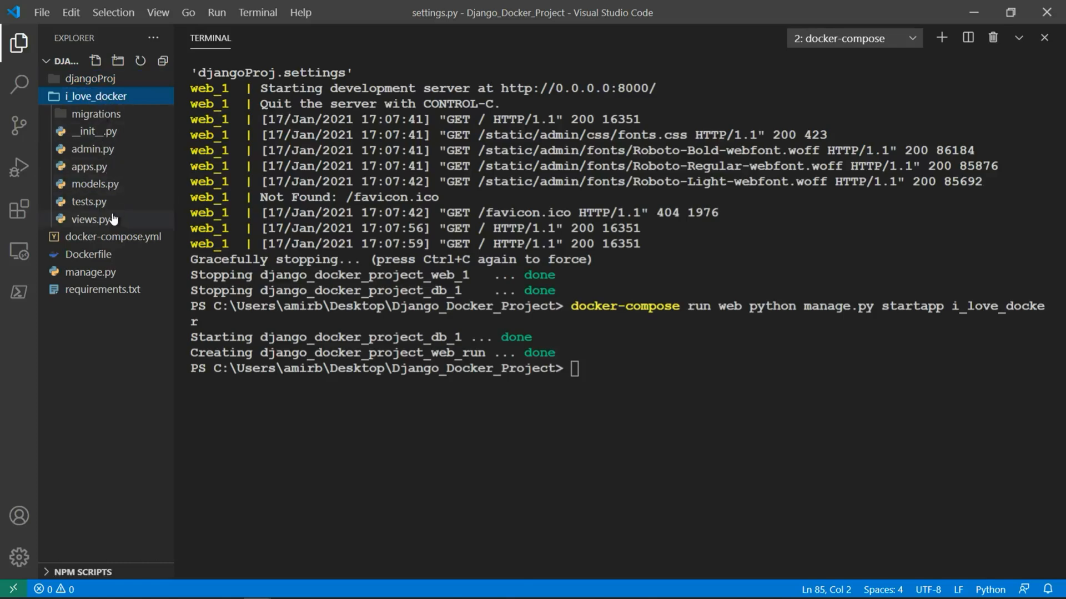
left_click(89, 219)
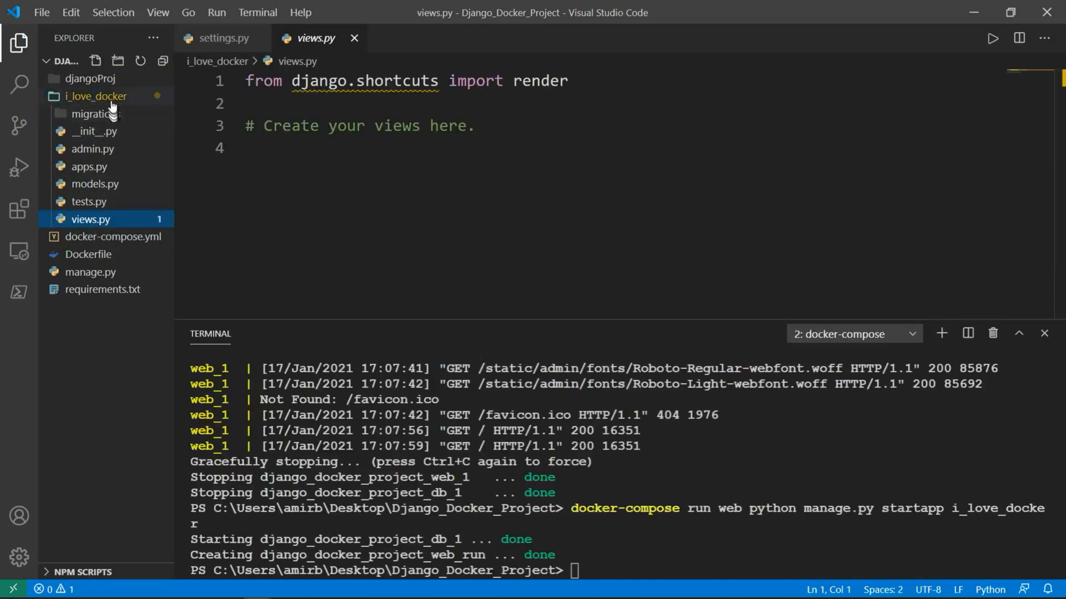
left_click(95, 96)
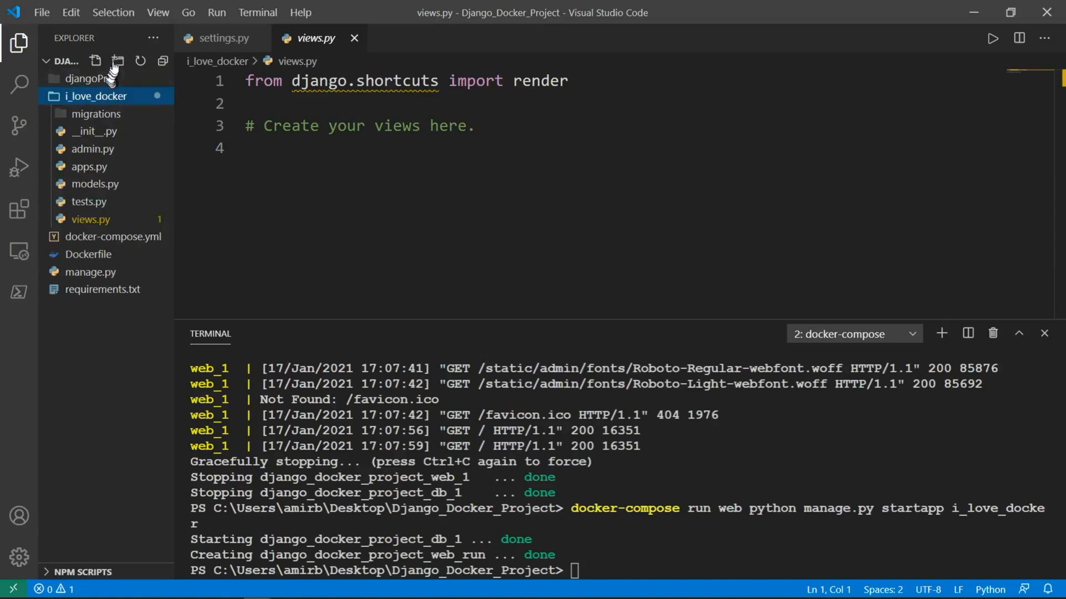
Create a templates folder in i_love_docker holding index.html with the Docker App page content.
left_click(113, 61)
type("templates")
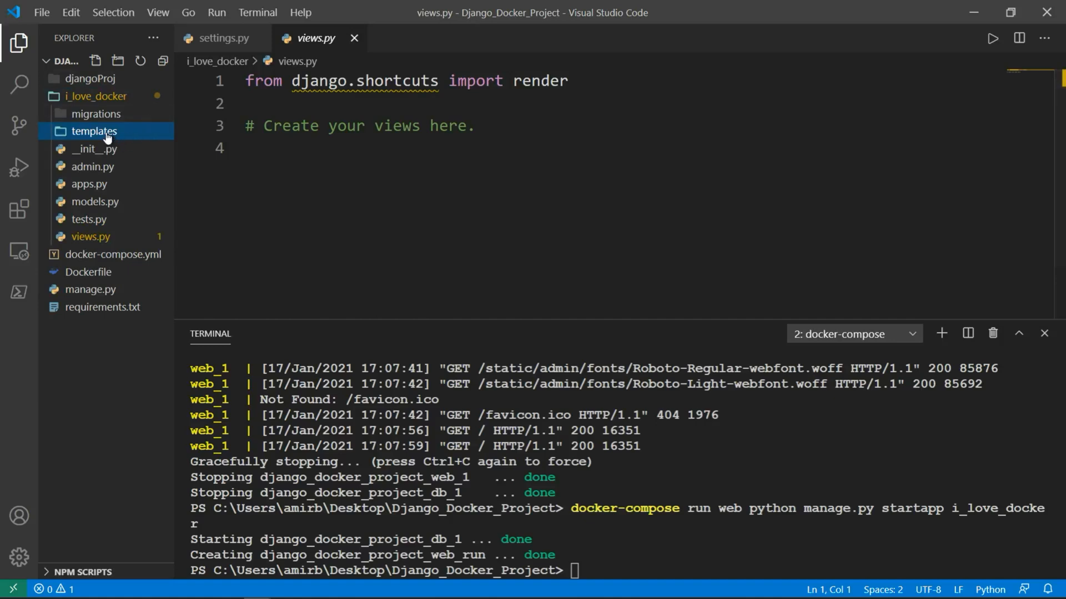
left_click(95, 61)
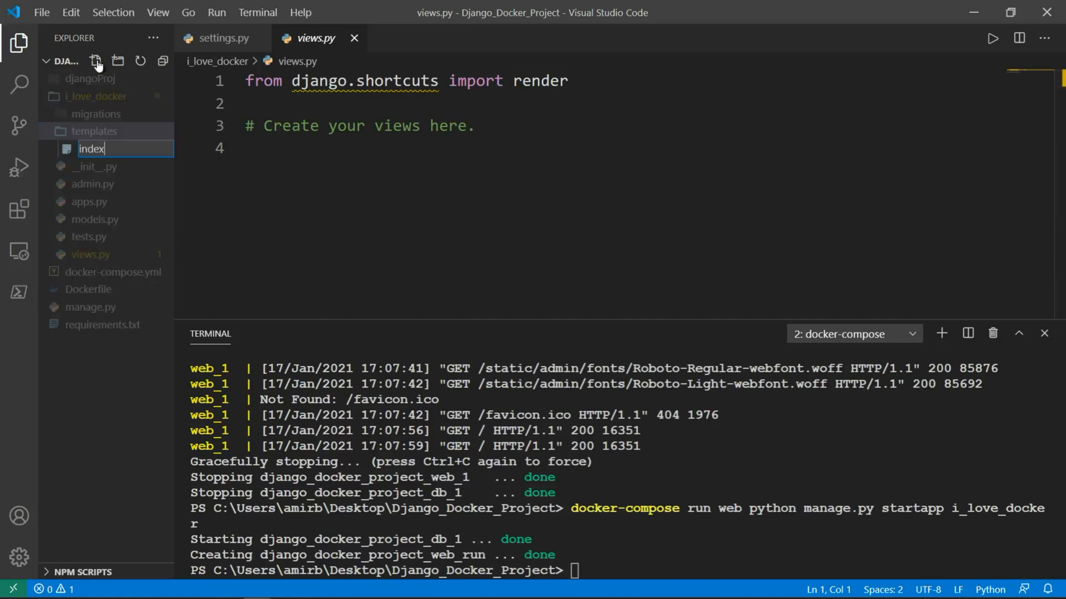
type(".")
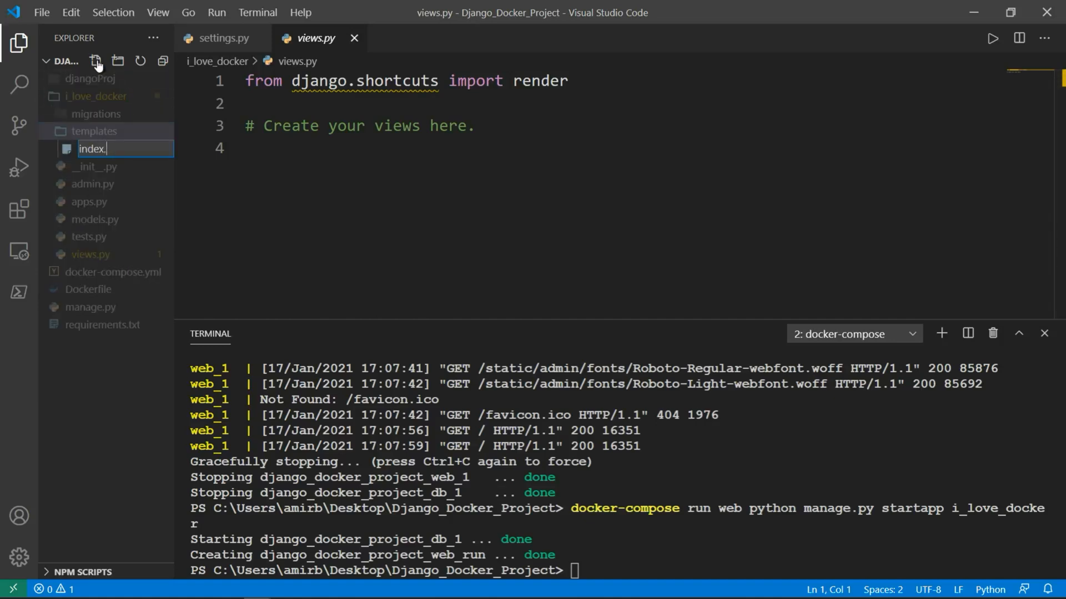
key("Enter")
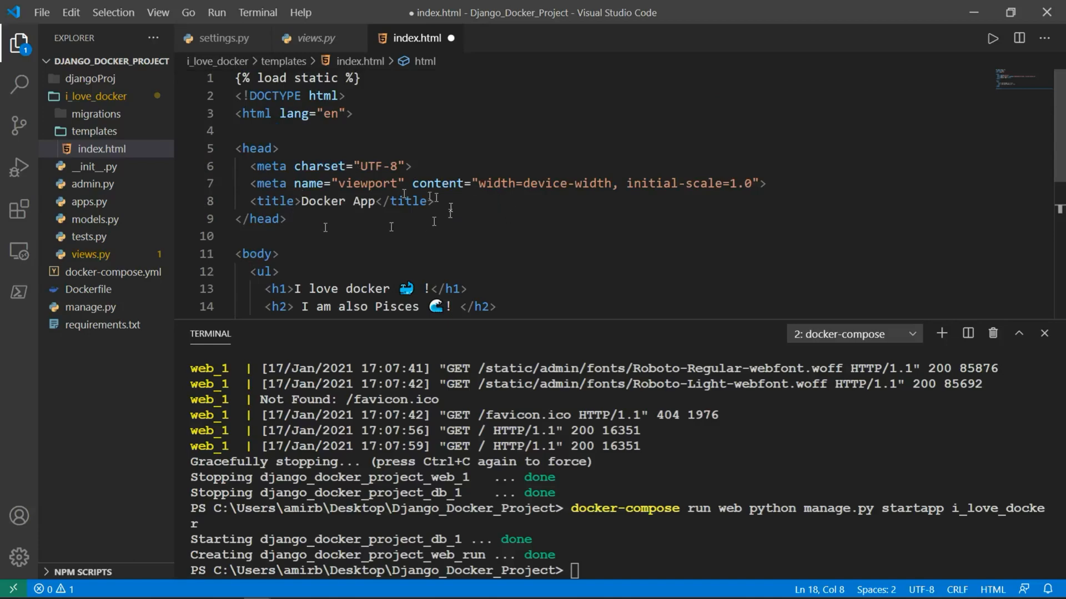
scroll("down", 3)
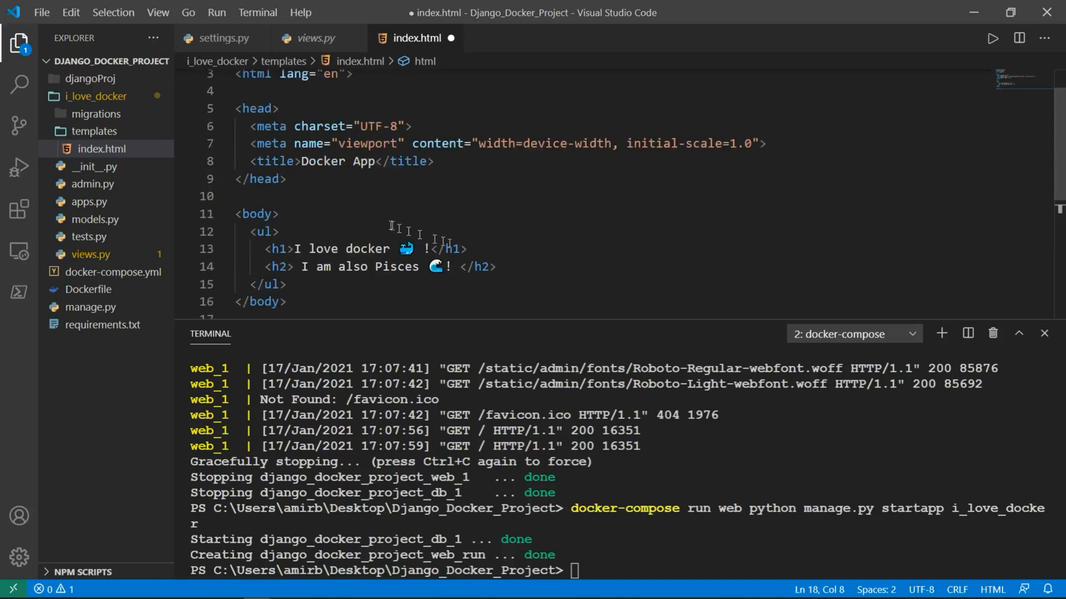
Define def index(request) in views.py returning render(request, "index.html").
left_click(91, 255)
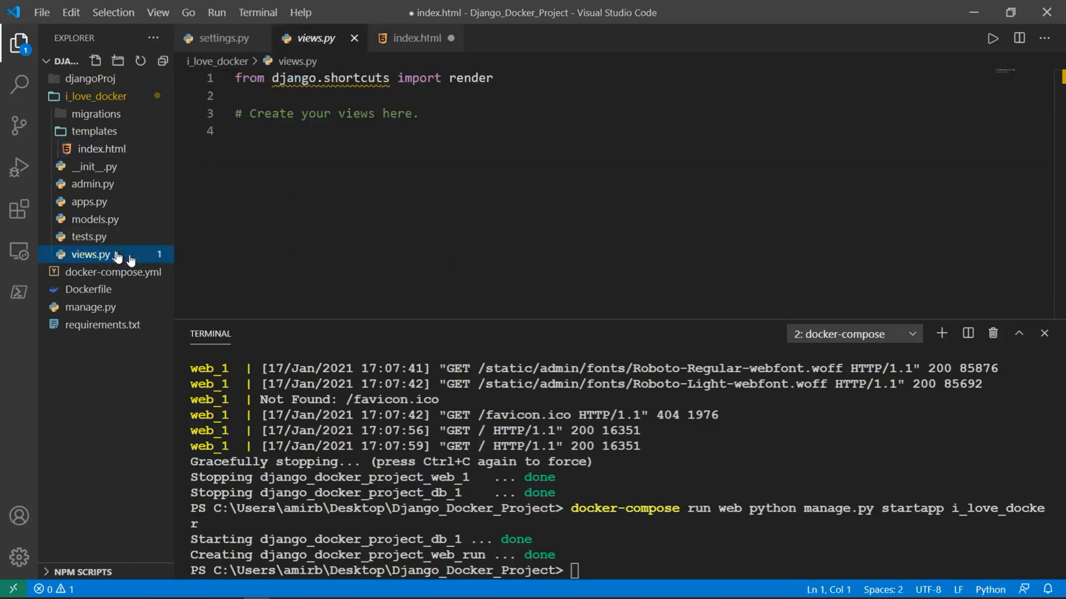
type("de")
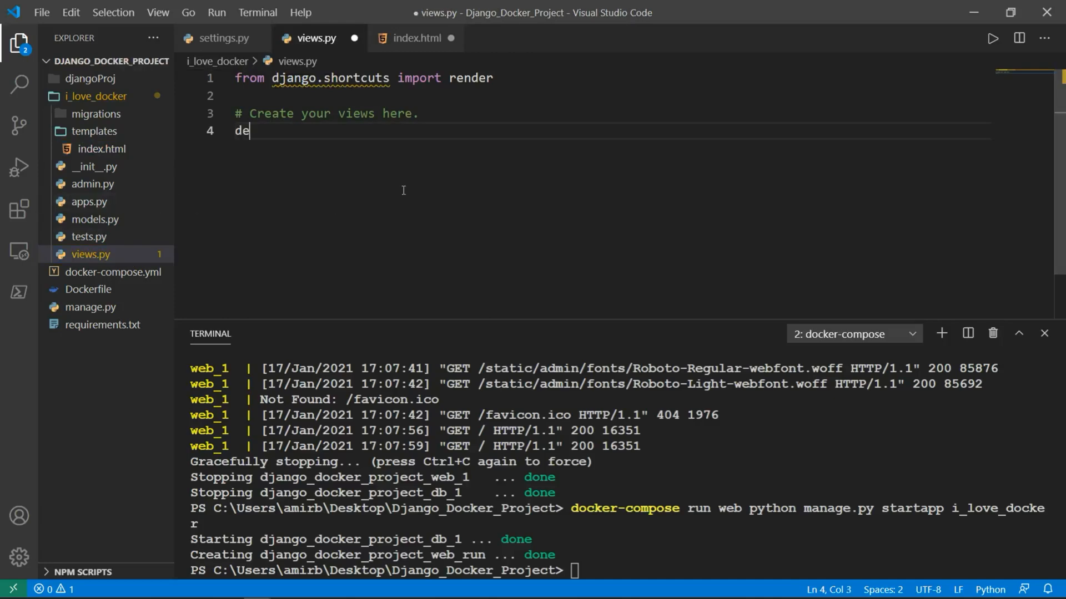
type("f index")
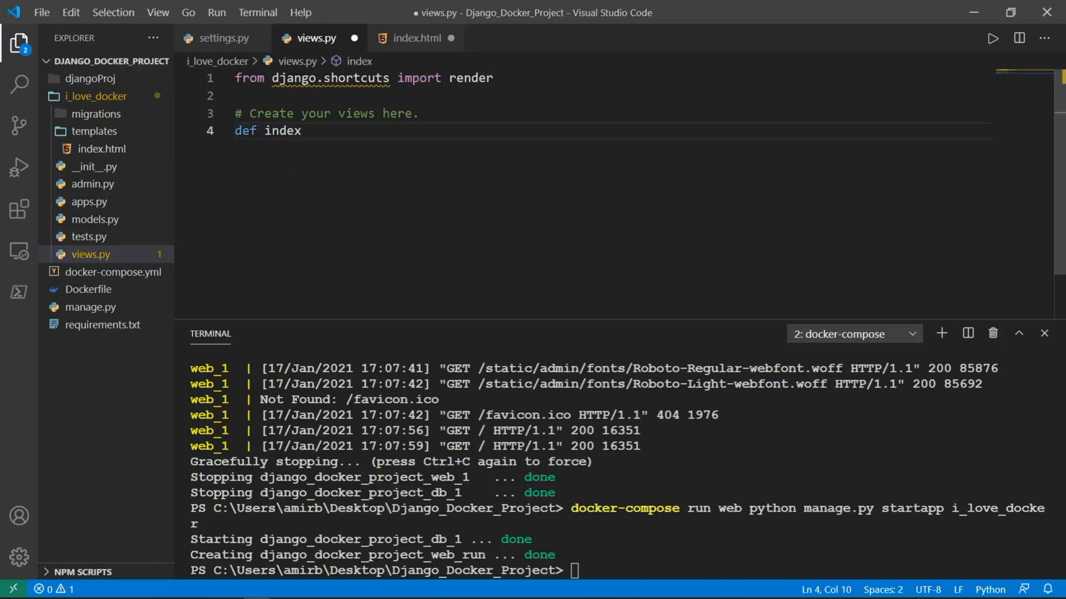
type("(reques")
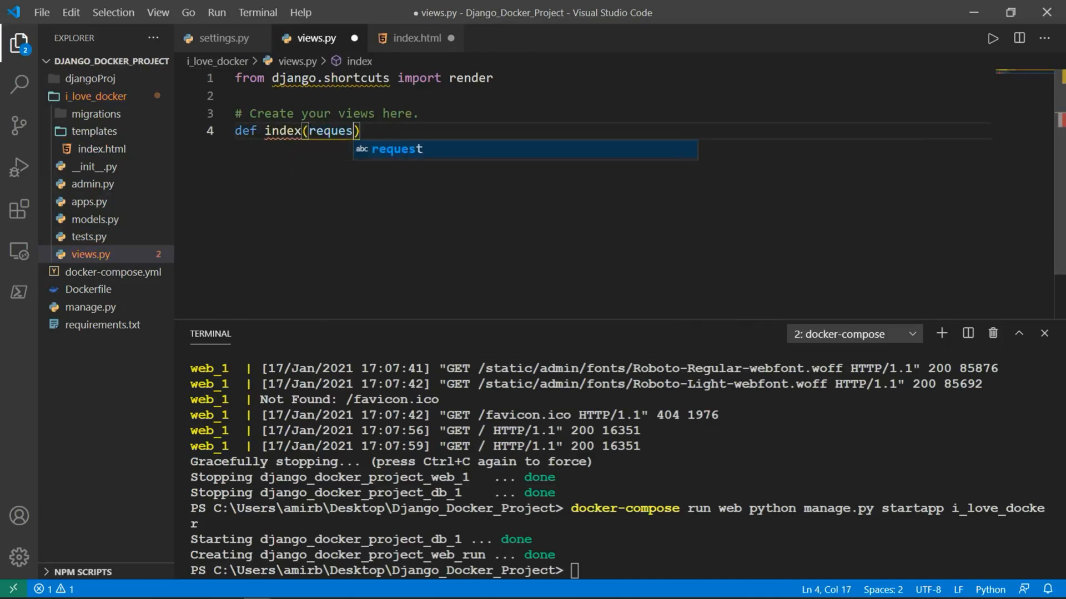
type("t):")
type("return r")
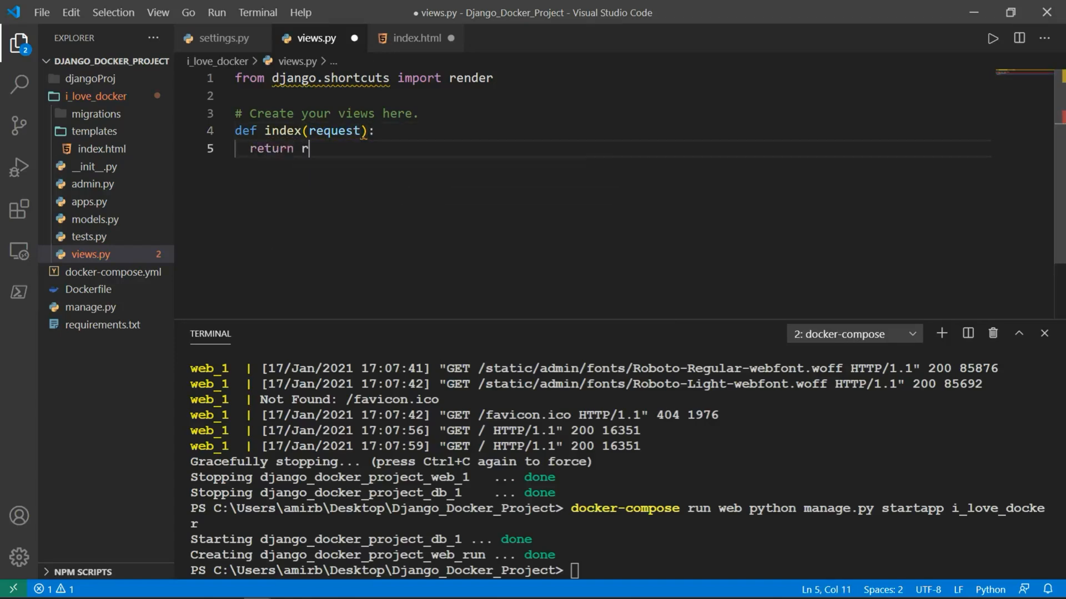
type("ender")
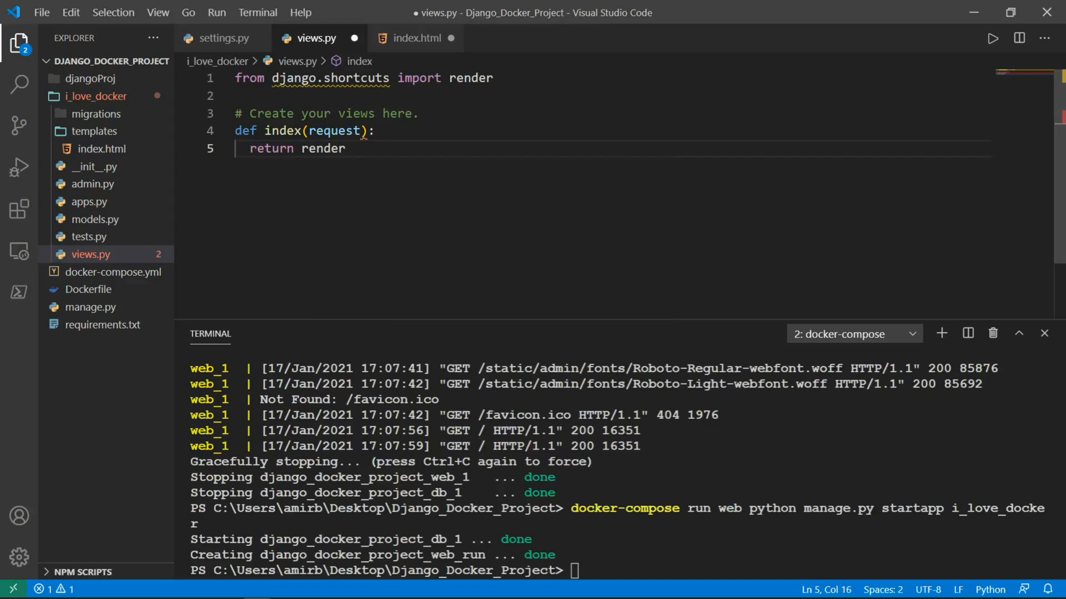
type("(request, )")
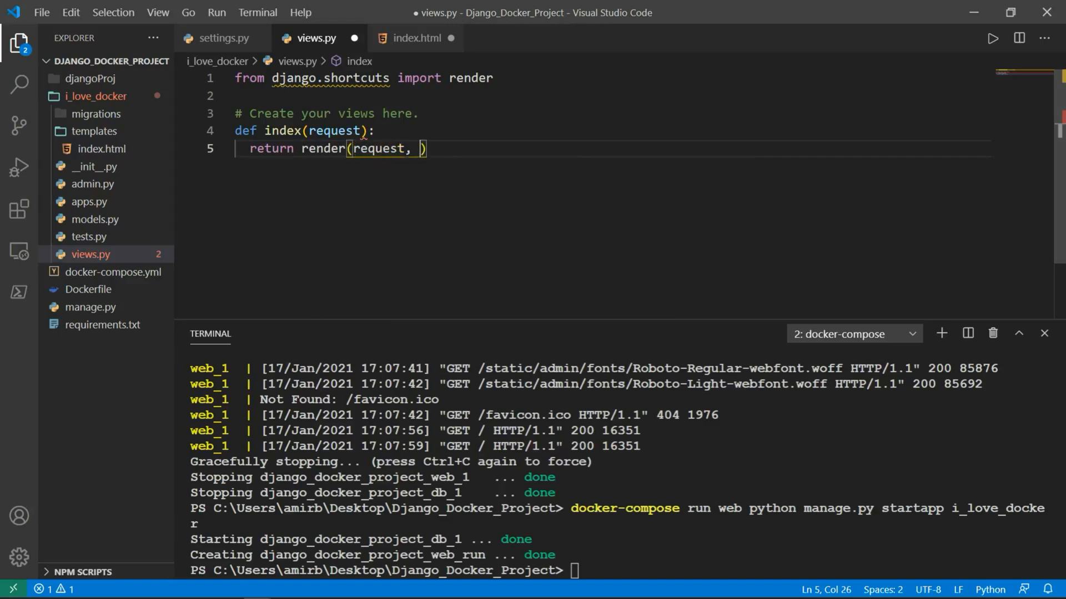
type("\"")
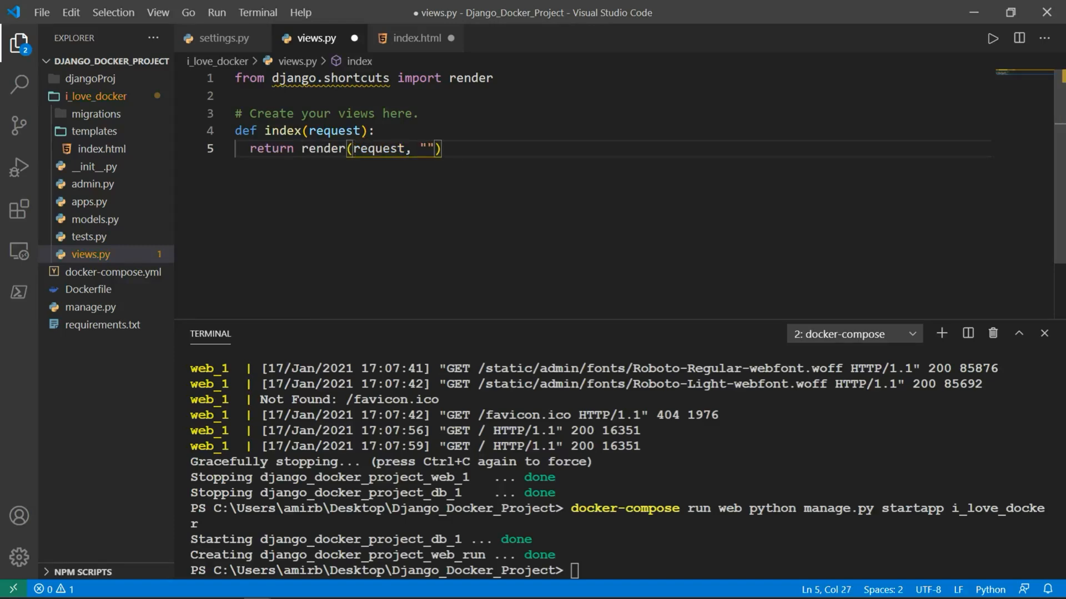
type("index.html")
type("from")
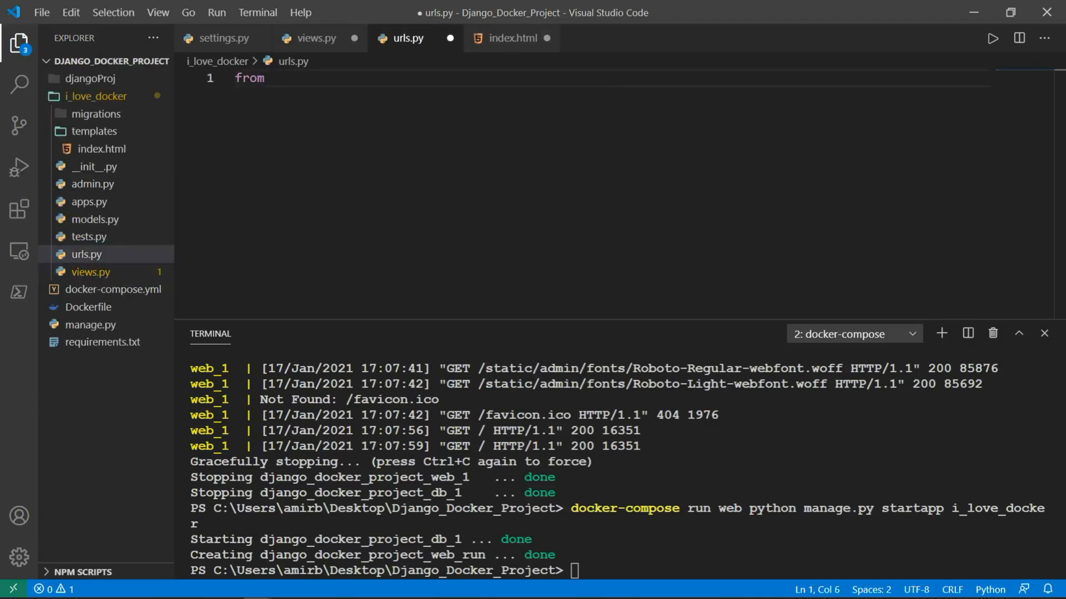
Write i_love_docker/urls.py importing path and views with urlpatterns path('', views.index), and save.
type("django.urls iompr")
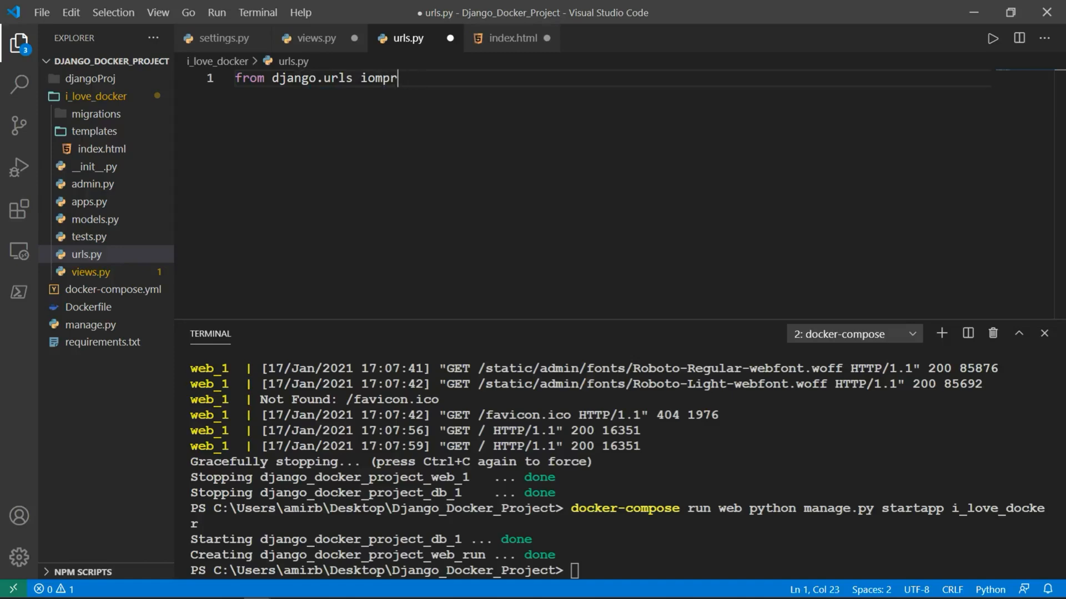
type("import path")
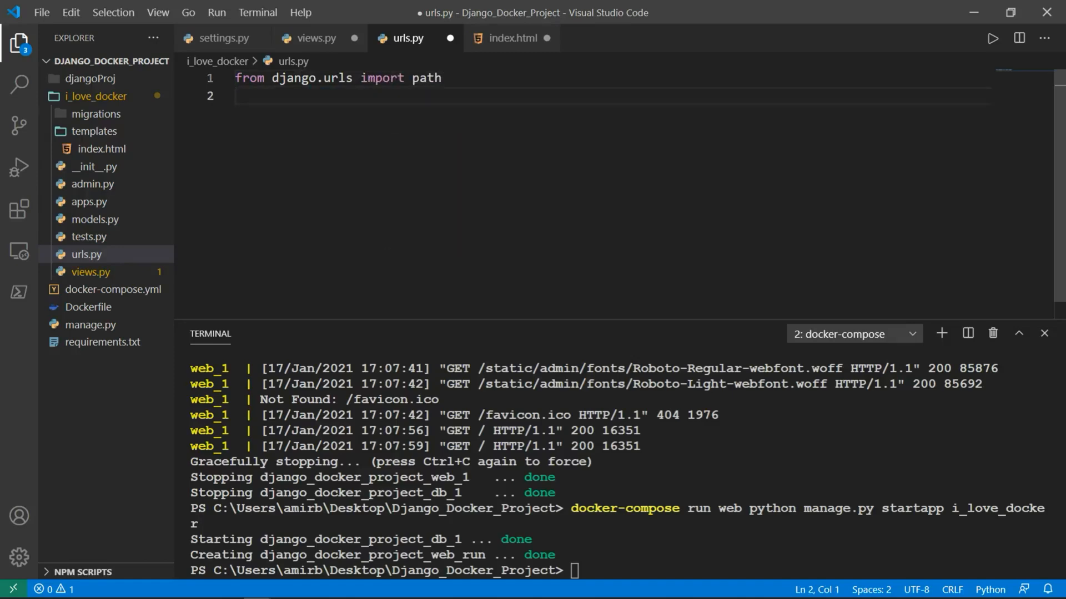
type("from . impro")
type("path('', views.index),")
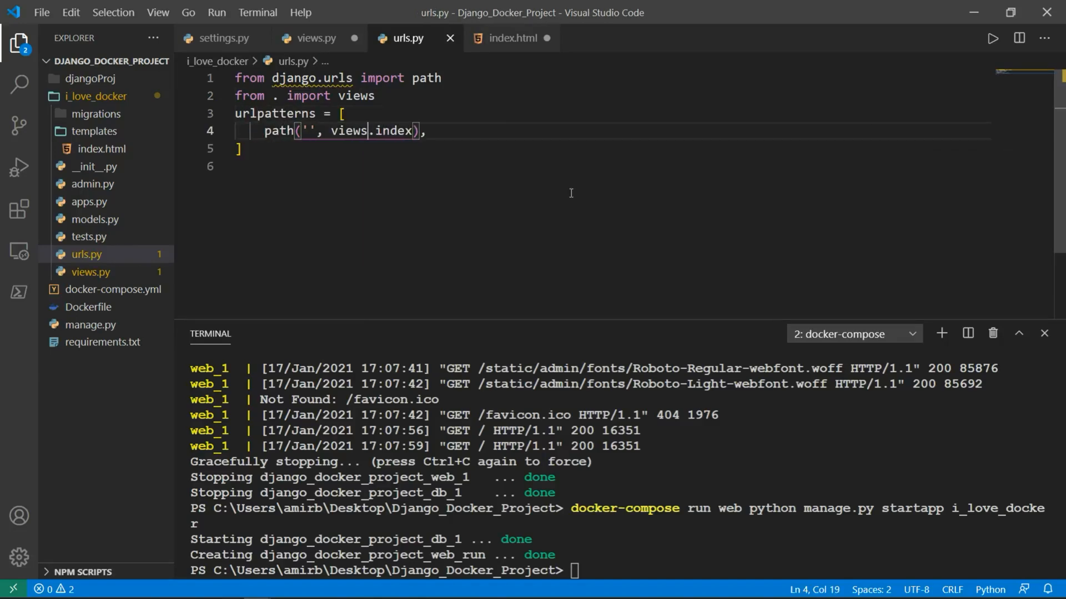
mouse_move(316, 121)
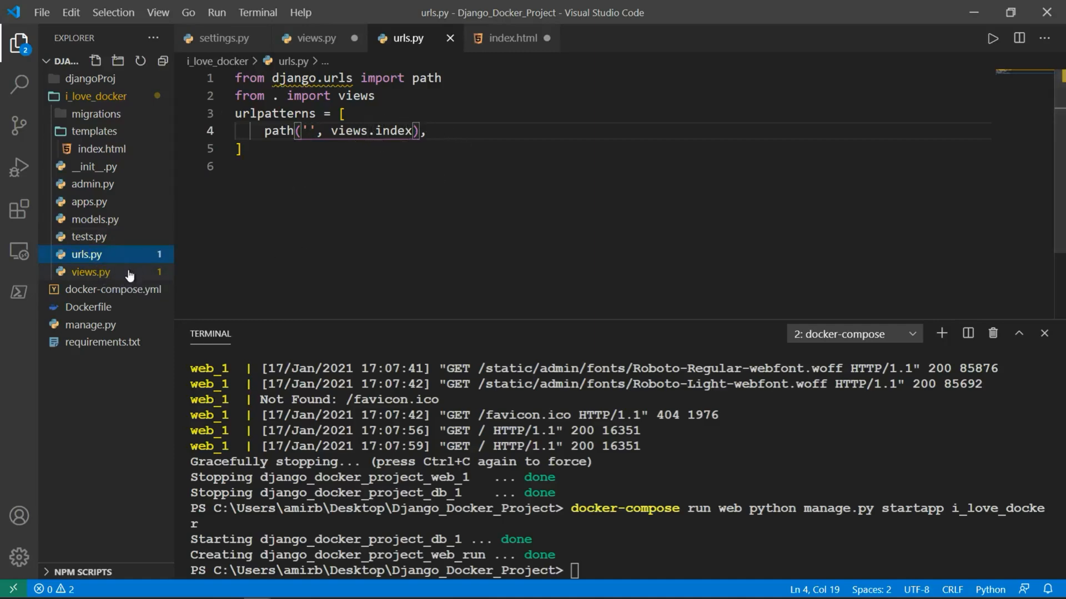
left_click(91, 272)
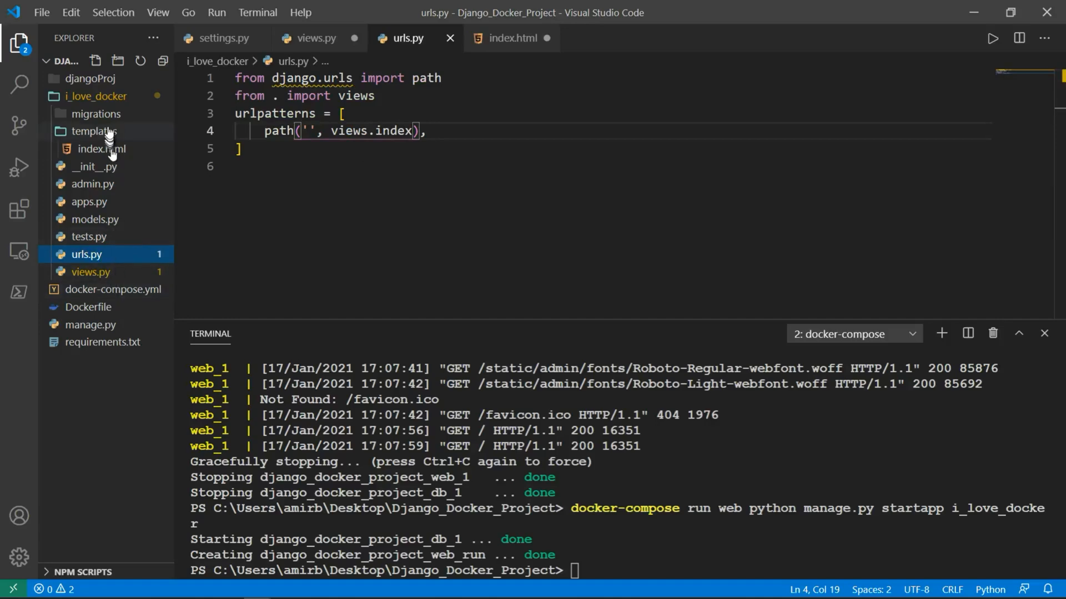
Add 'i_love_docker' to INSTALLED_APPS in djangoProj/settings.py and save.
left_click(75, 78)
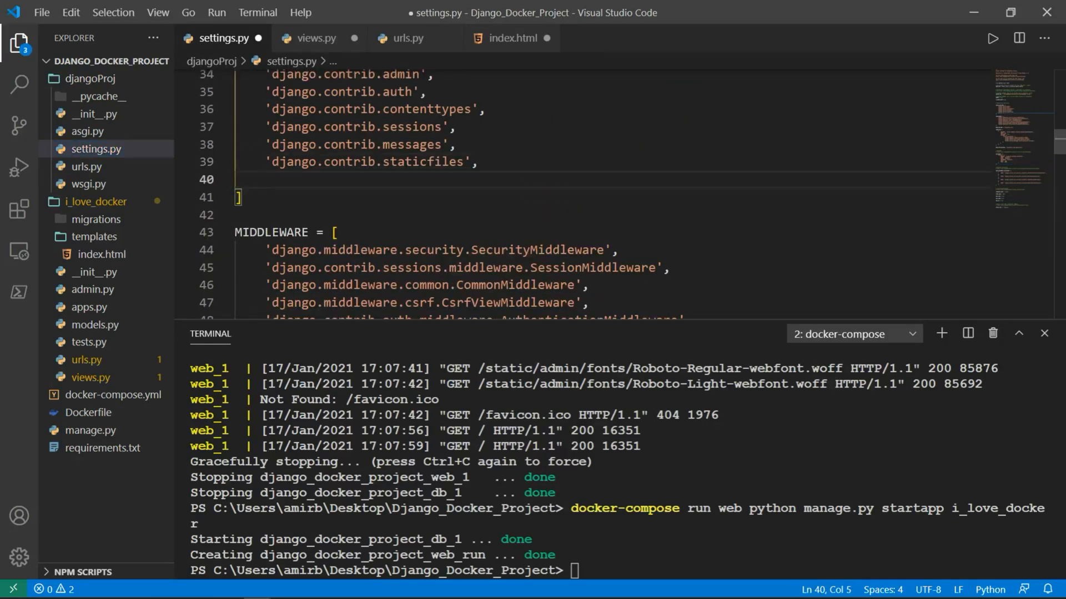
type("'i_'")
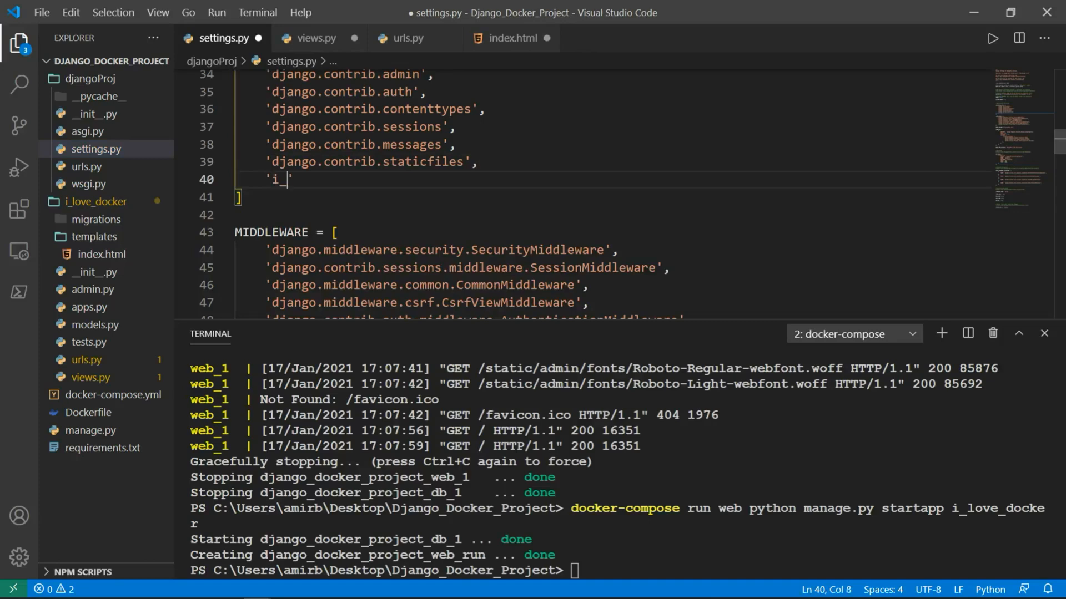
type("love_docer")
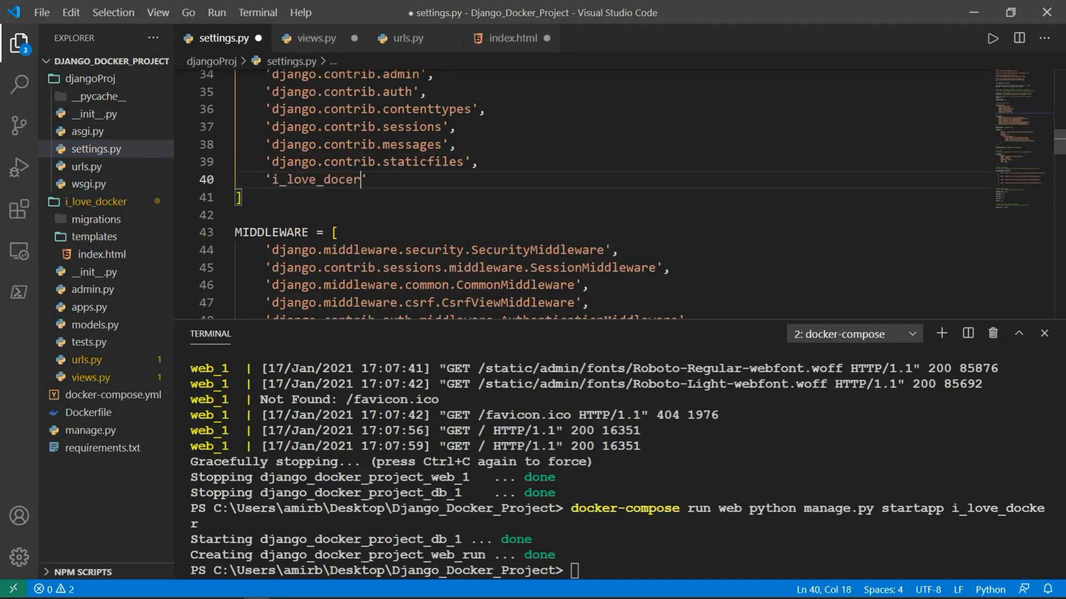
key("Backspace")
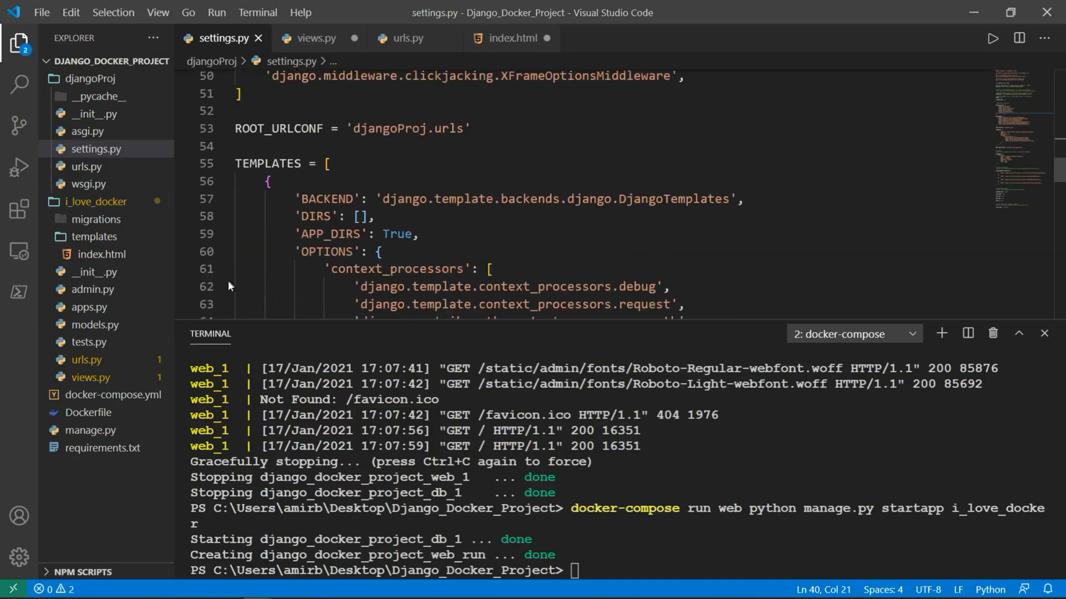
mouse_move(98, 167)
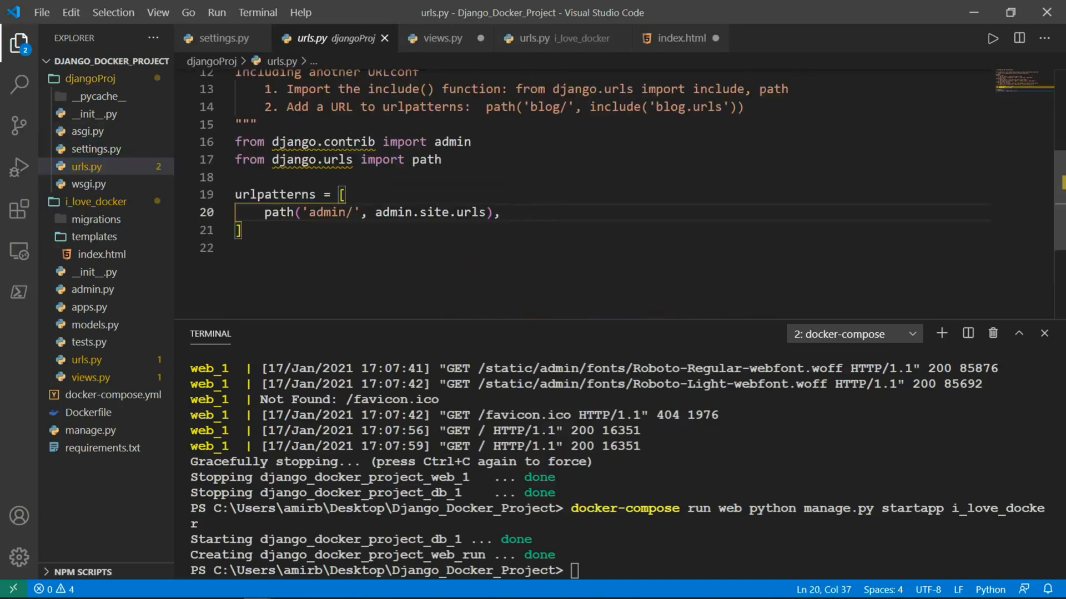
In djangoProj/urls.py add path('', include('i_love_docker.urls')) and import include, then save.
type("path('")
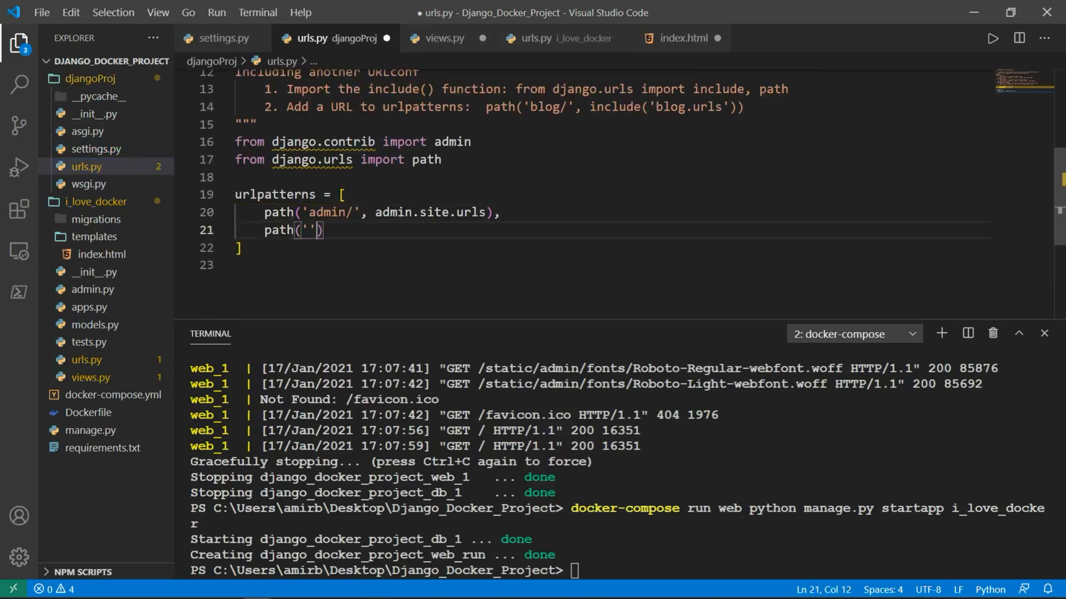
type(", include('i")
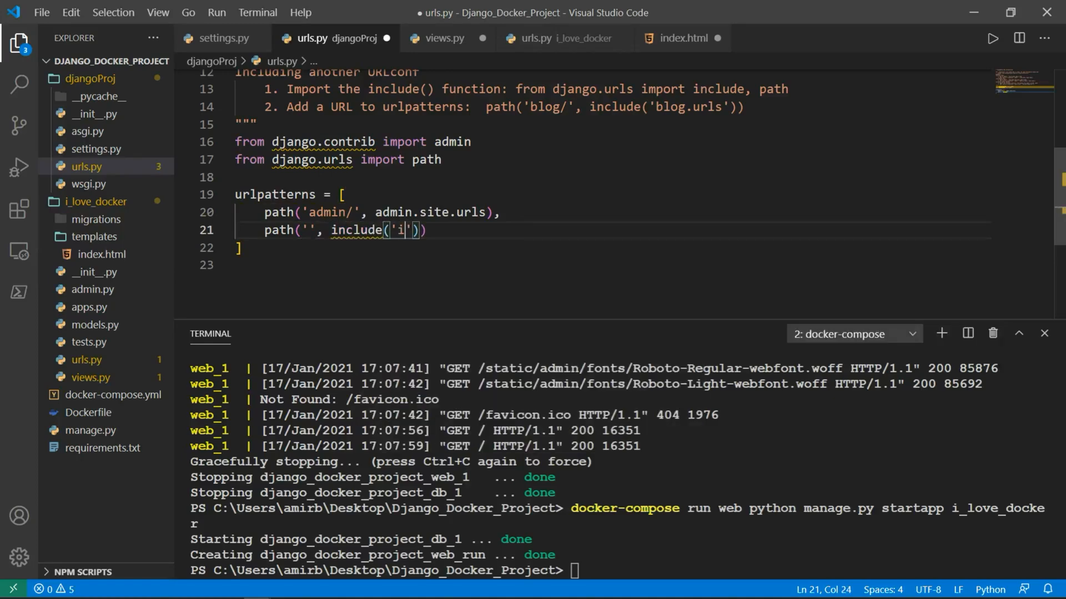
type("_love_docker.urls")
left_click(613, 159)
type(",")
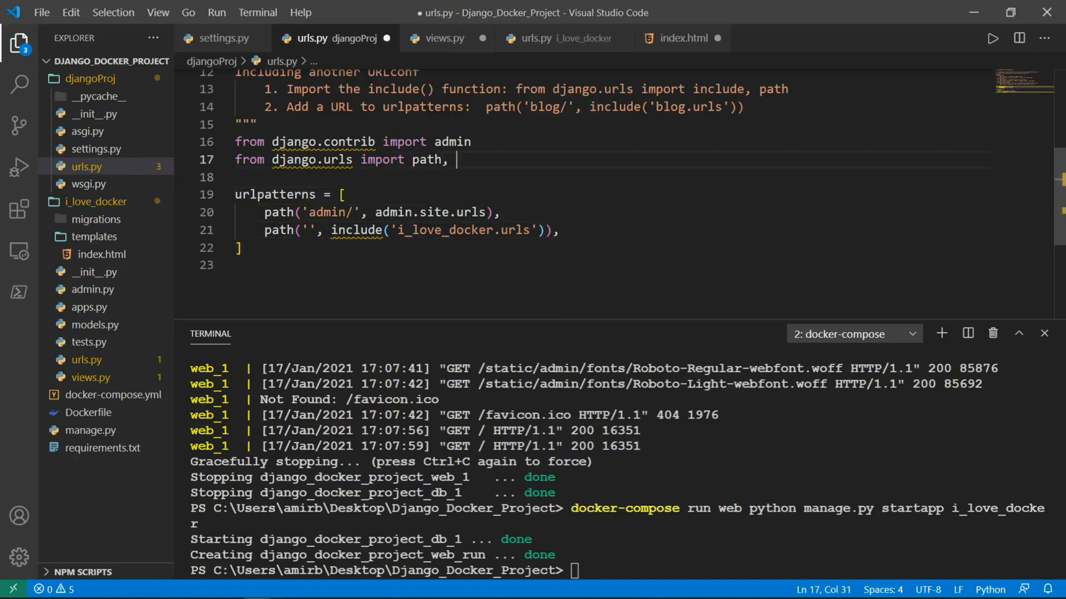
type("include")
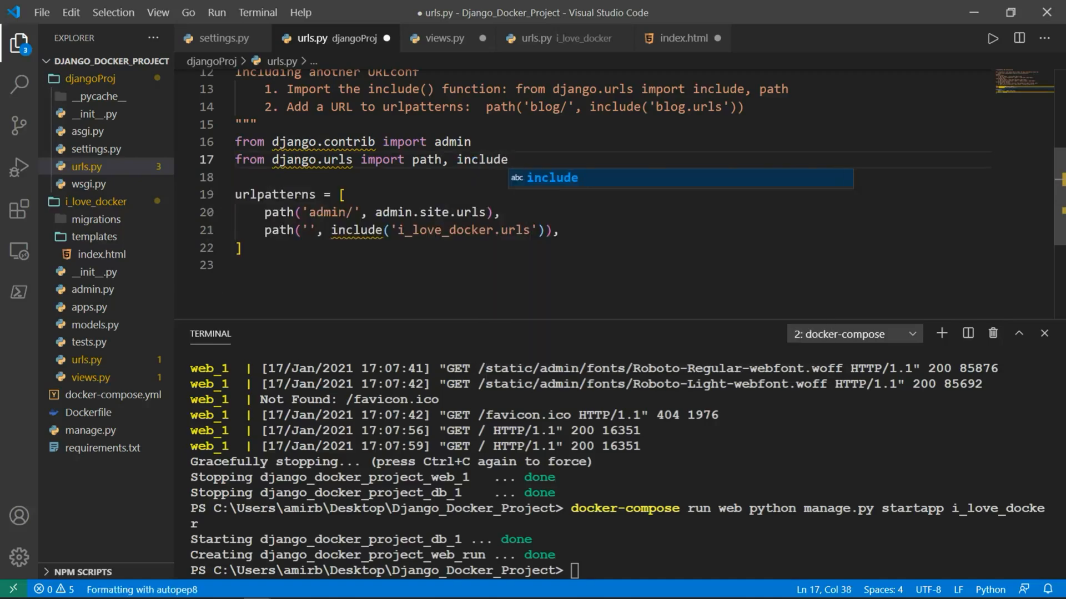
left_click(444, 38)
type("d")
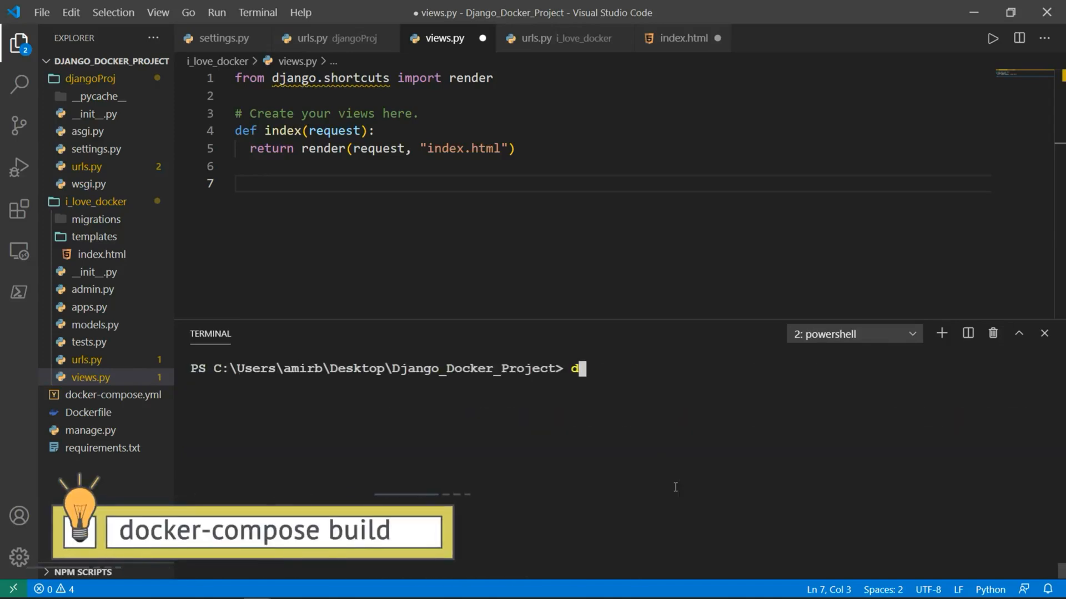
Run docker-compose up --build and watch the web image rebuild and the server start on port 8000.
type("ocker-comps")
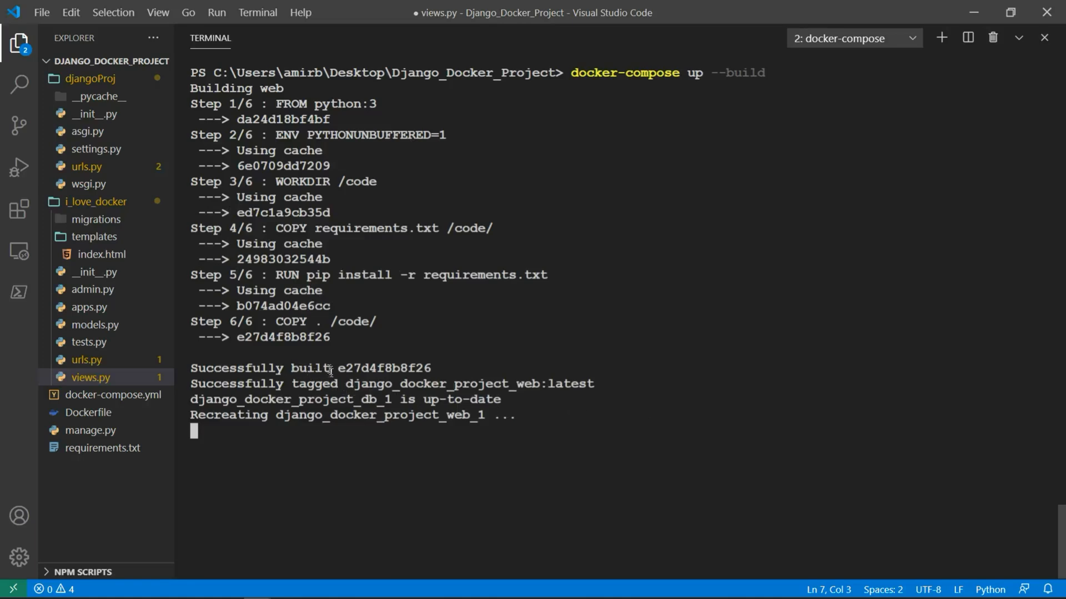
double_click(385, 368)
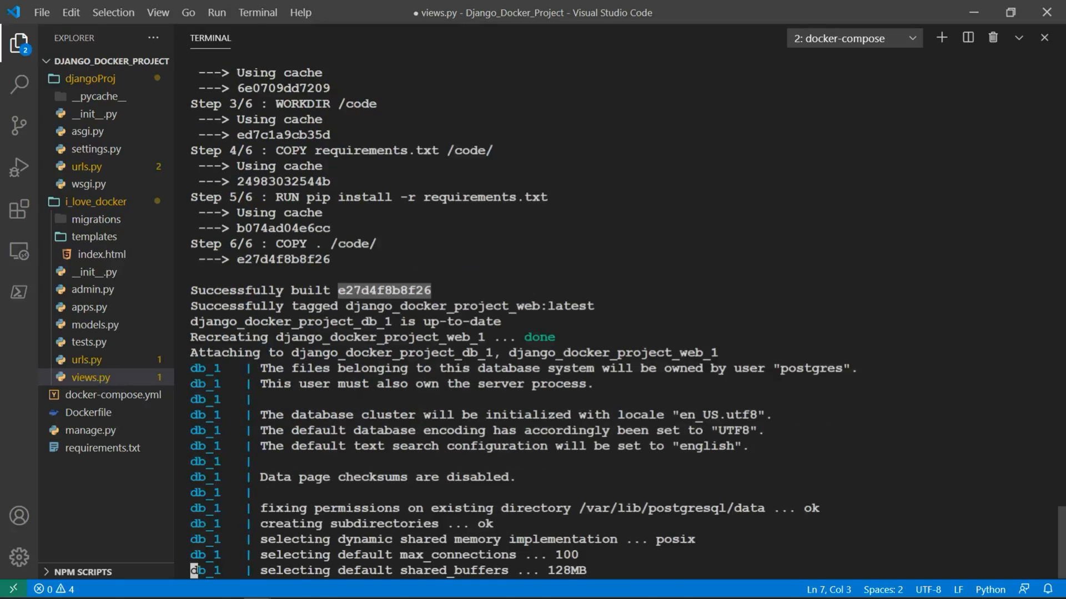
scroll("down", 3)
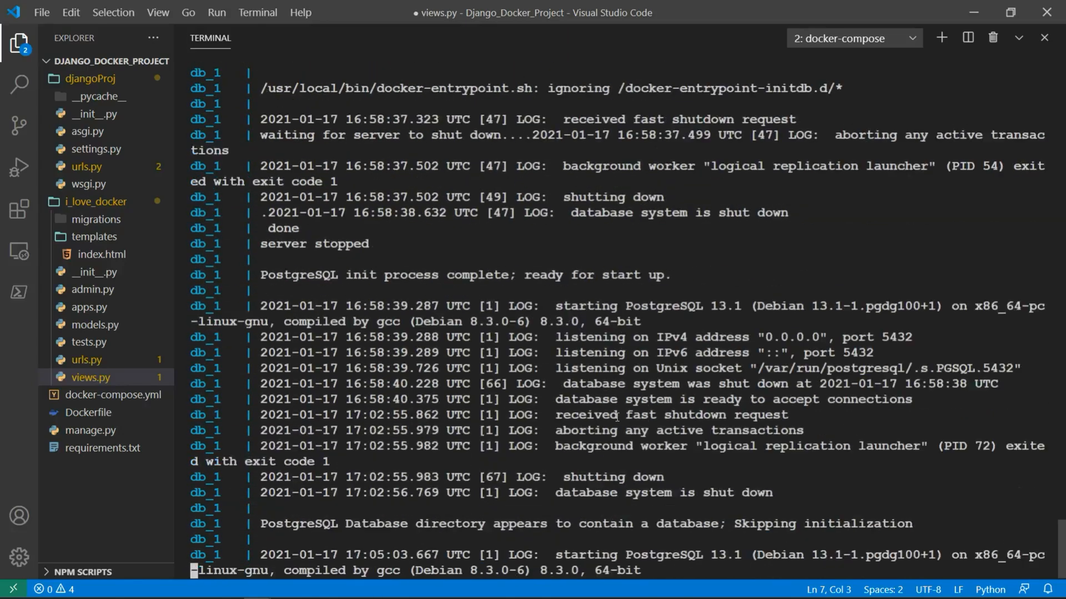
scroll("down", 3)
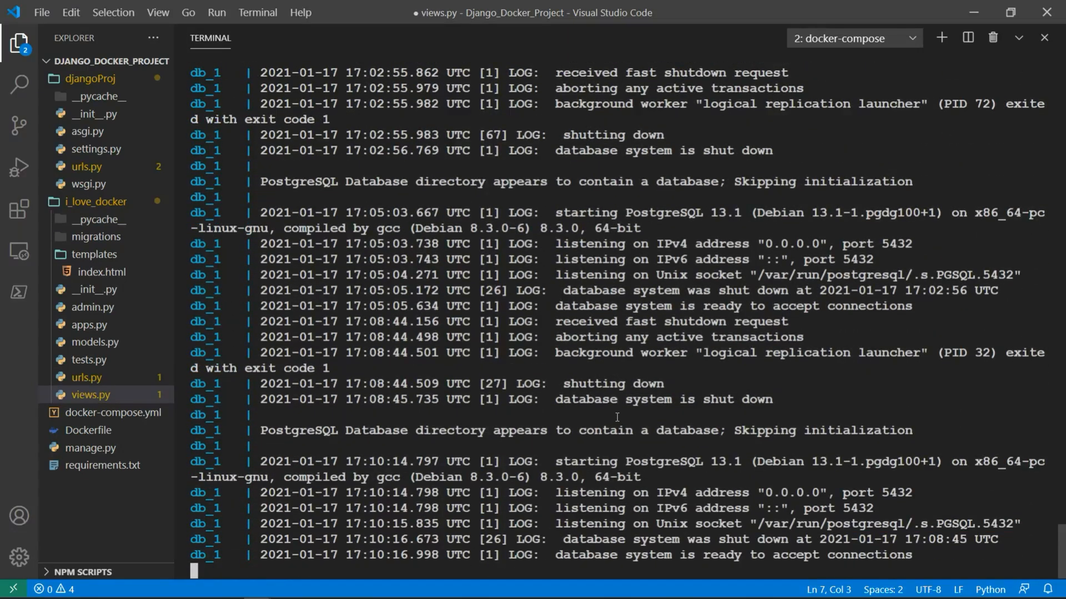
scroll("down", 3)
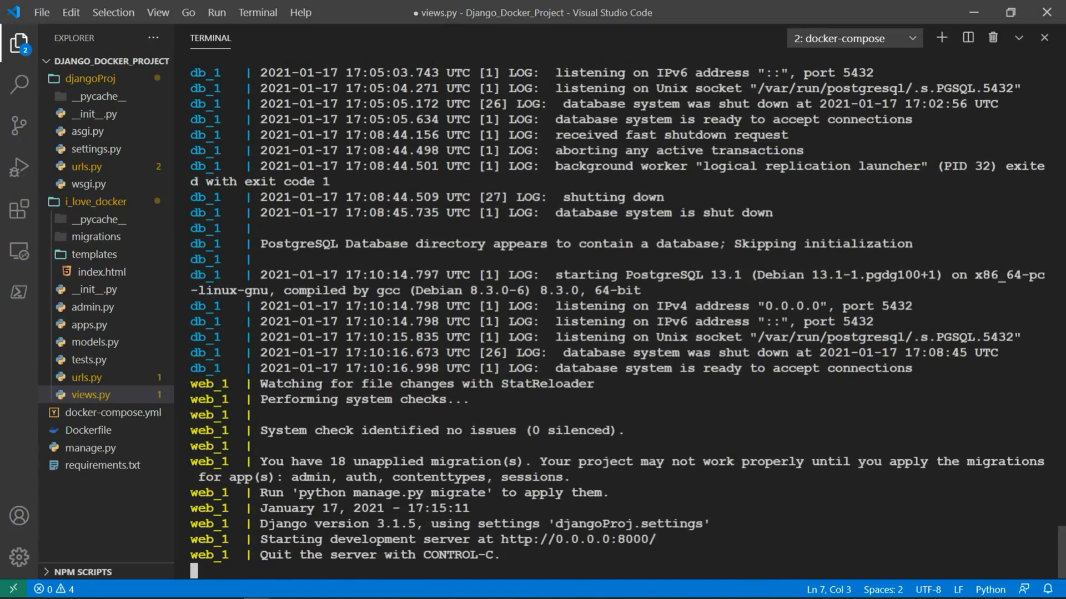
mouse_move(650, 542)
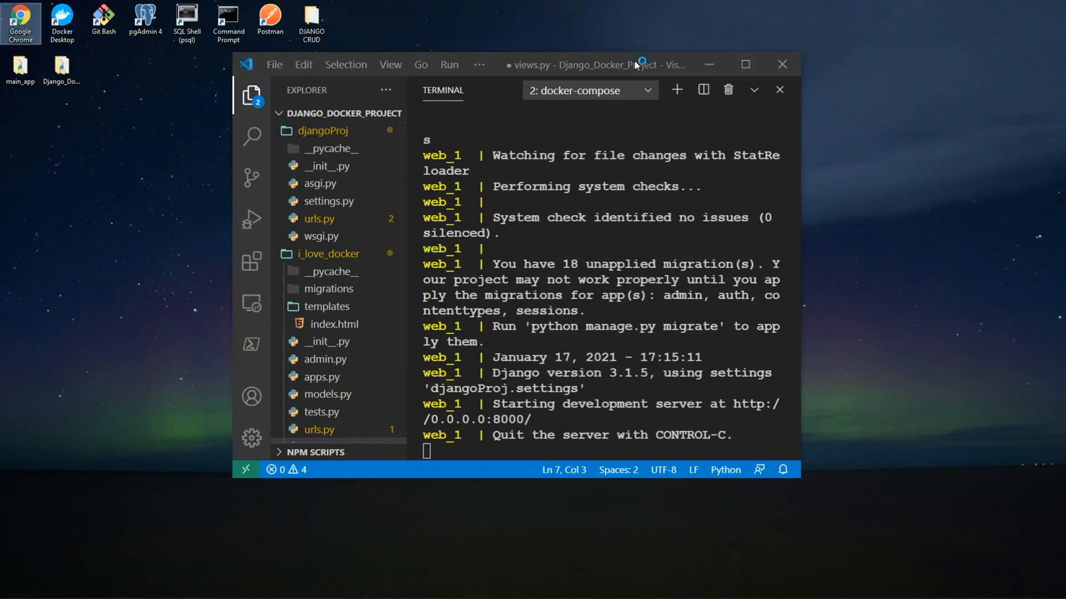
Load localhost:8000 in Chrome to see the 'I love docker' page.
left_click(744, 64)
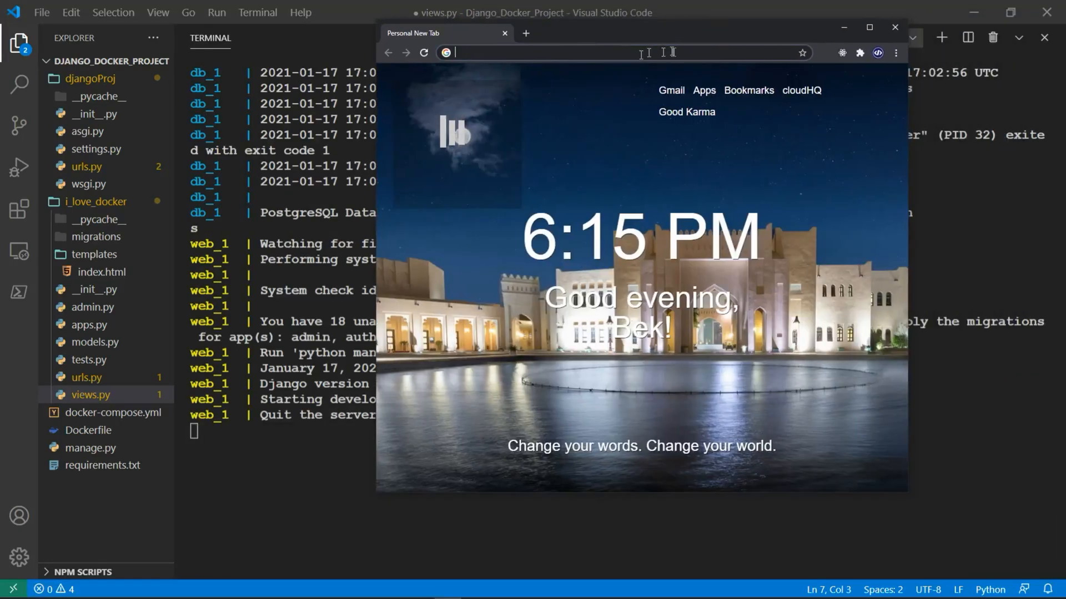
type("localhost:8000")
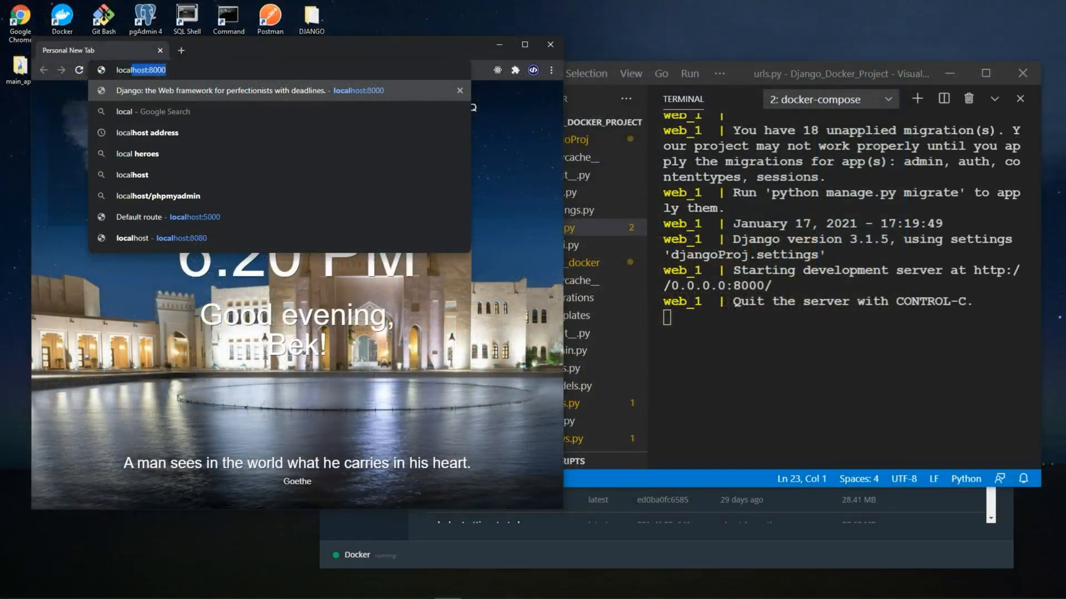
key("Enter")
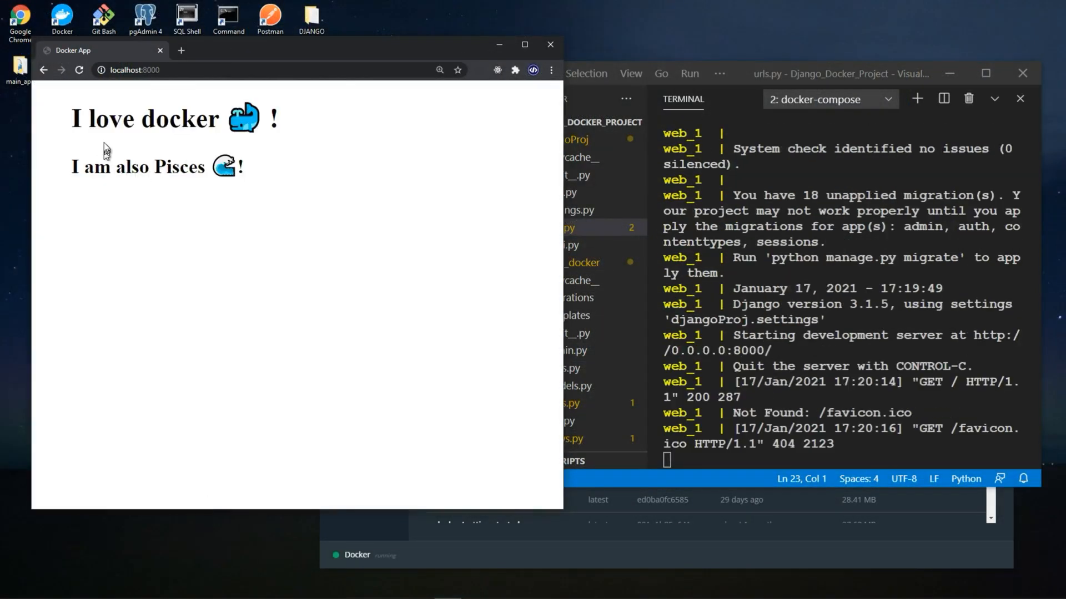
mouse_move(240, 189)
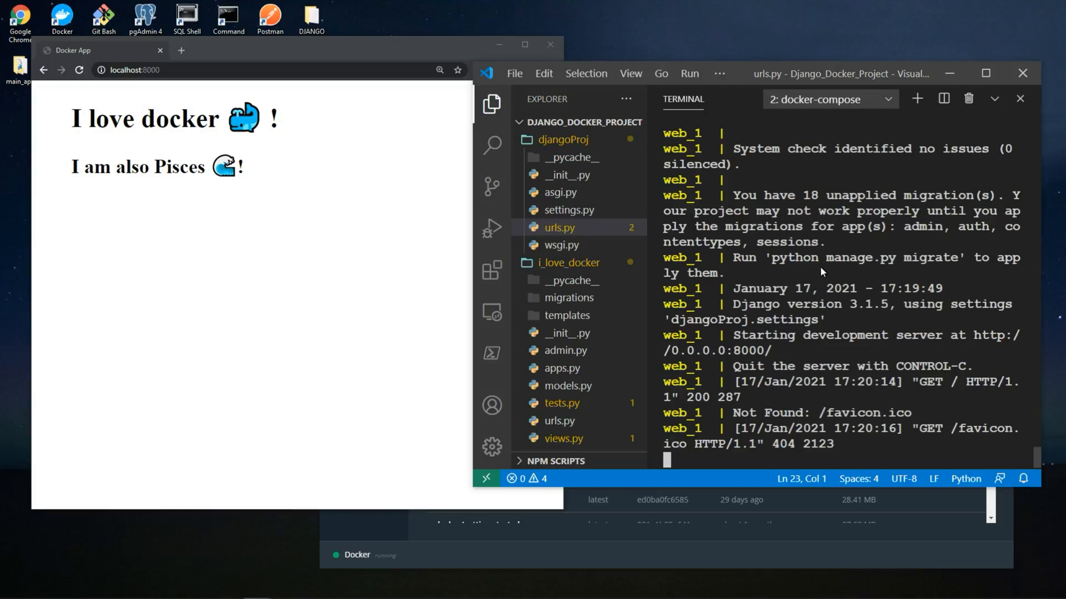
mouse_move(264, 215)
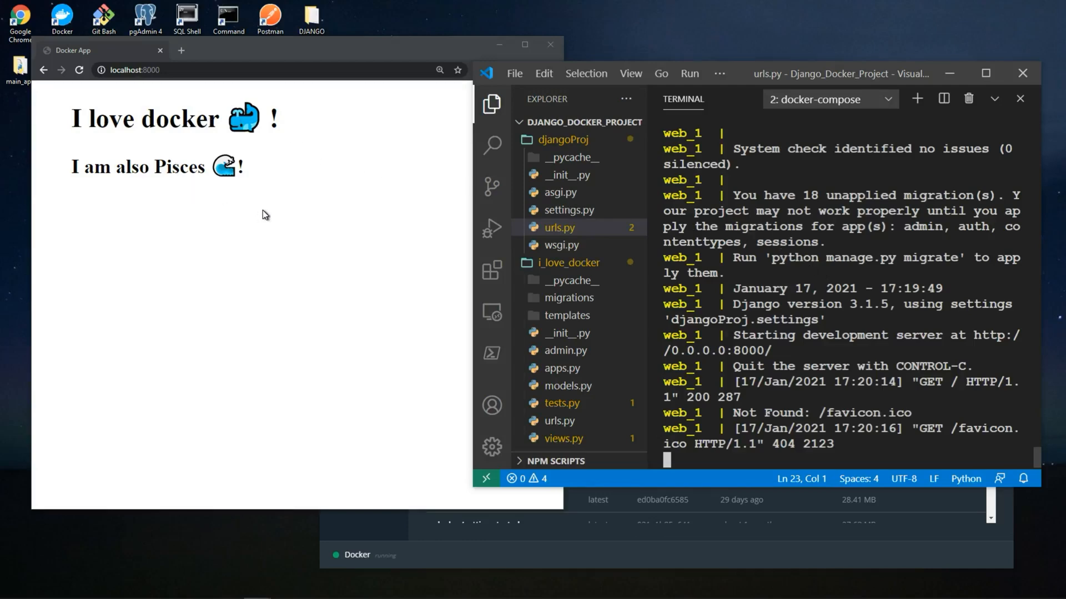